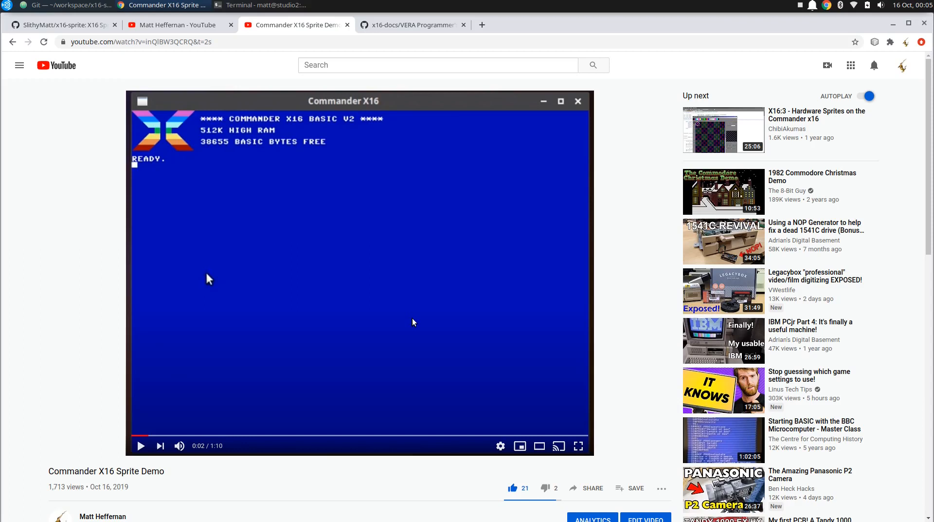
mouse_move(410, 323)
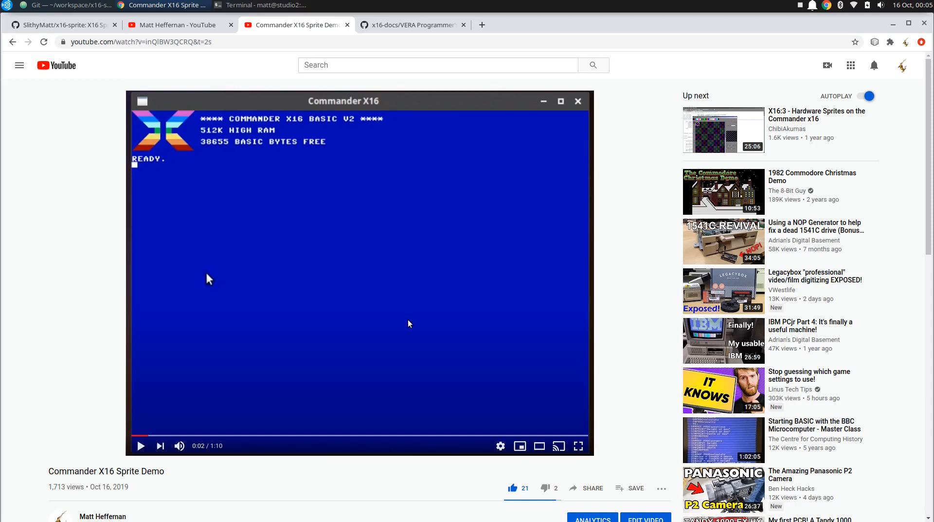
mouse_move(117, 362)
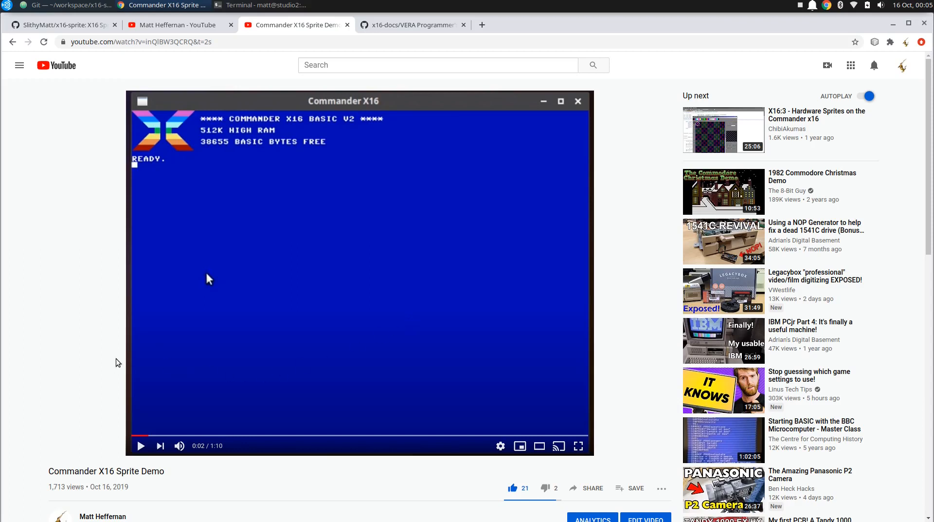
mouse_move(27, 473)
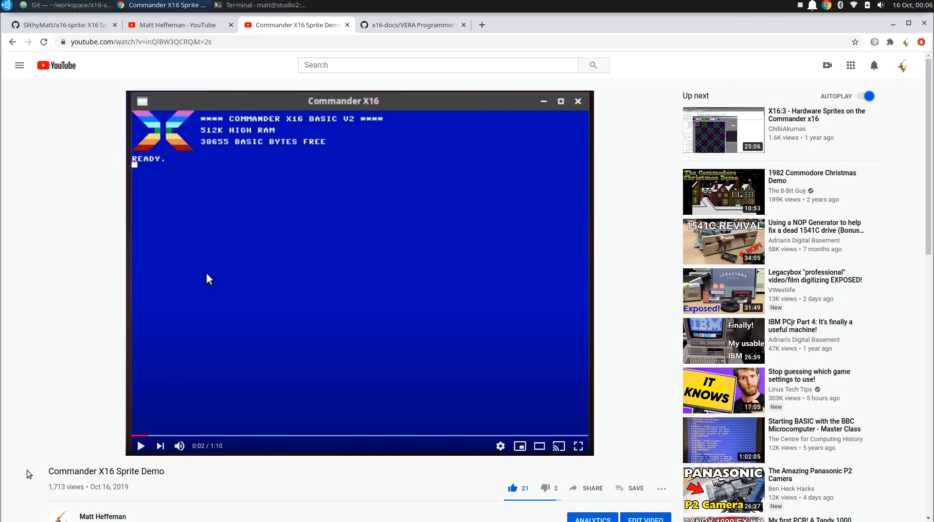
mouse_move(10, 515)
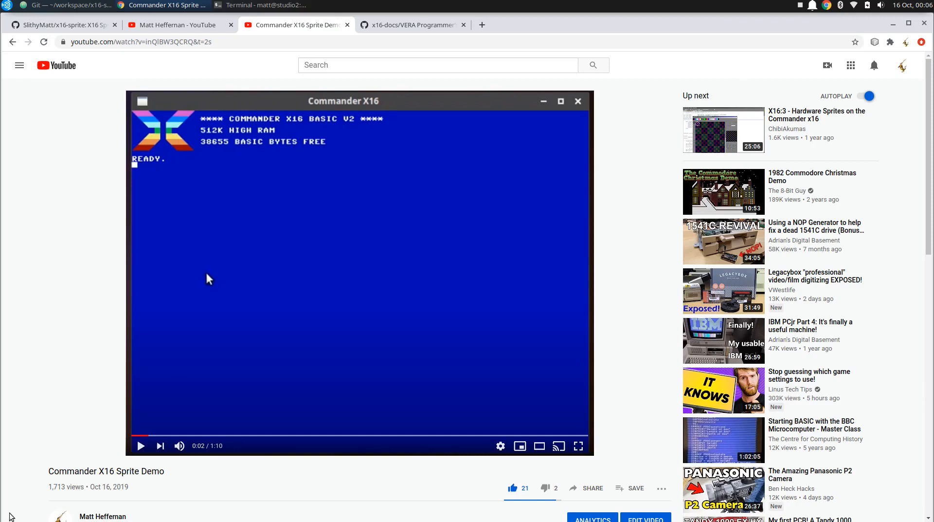
mouse_move(141, 446)
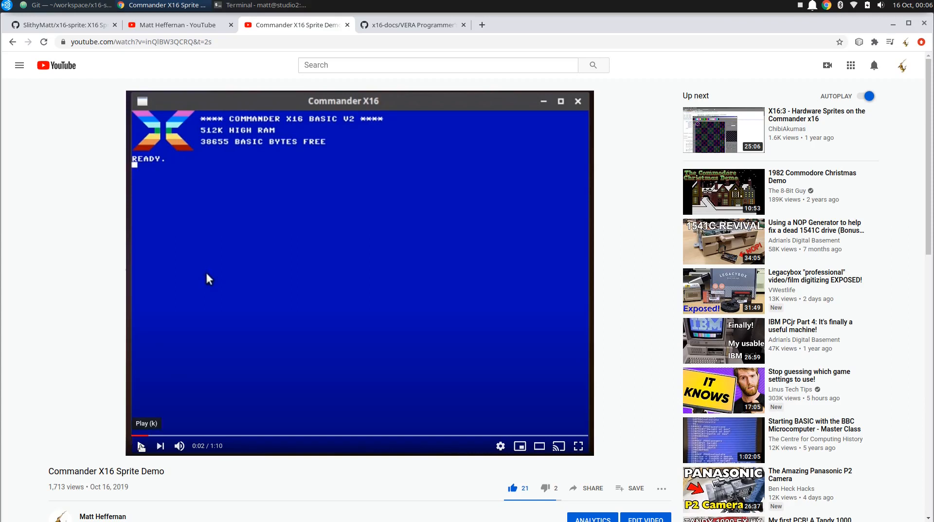
Play the sprite demo video through LOAD and RUN showing the Pac-Man sprite, then pause it.
click(141, 445)
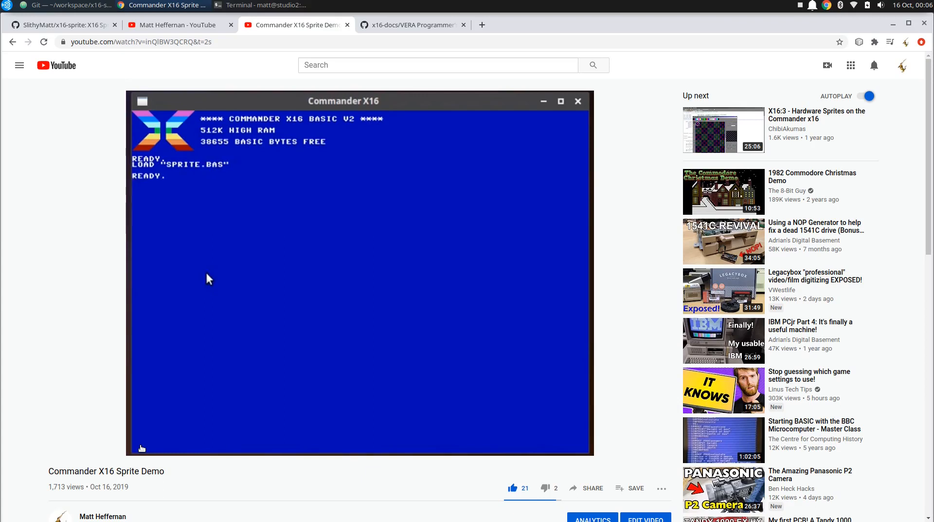
text(RUN)
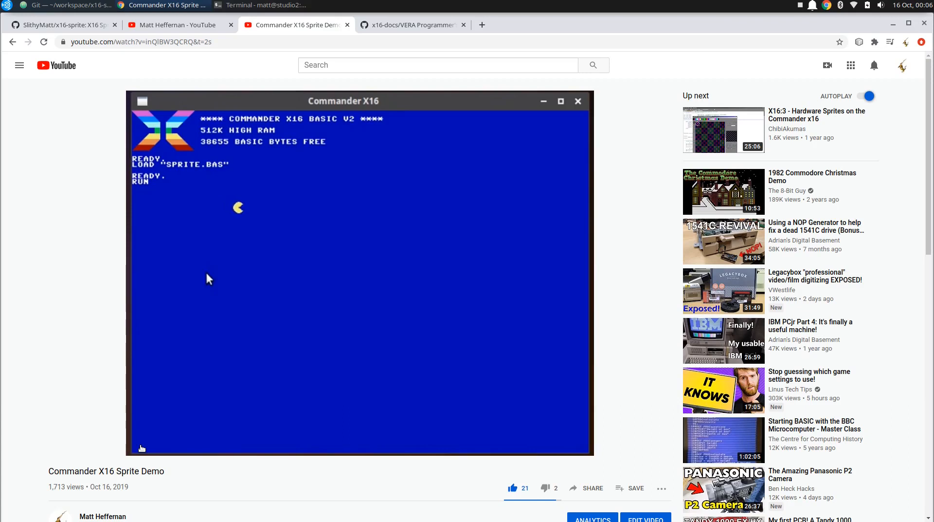
mouse_move(123, 429)
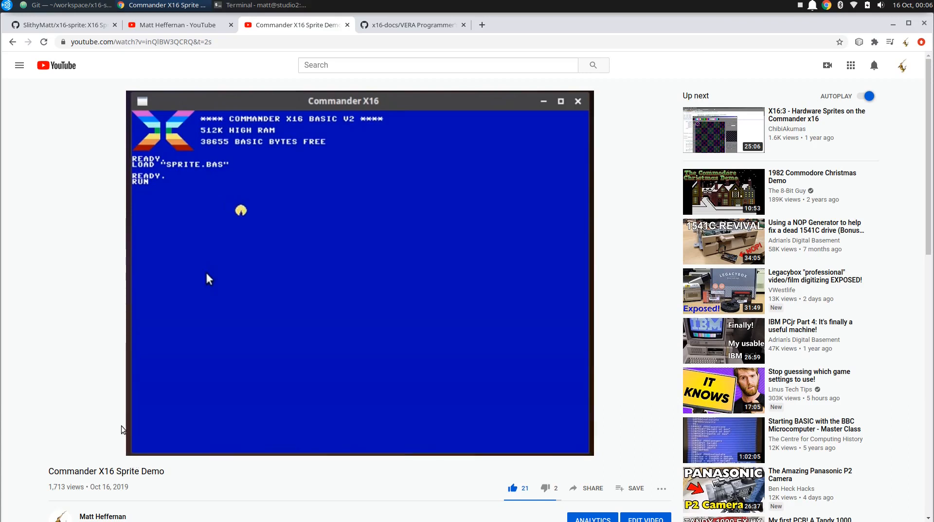
mouse_move(118, 416)
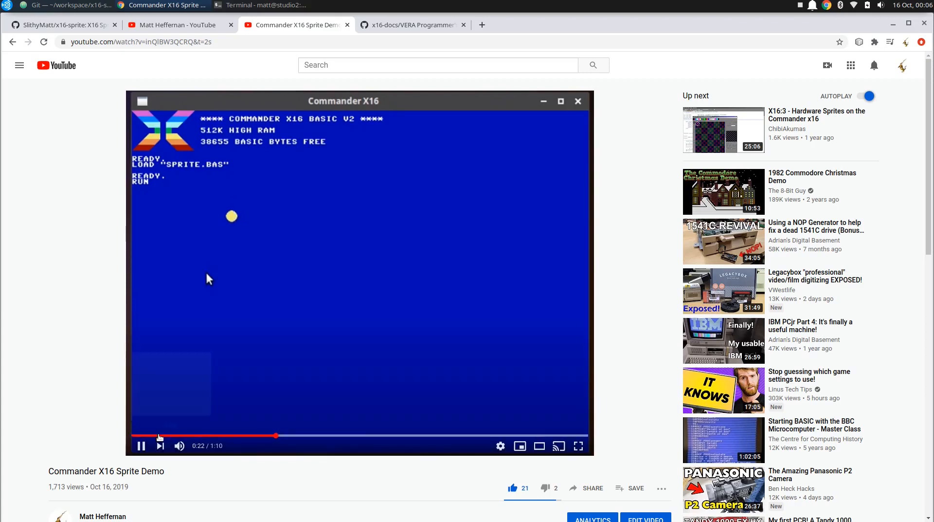
click(141, 446)
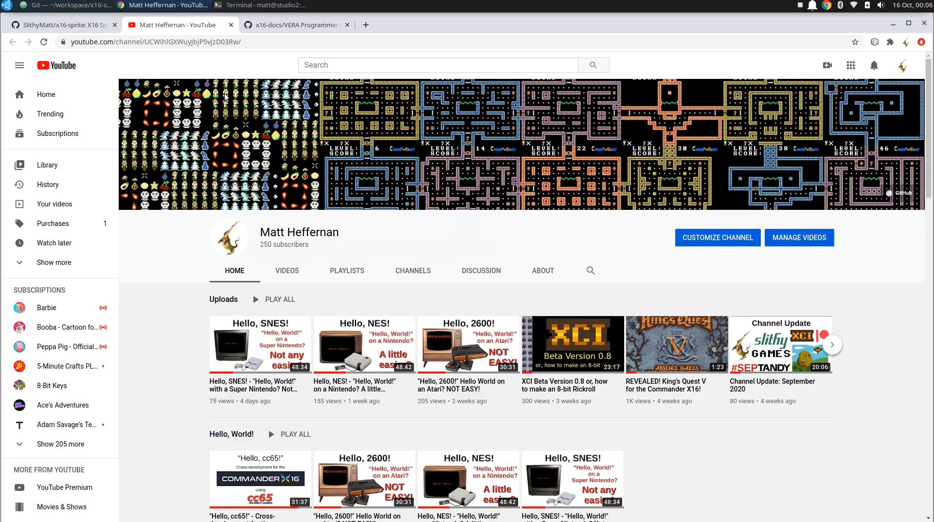
Scroll the channel page to the Commander X16 Demos shelf, then switch to the x16-sprite project in Atom.
scroll(down, 3)
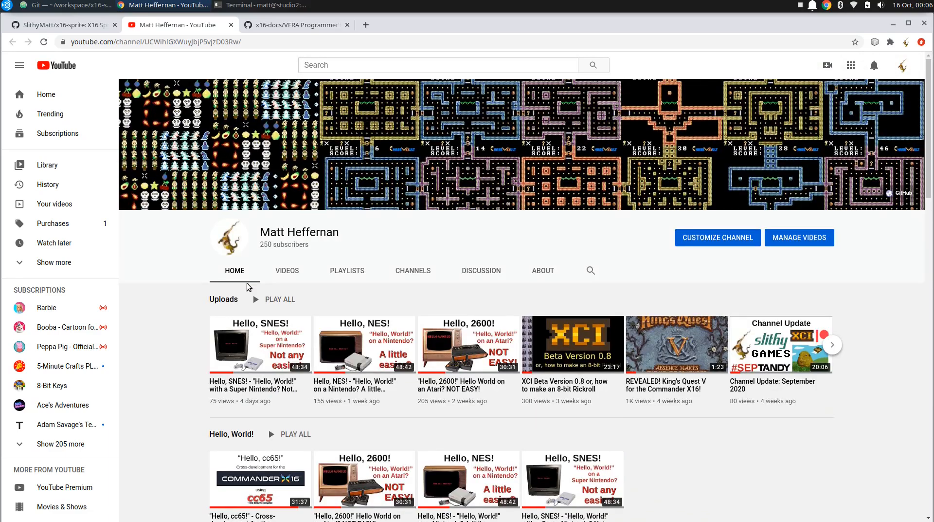
mouse_move(192, 313)
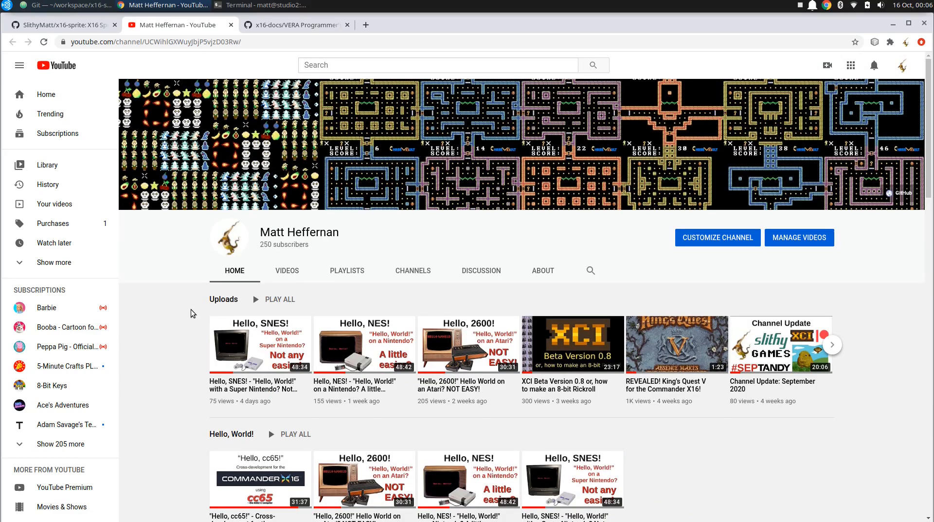
scroll(down, 3)
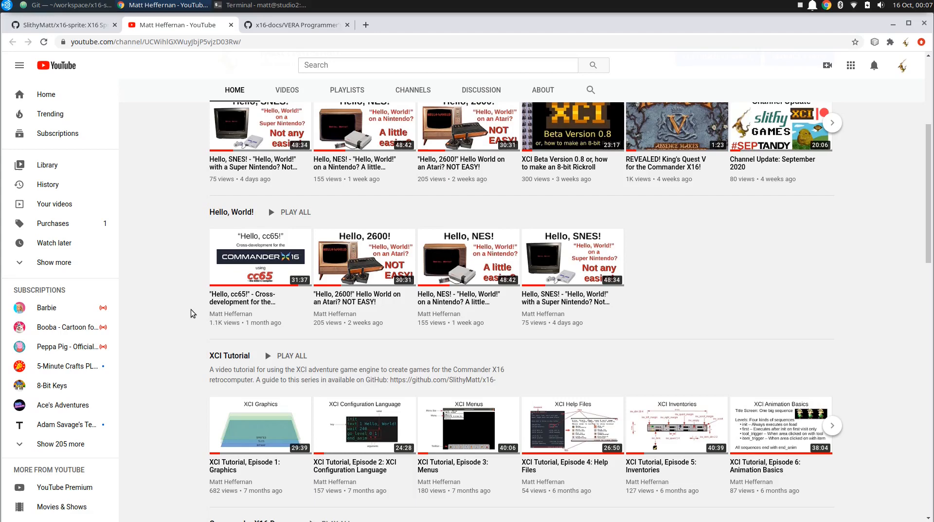
scroll(down, 3)
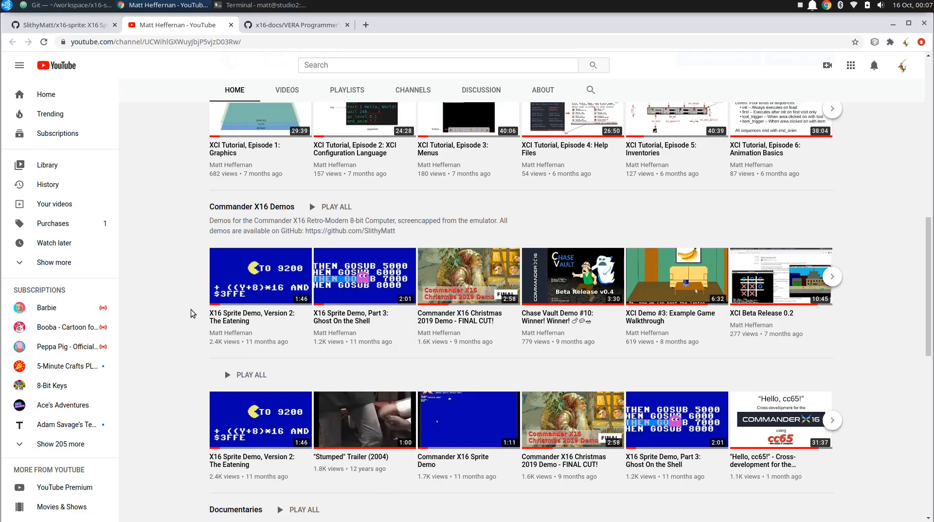
scroll(down, 3)
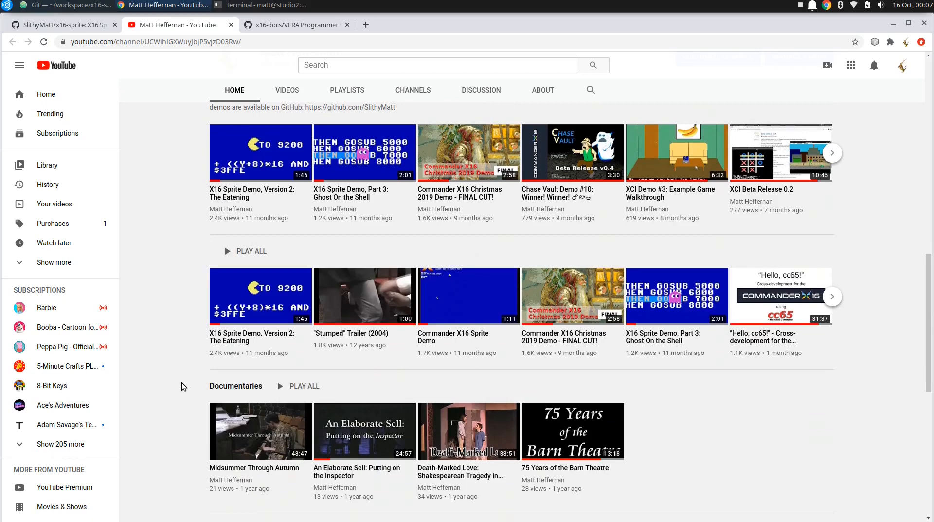
mouse_move(221, 364)
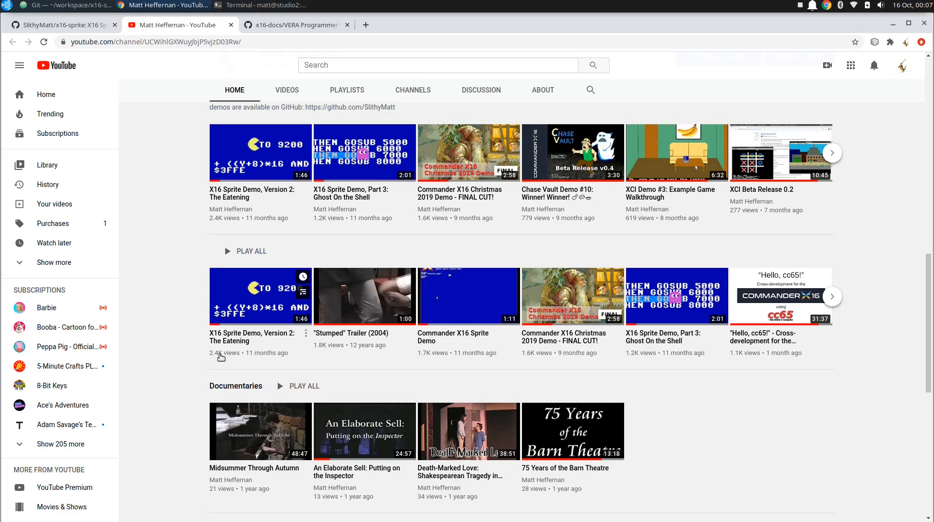
mouse_move(282, 349)
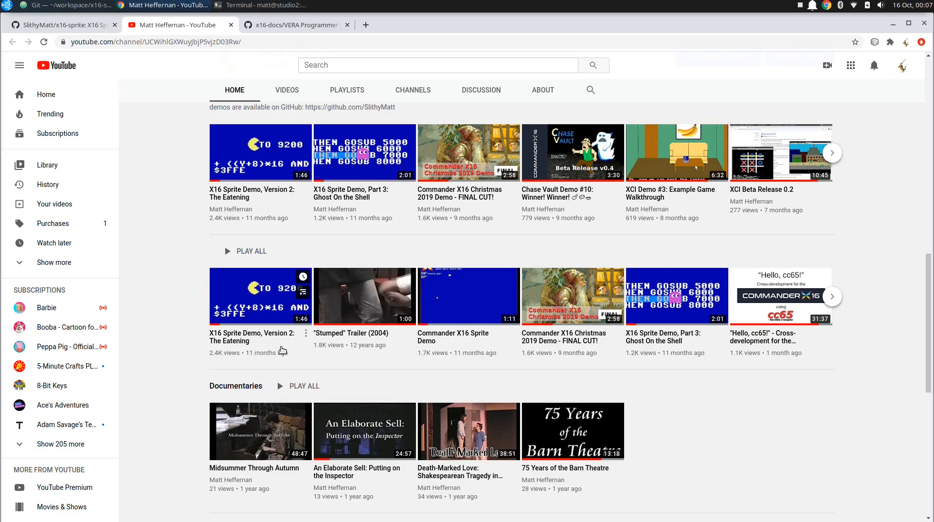
mouse_move(232, 340)
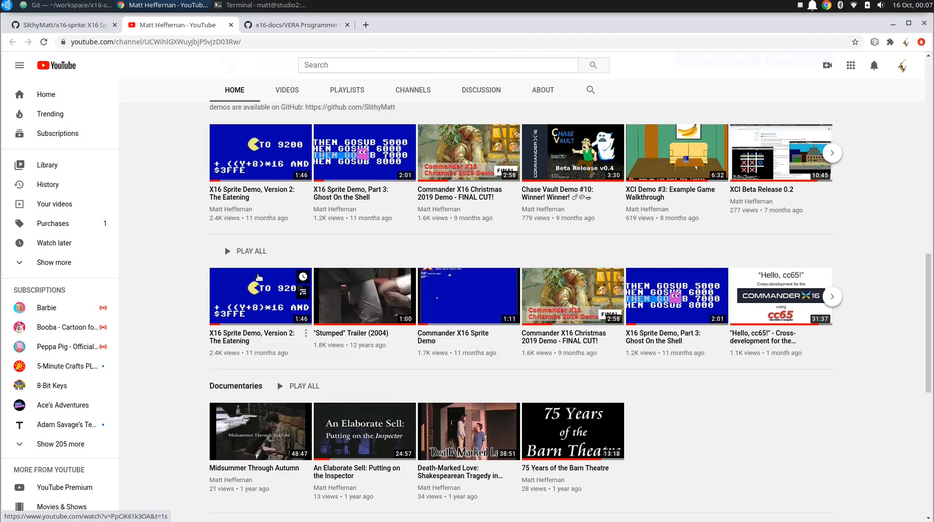
mouse_move(273, 309)
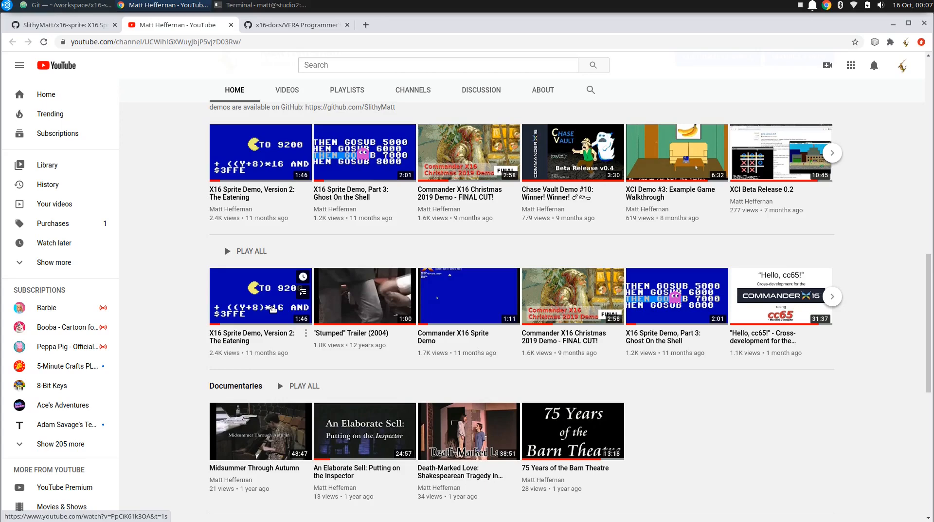
mouse_move(259, 331)
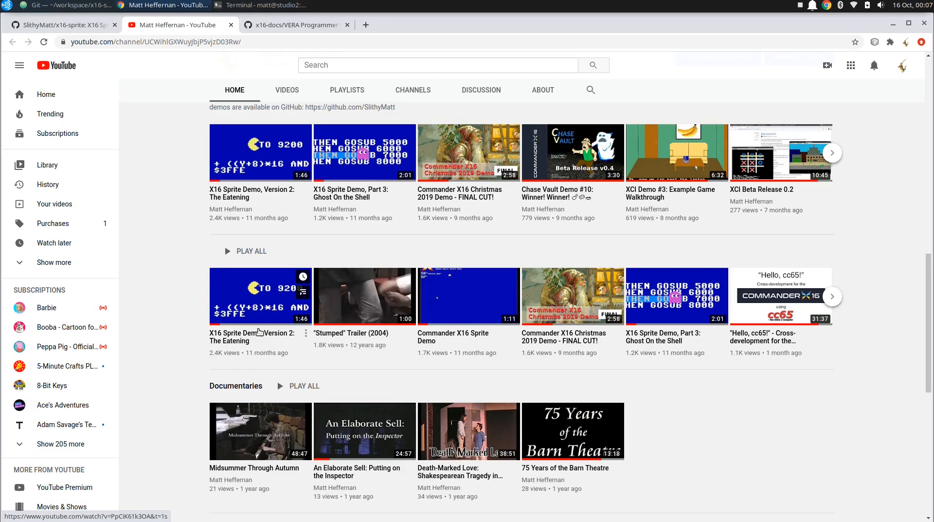
mouse_move(314, 378)
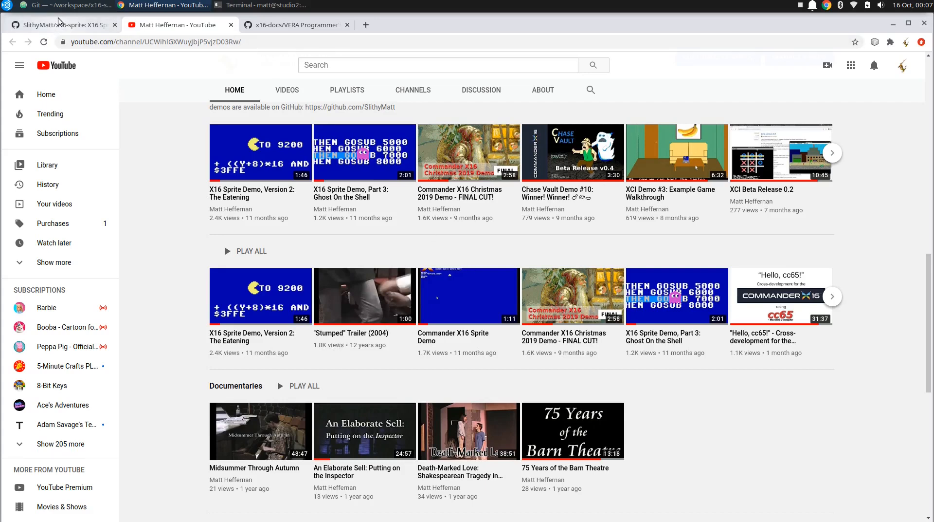
click(65, 5)
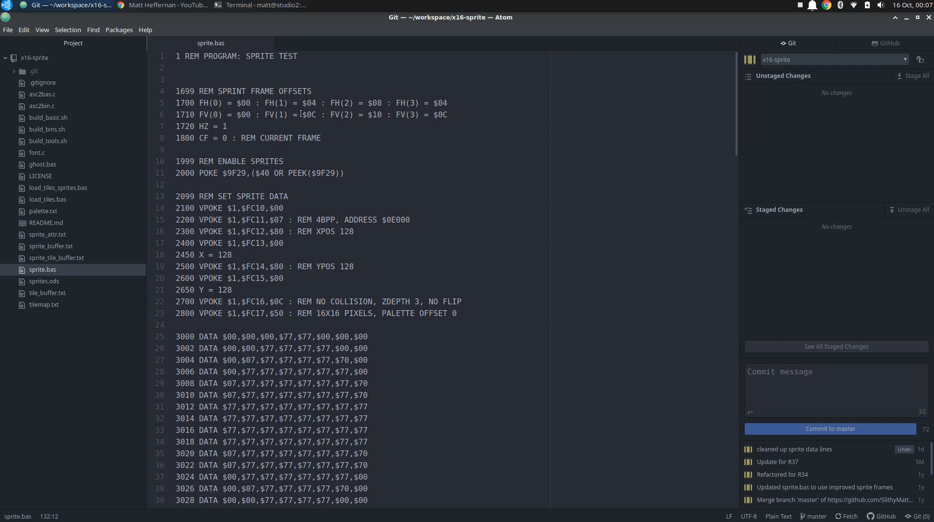
mouse_move(379, 152)
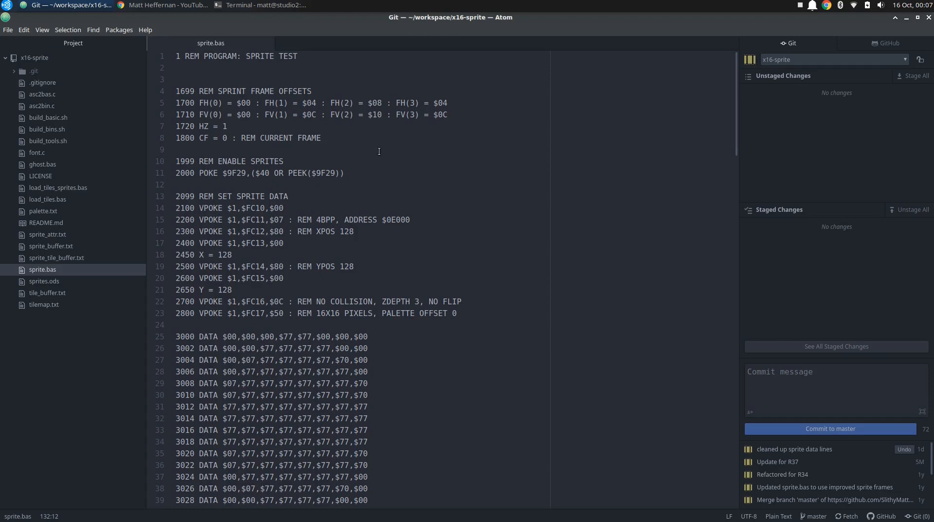
mouse_move(370, 173)
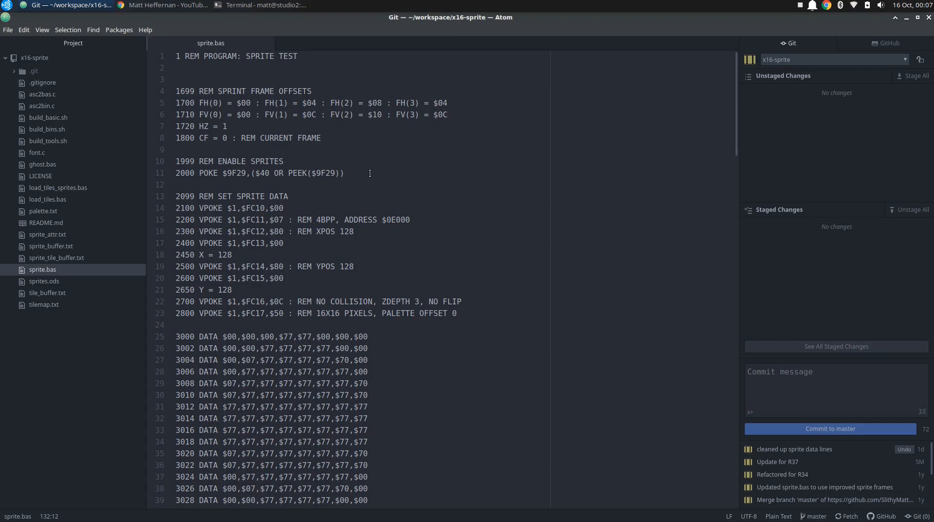
mouse_move(363, 174)
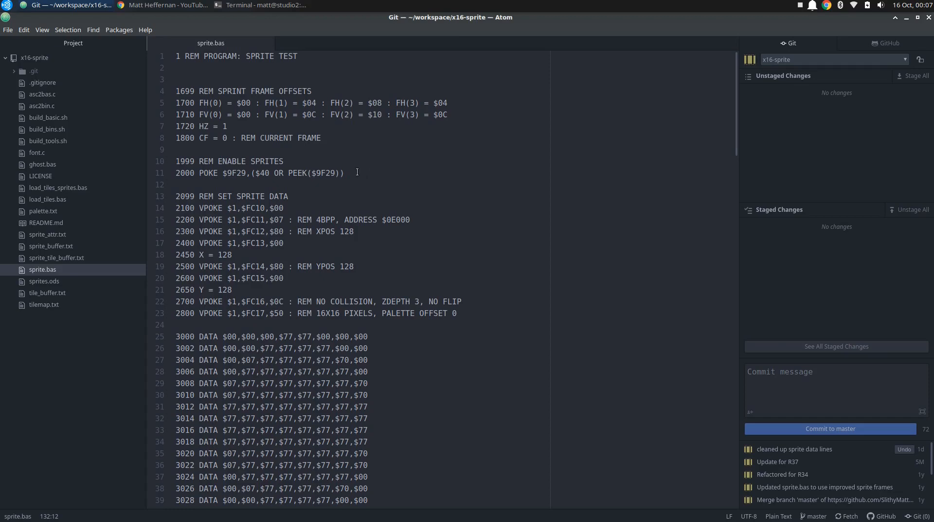
mouse_move(255, 120)
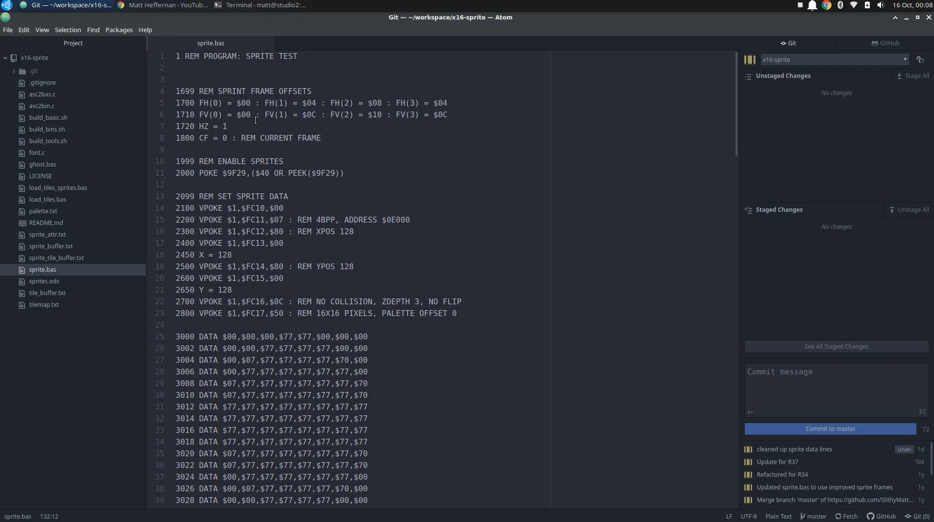
mouse_move(270, 128)
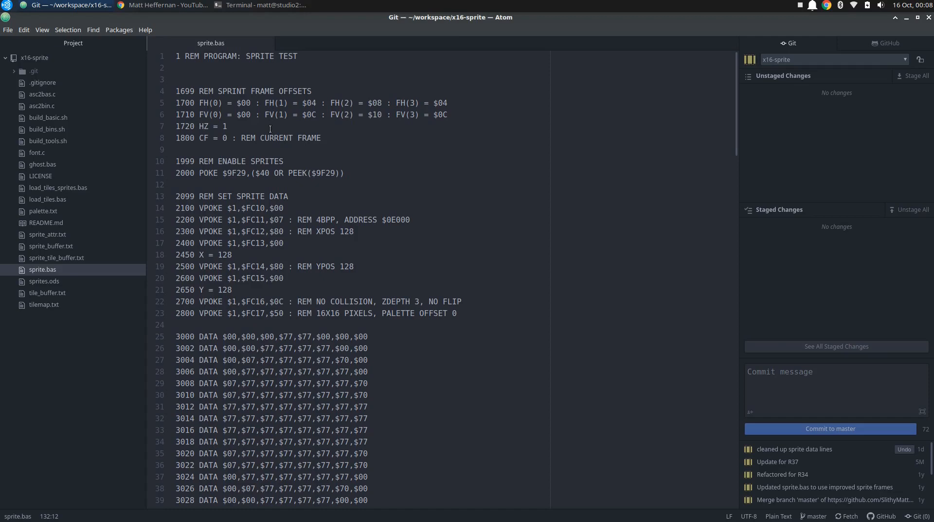
mouse_move(281, 182)
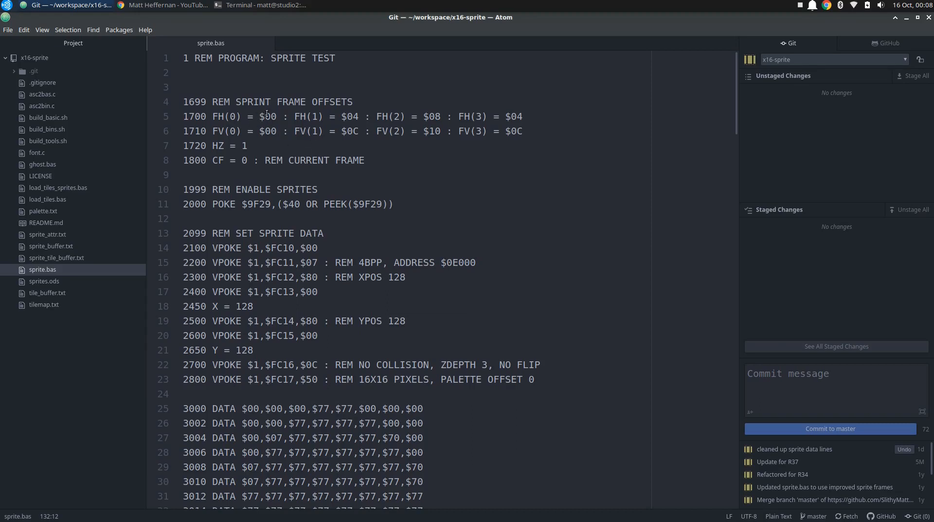
mouse_move(230, 106)
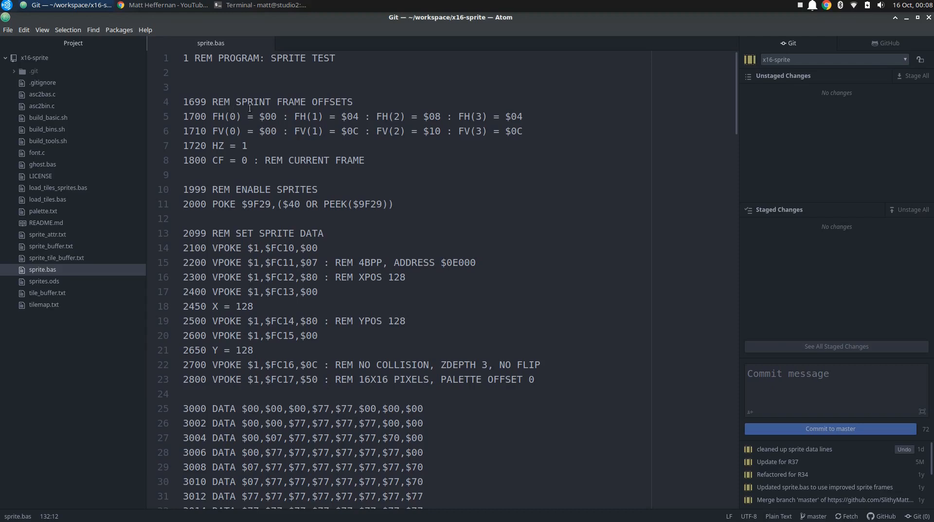
mouse_move(275, 142)
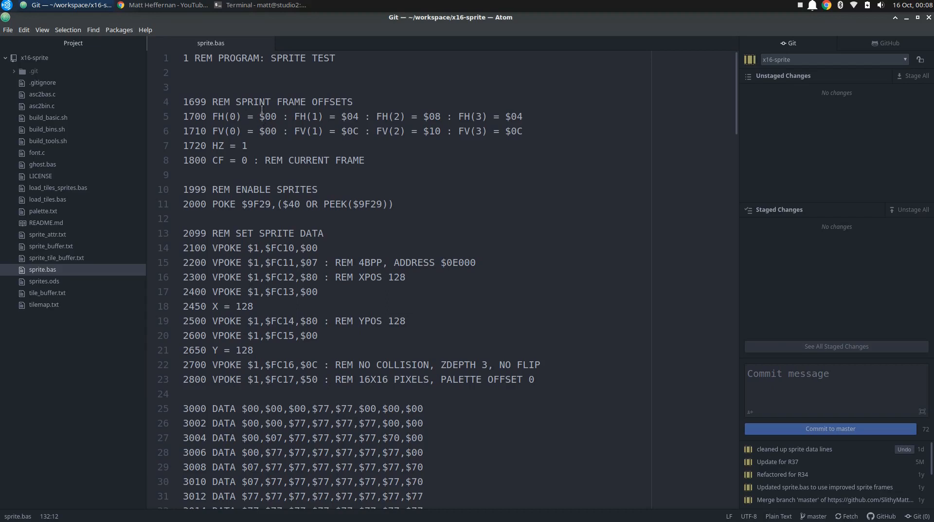
scroll(down, 3)
text(7)
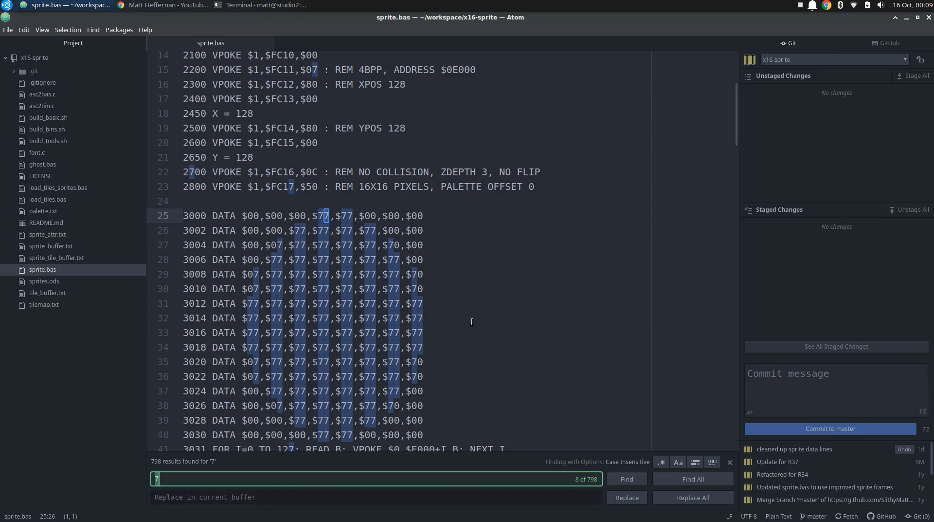
Scroll through the sprite DATA lines with the 798 highlighted '7' matches visible.
scroll(down, 3)
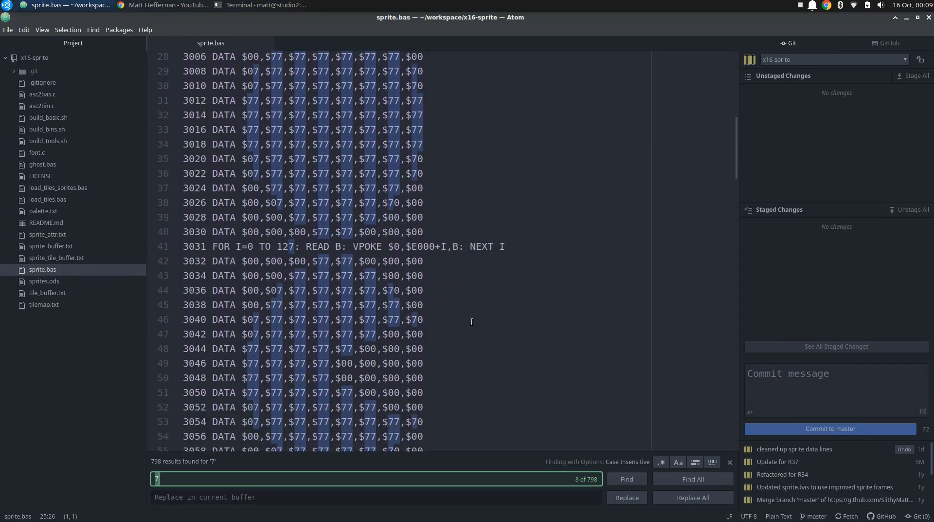
scroll(down, 3)
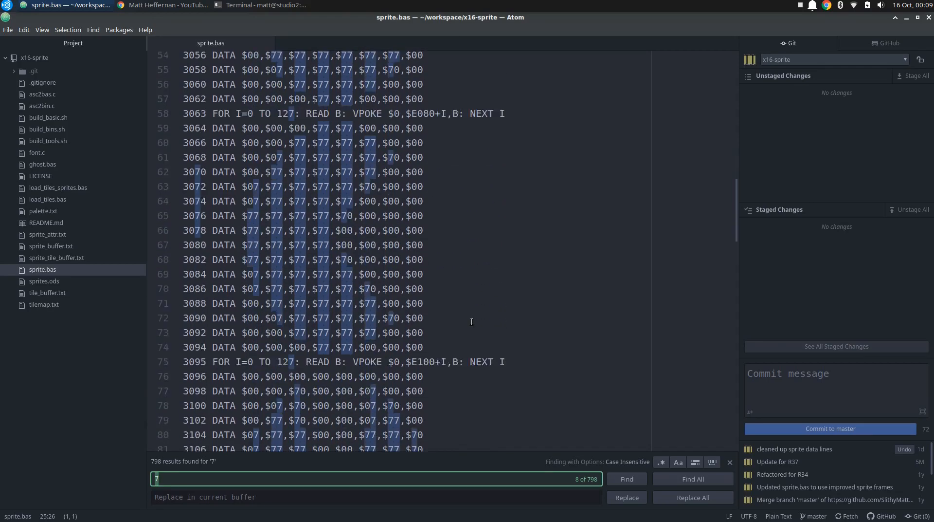
scroll(down, 3)
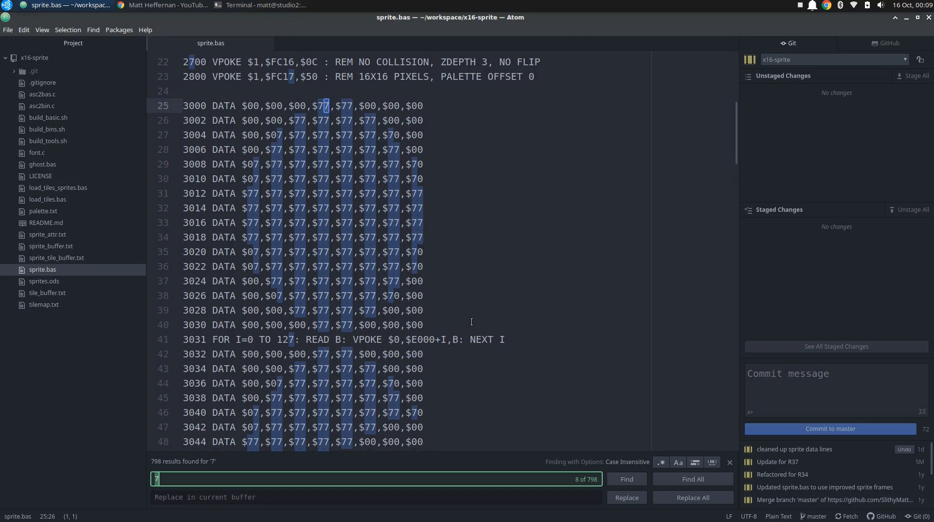
scroll(down, 3)
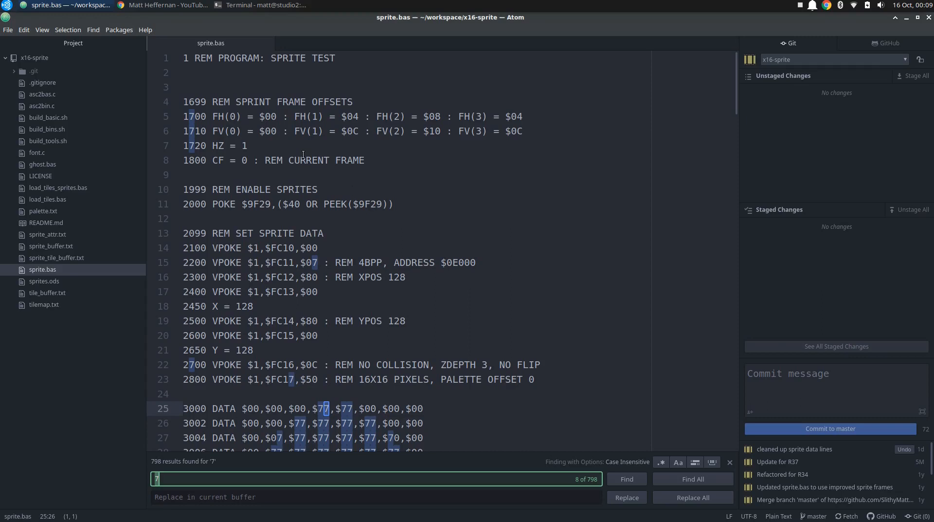
scroll(down, 3)
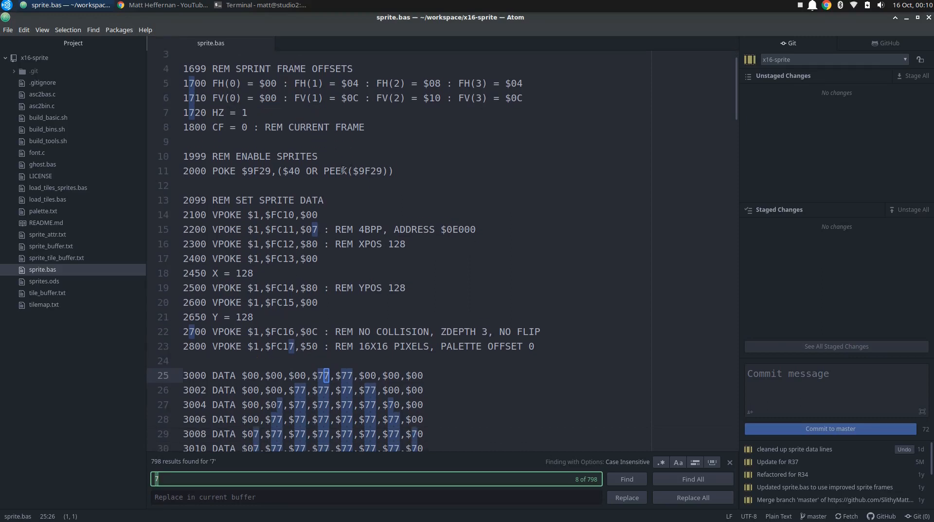
mouse_move(357, 158)
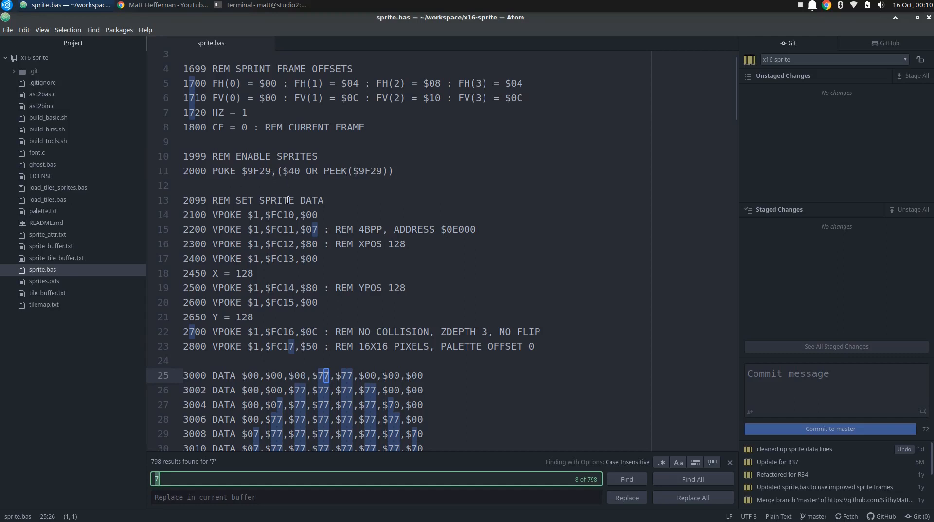
mouse_move(331, 221)
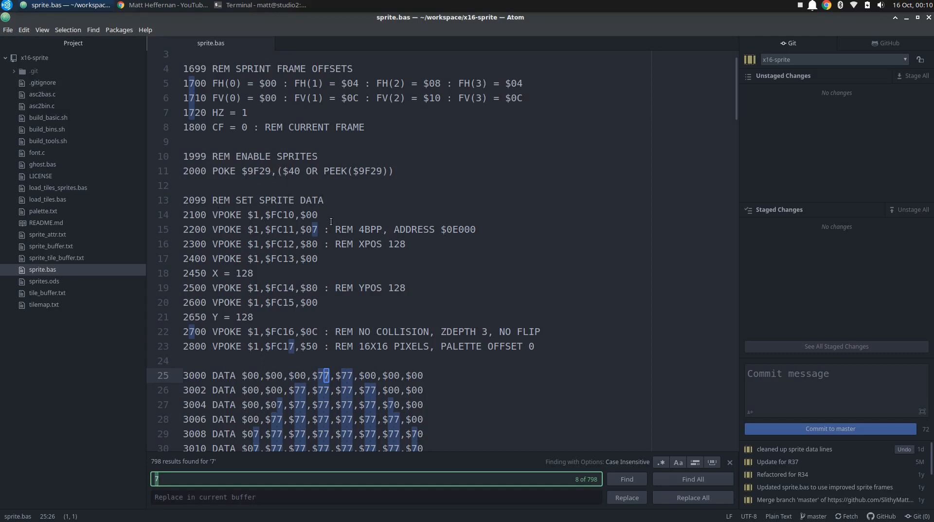
scroll(down, 3)
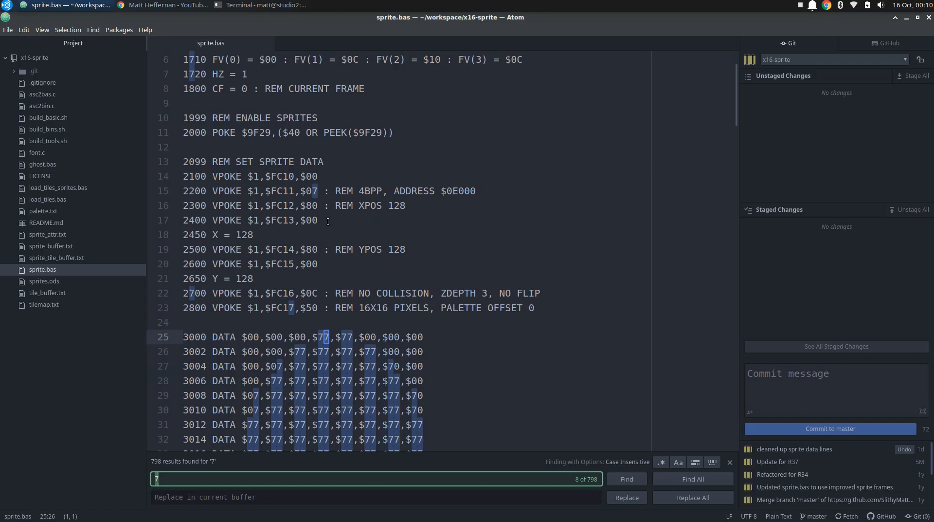
mouse_move(356, 174)
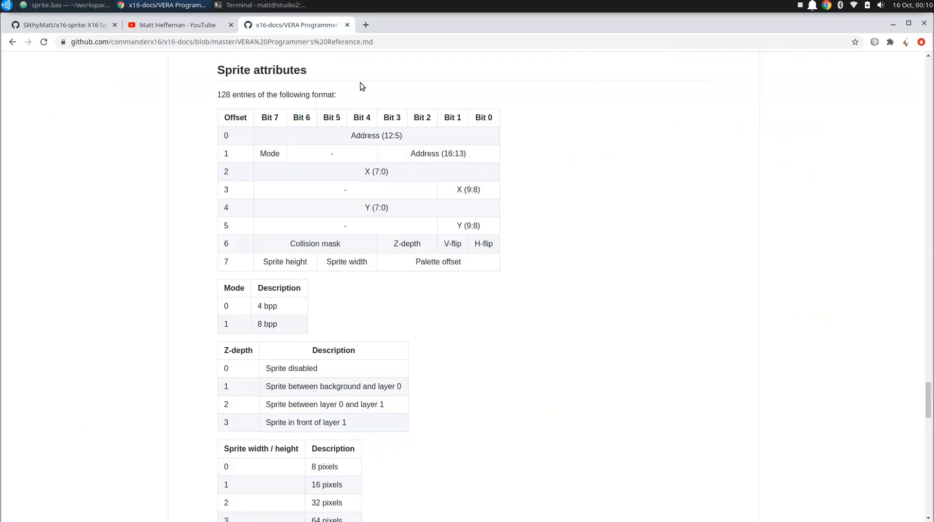
mouse_move(275, 148)
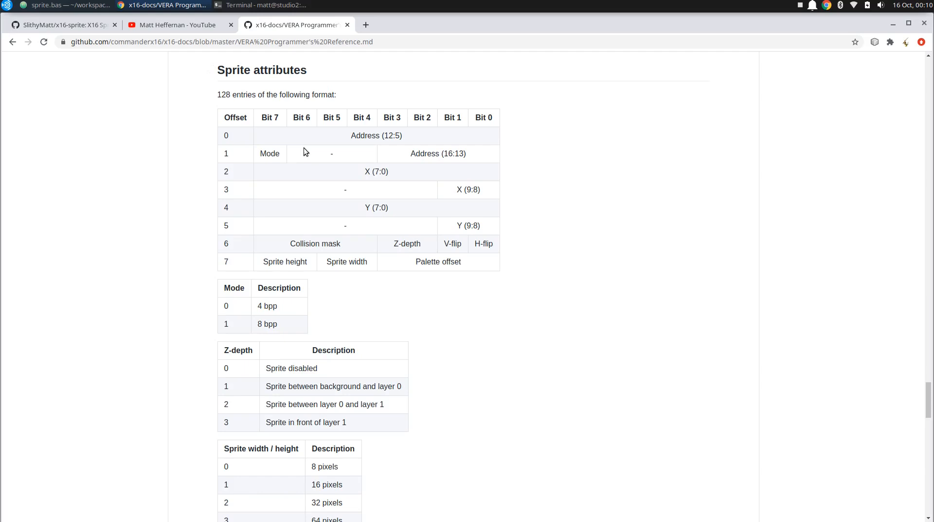
mouse_move(412, 148)
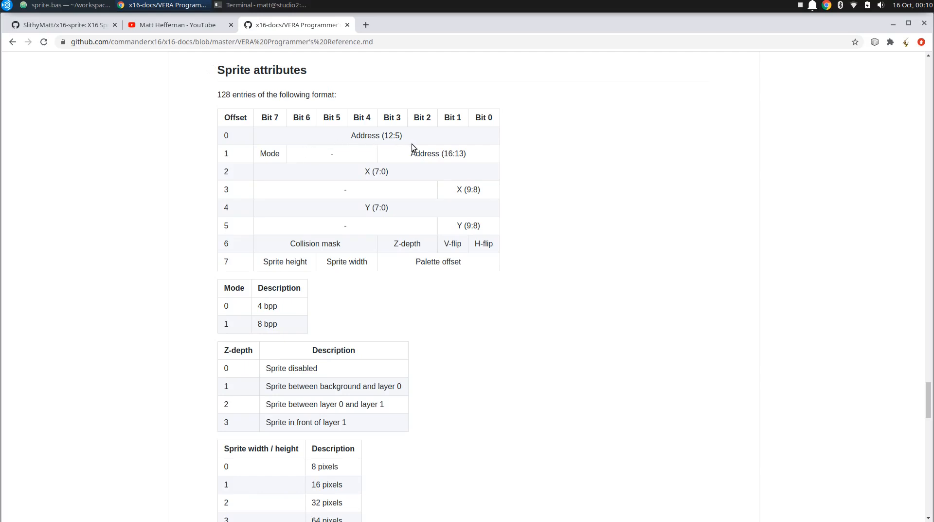
mouse_move(402, 146)
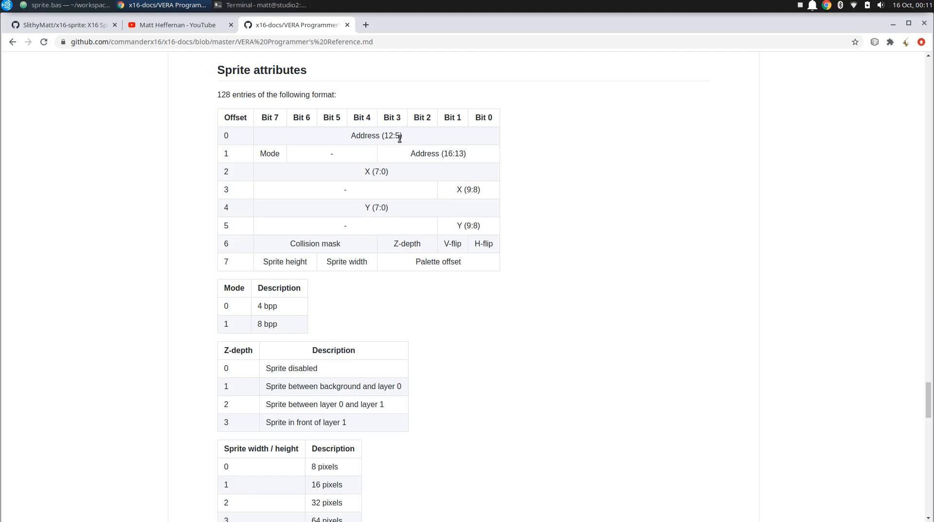
mouse_move(397, 162)
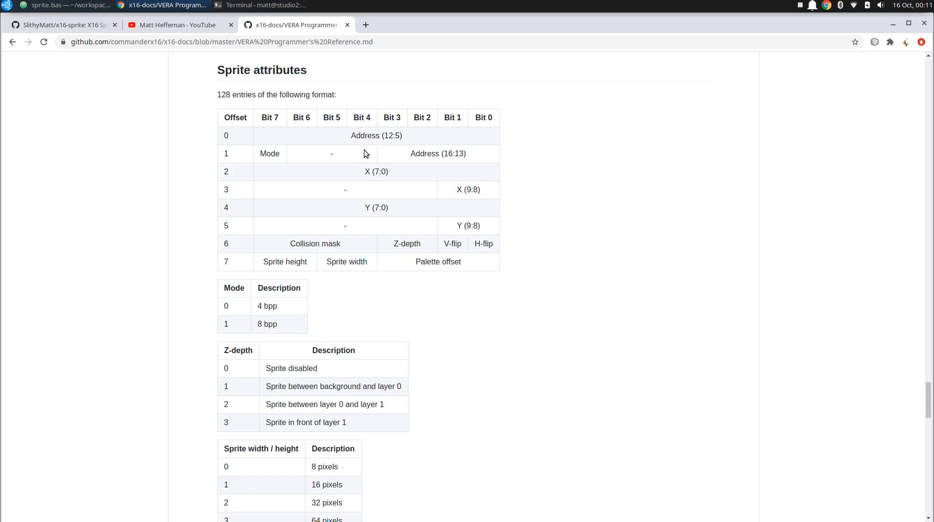
mouse_move(380, 168)
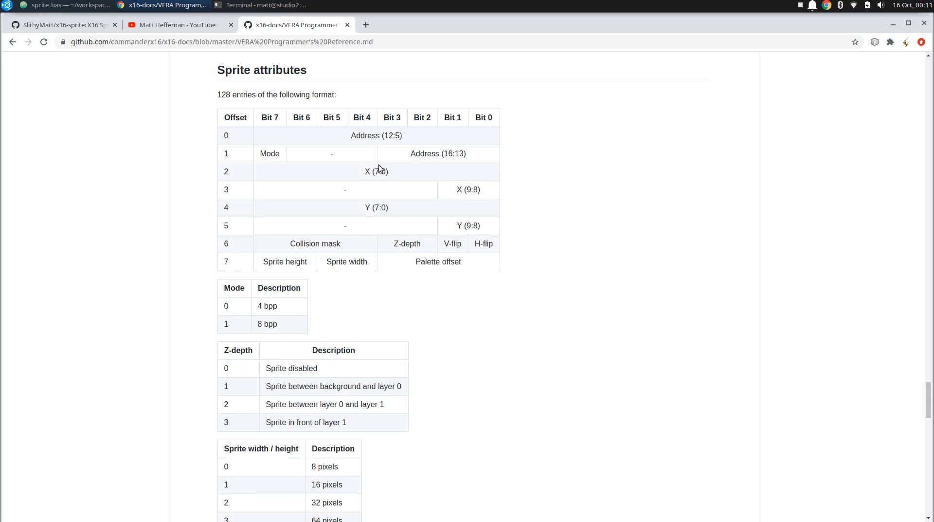
mouse_move(444, 198)
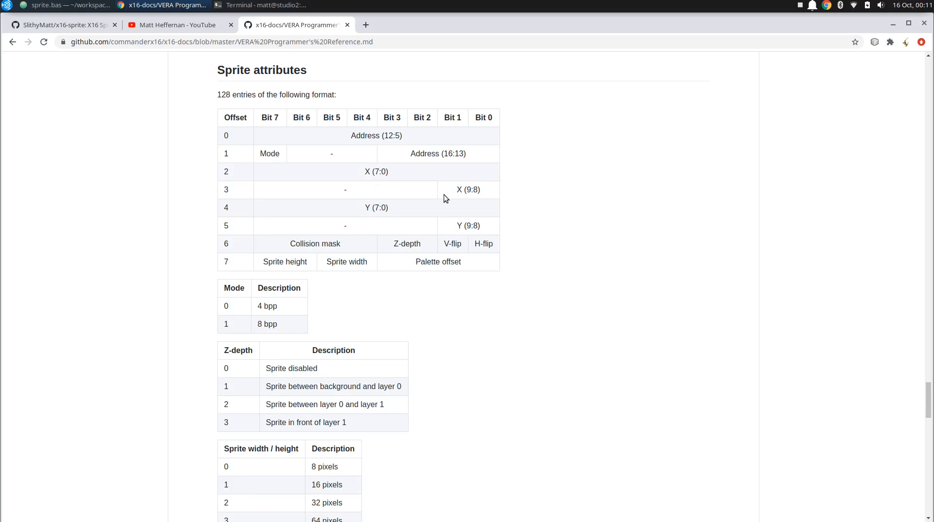
mouse_move(481, 233)
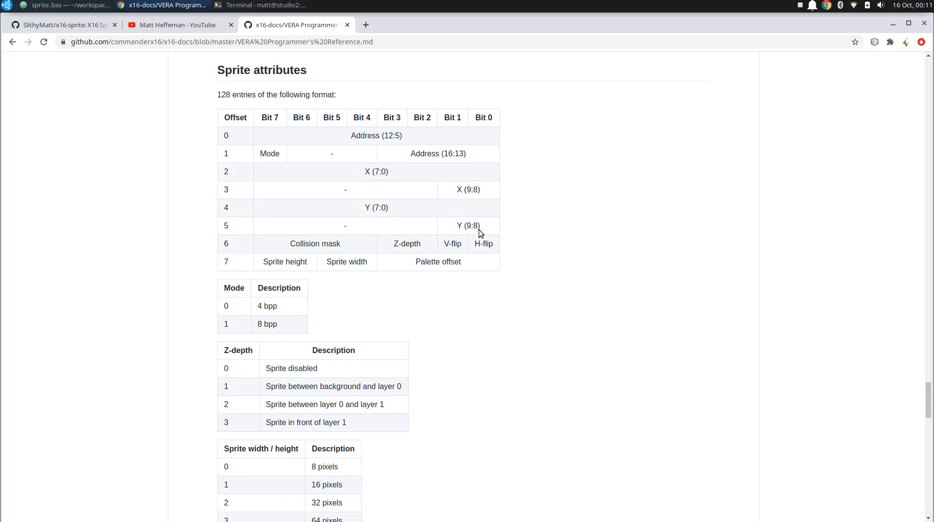
mouse_move(490, 235)
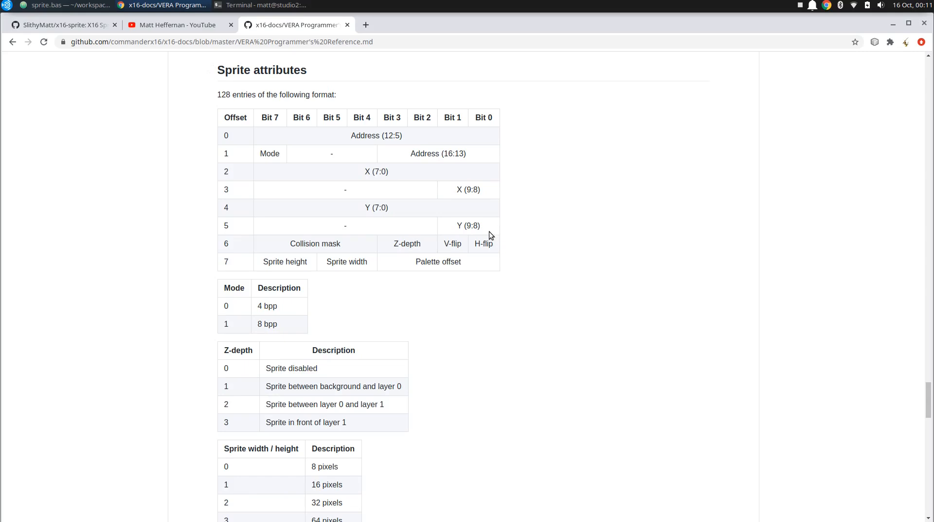
mouse_move(424, 253)
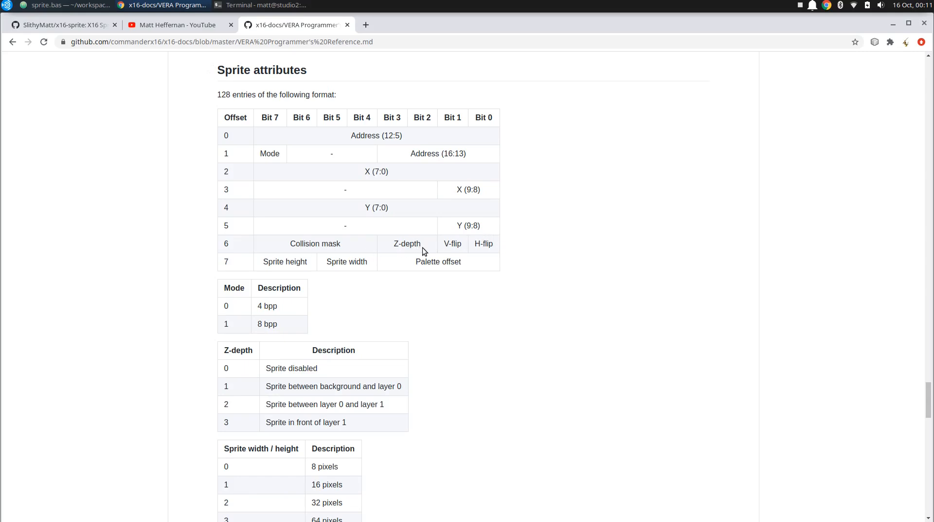
mouse_move(476, 250)
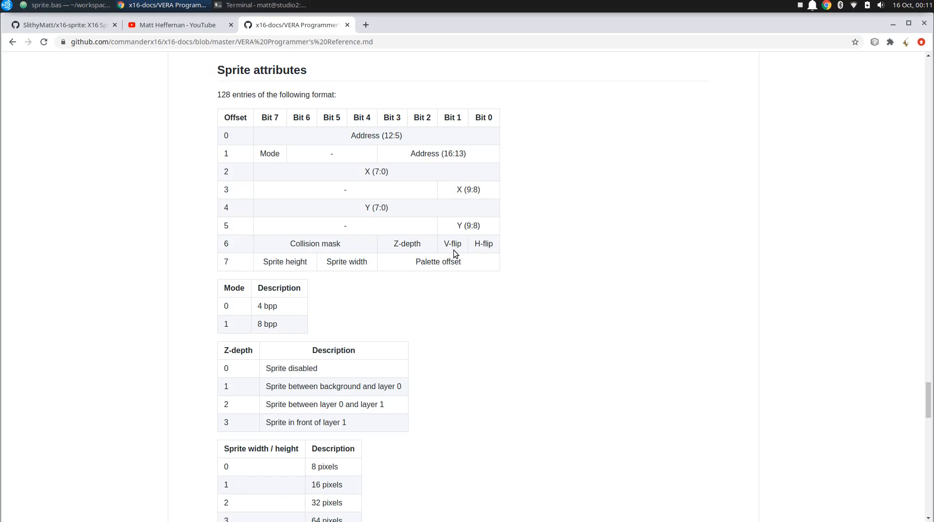
mouse_move(436, 263)
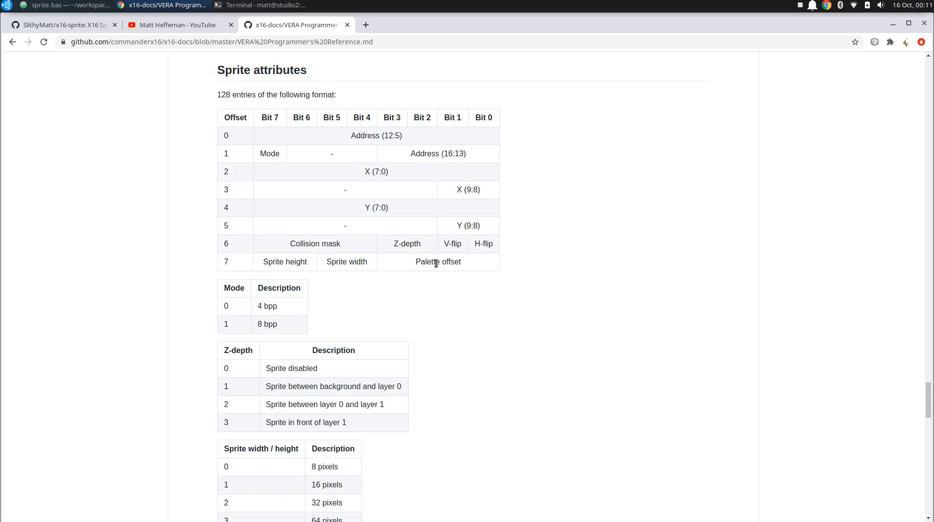
mouse_move(281, 269)
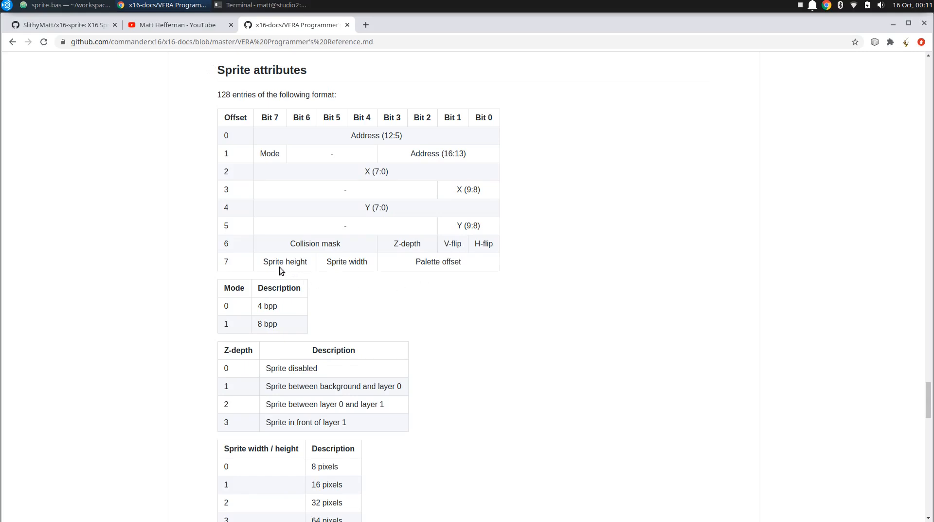
mouse_move(365, 280)
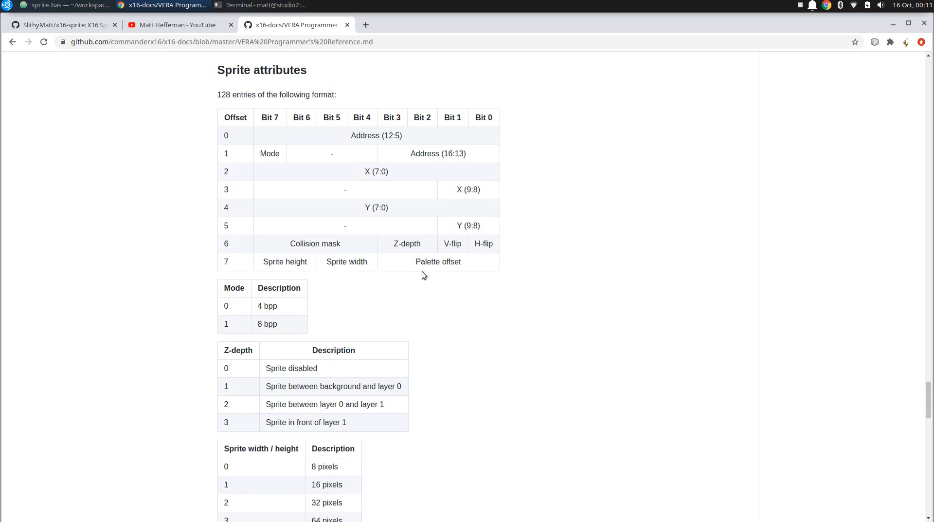
mouse_move(460, 277)
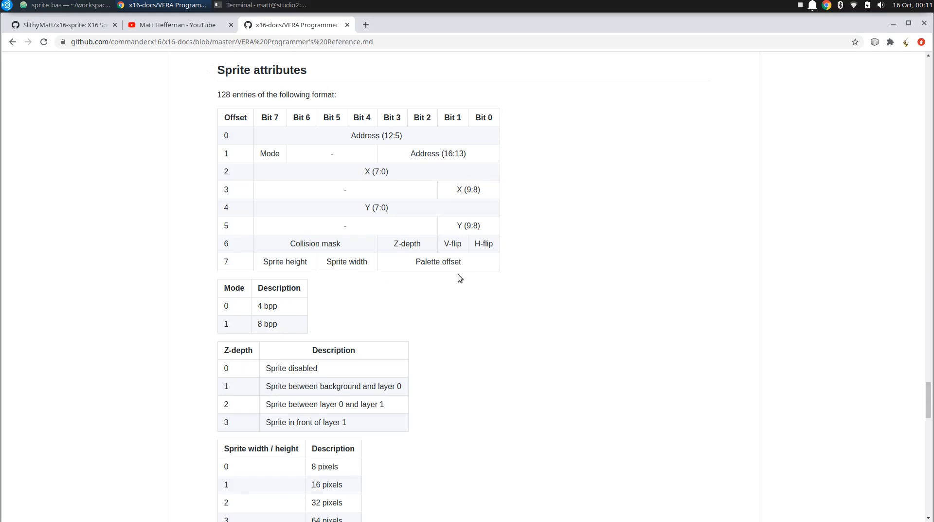
mouse_move(309, 287)
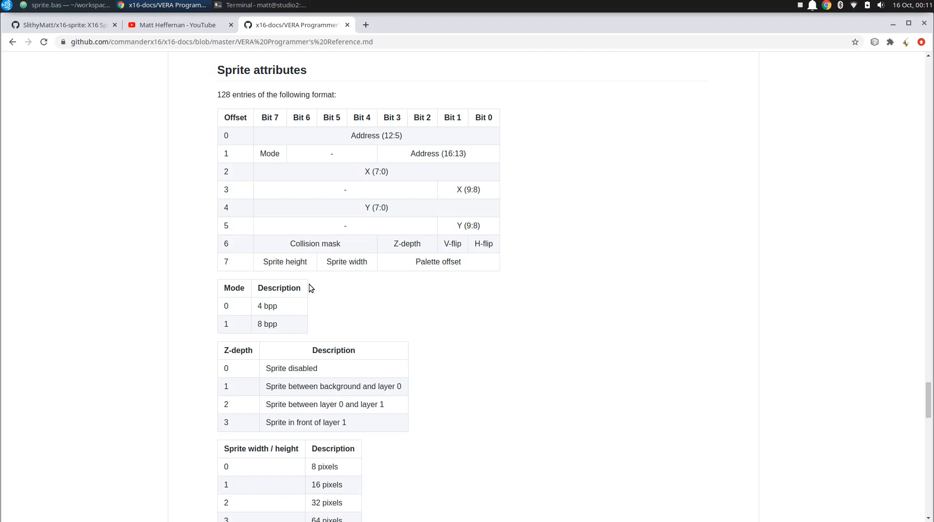
mouse_move(326, 297)
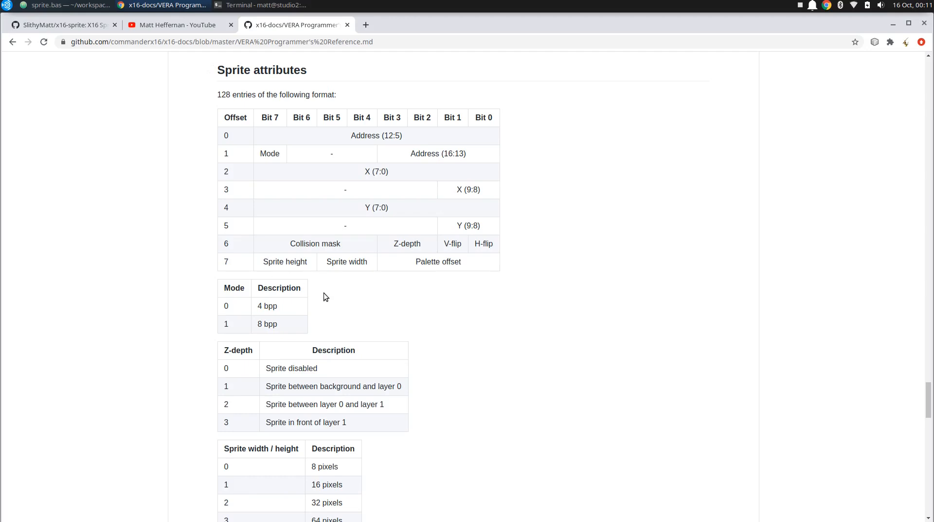
mouse_move(331, 327)
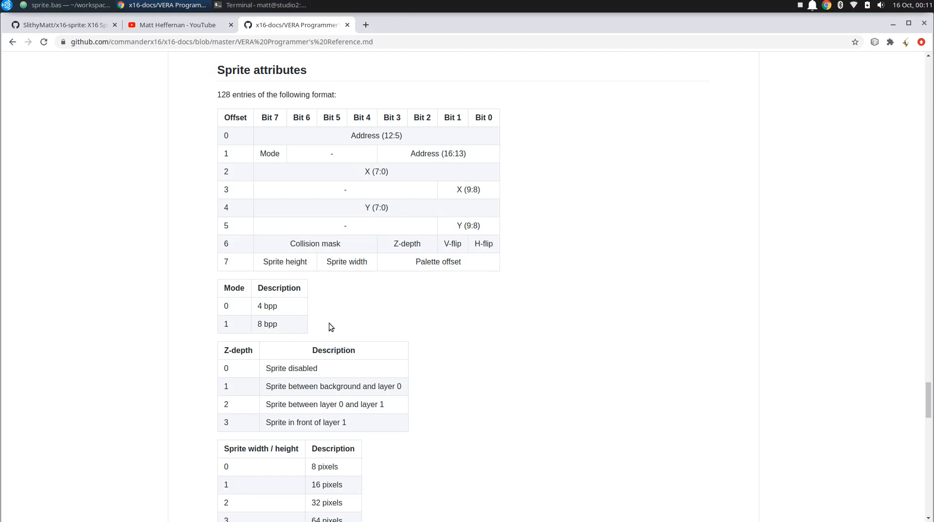
mouse_move(373, 360)
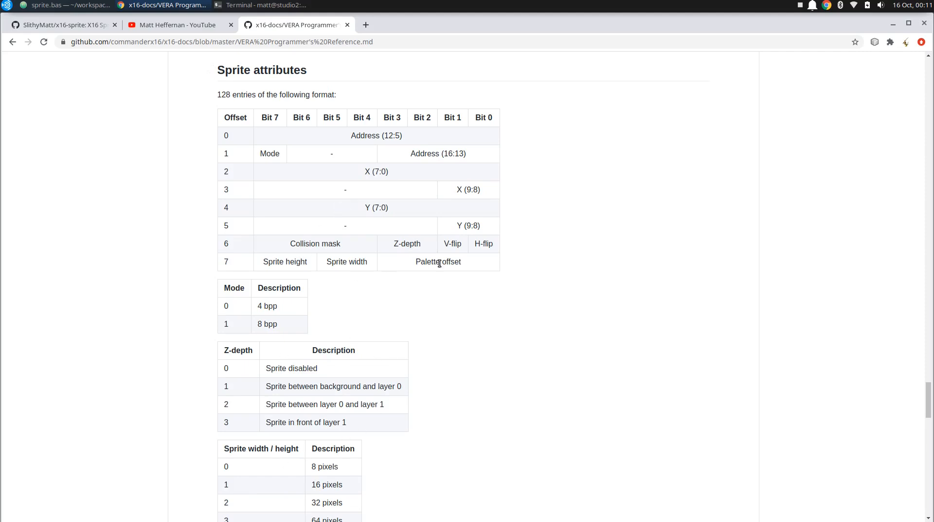
mouse_move(459, 240)
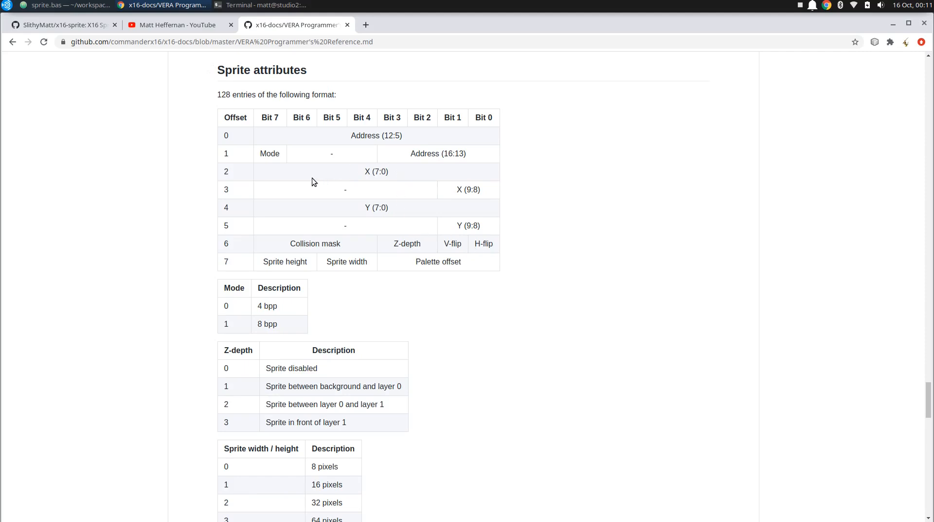
mouse_move(418, 170)
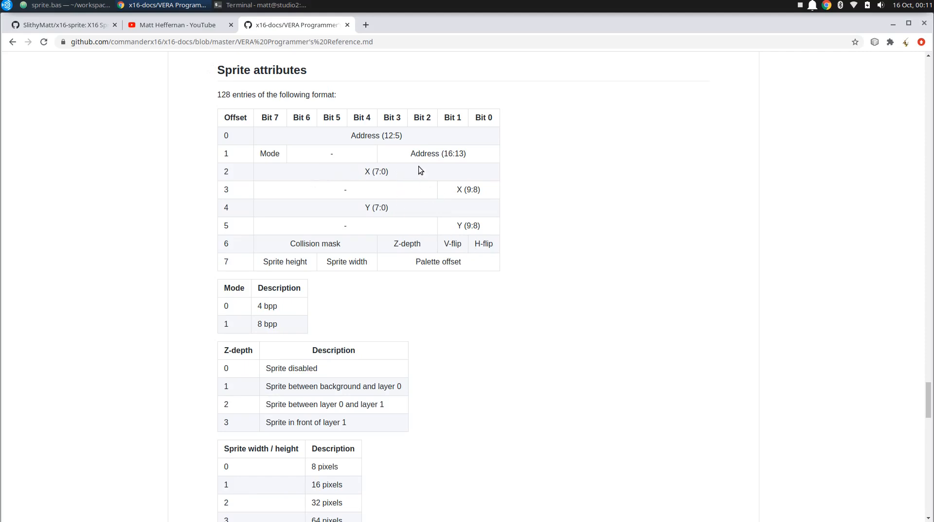
mouse_move(334, 183)
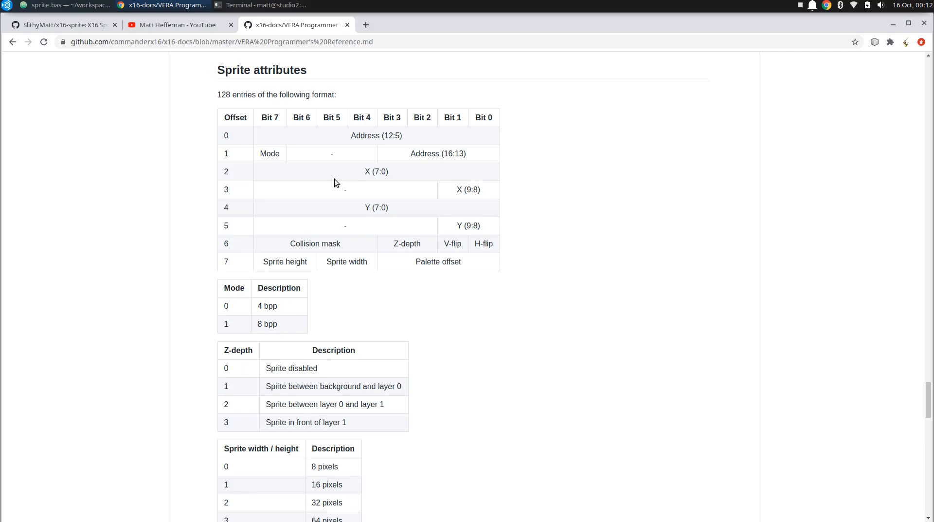
mouse_move(383, 144)
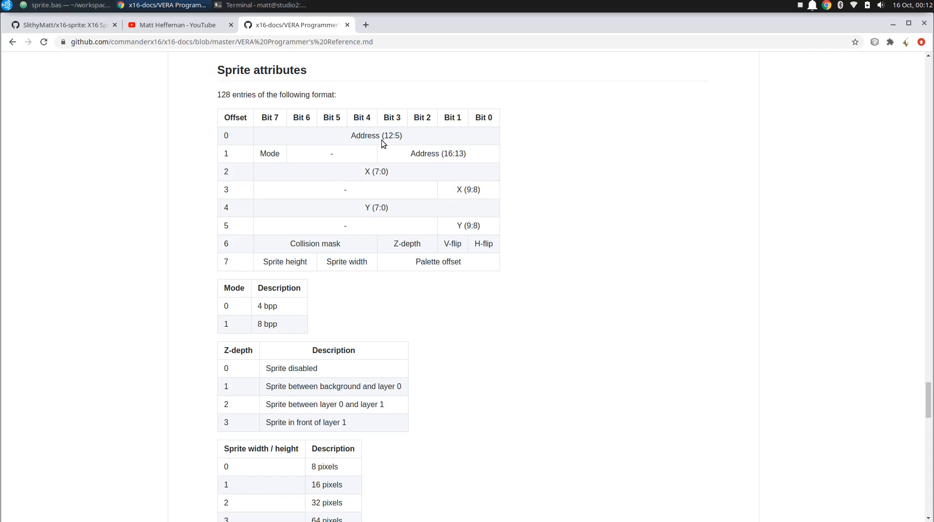
mouse_move(444, 143)
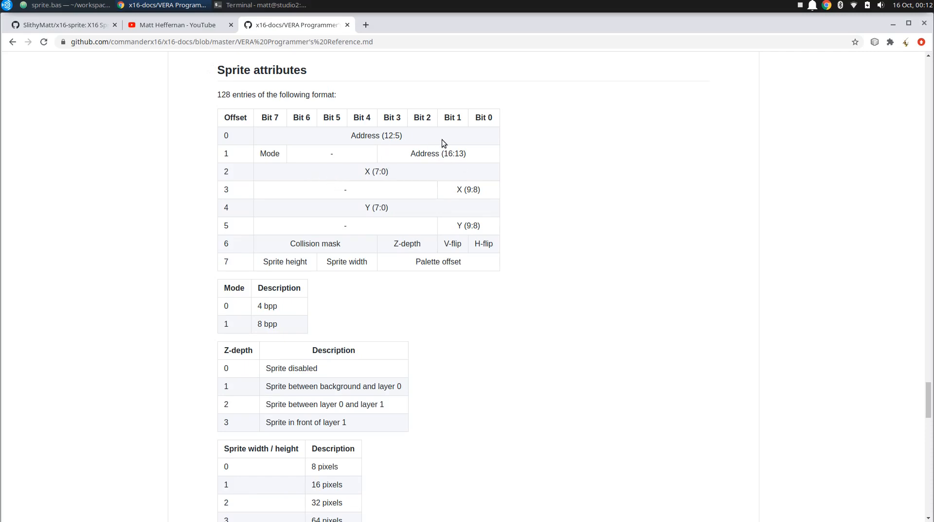
mouse_move(455, 157)
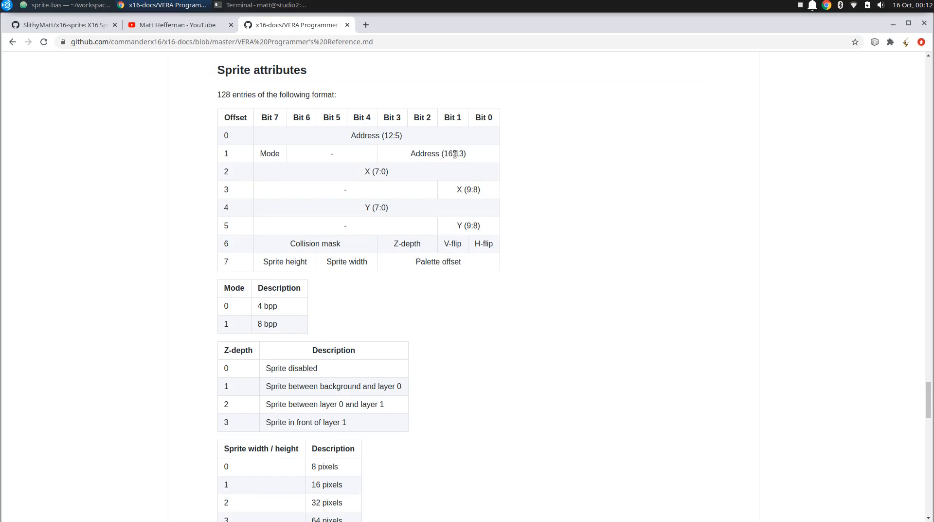
Switch from the VERA sprite attributes reference to the sprite.bas window in Atom.
click(64, 5)
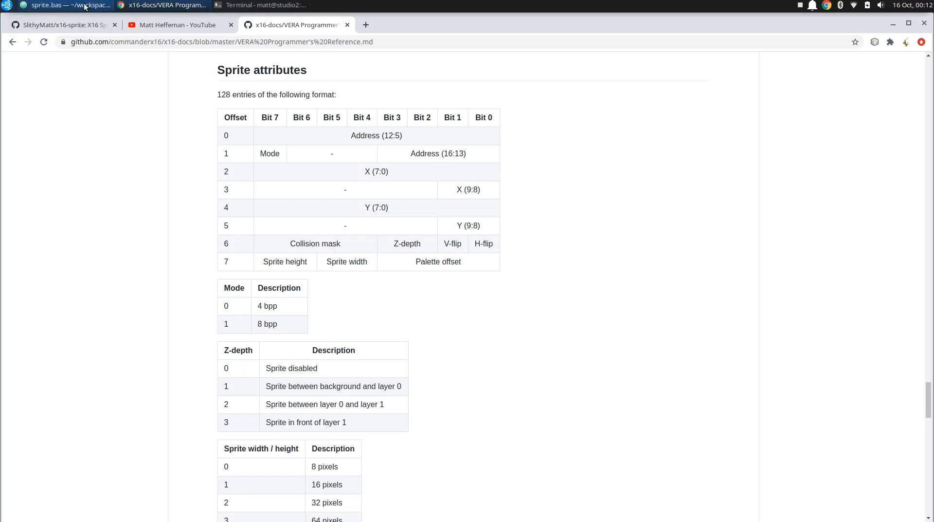
click(67, 5)
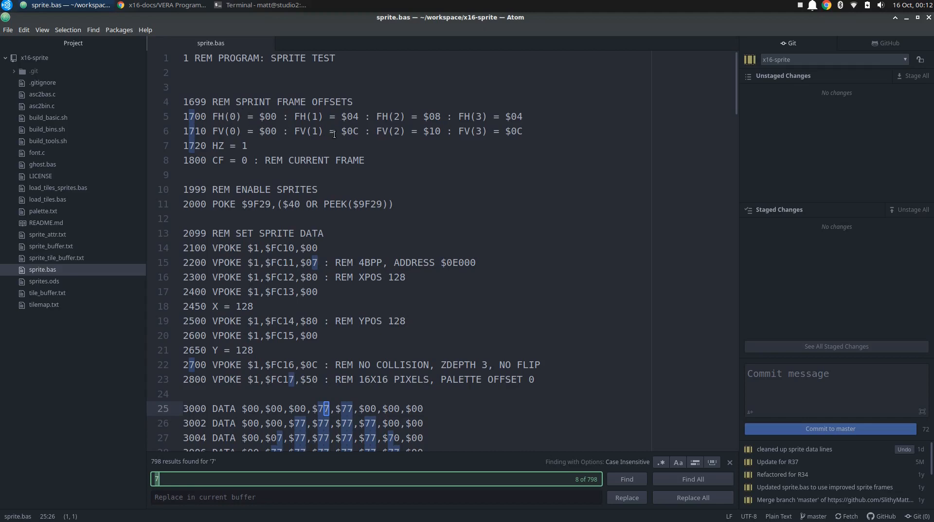
mouse_move(303, 108)
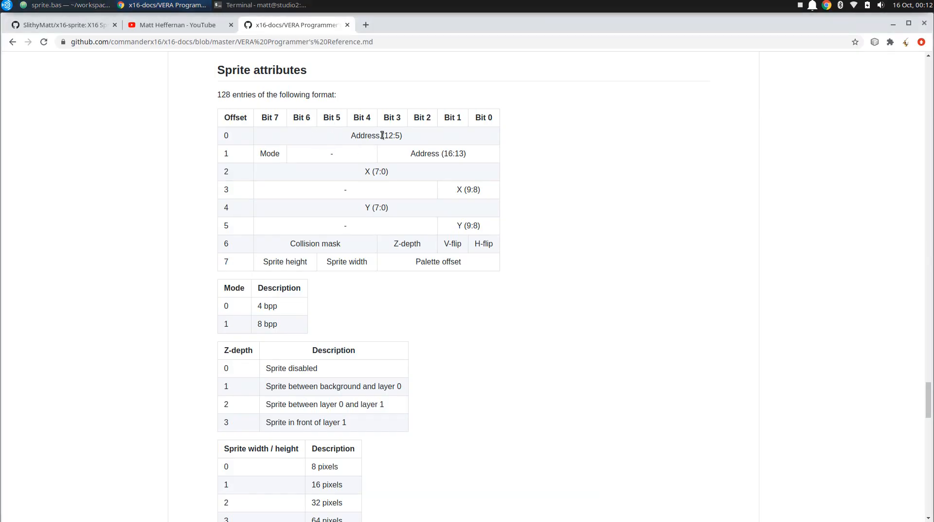
mouse_move(416, 153)
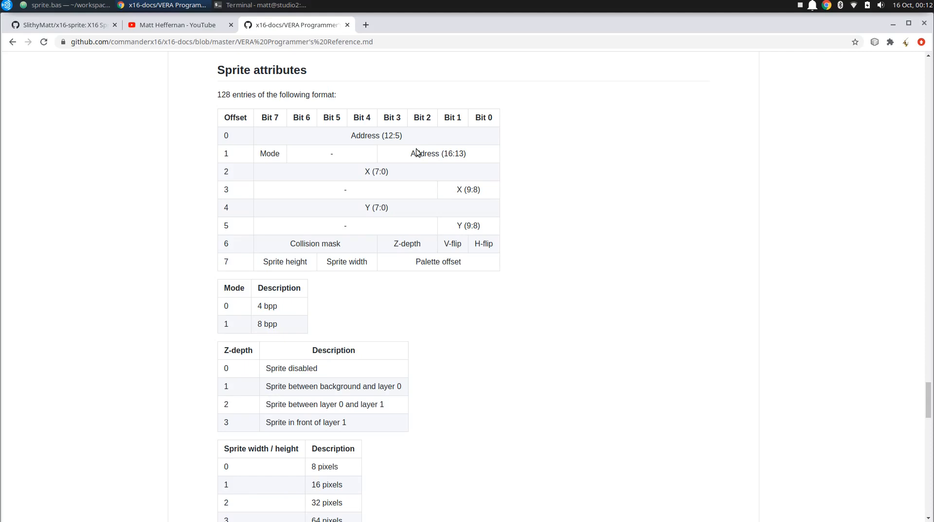
mouse_move(465, 166)
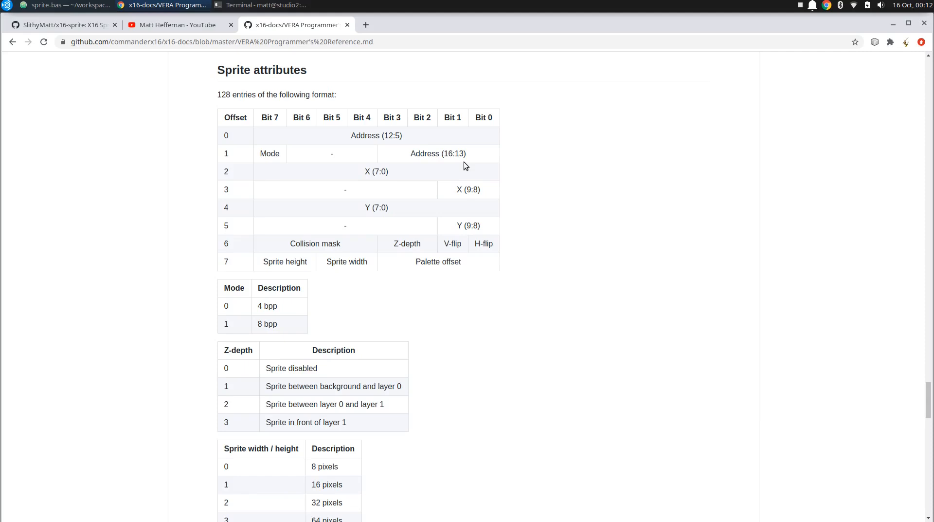
mouse_move(460, 134)
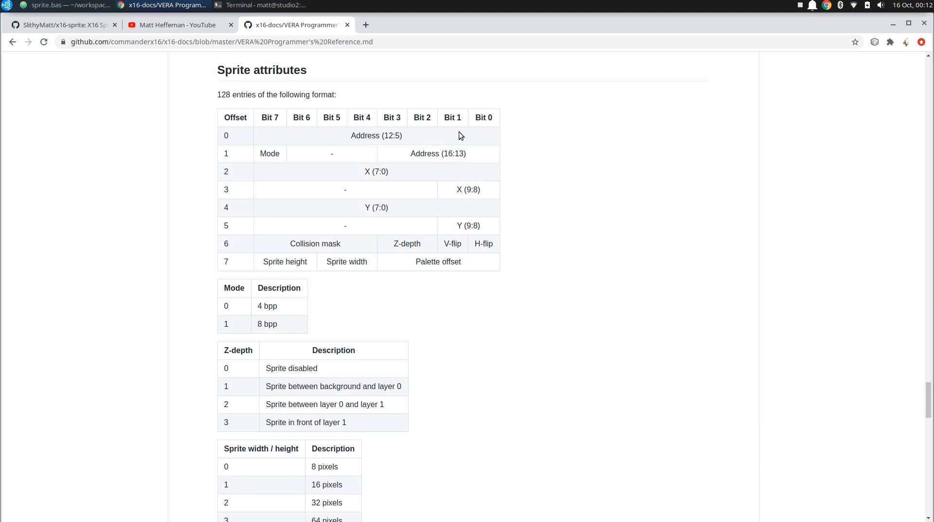
mouse_move(426, 139)
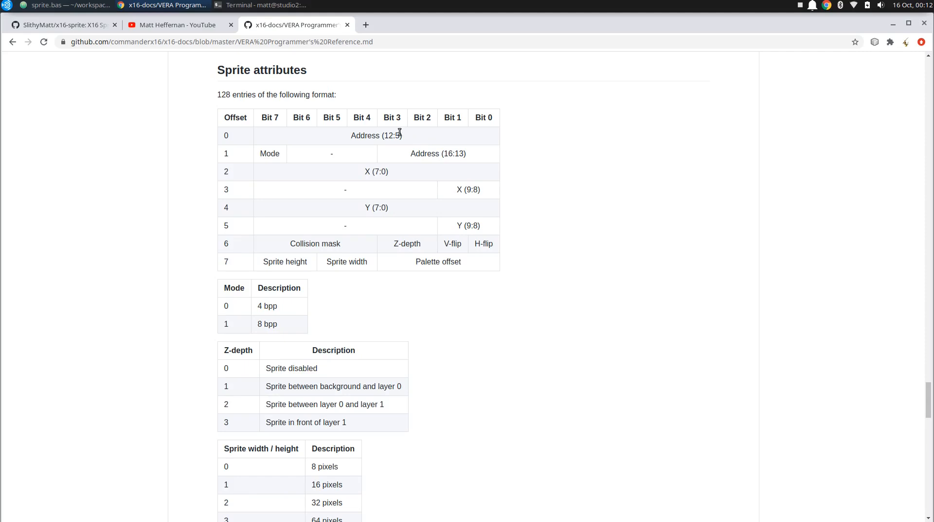
mouse_move(412, 147)
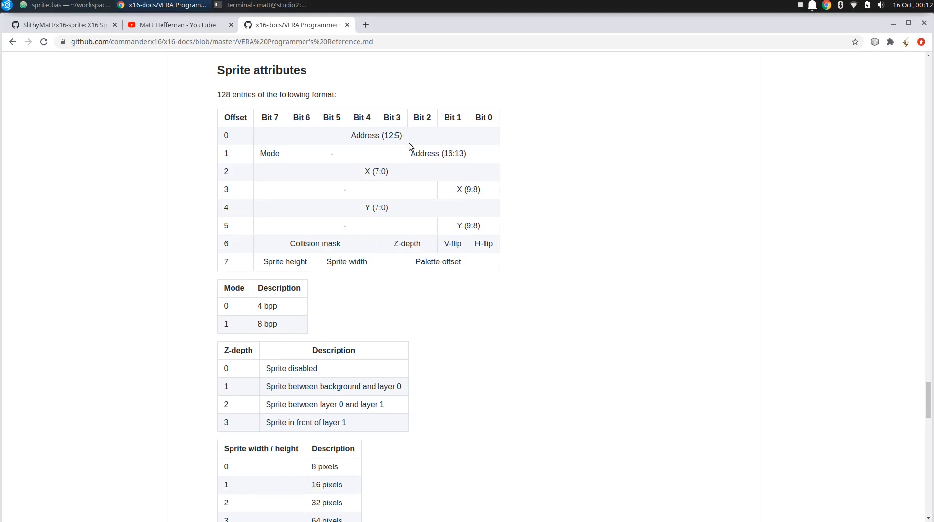
mouse_move(279, 156)
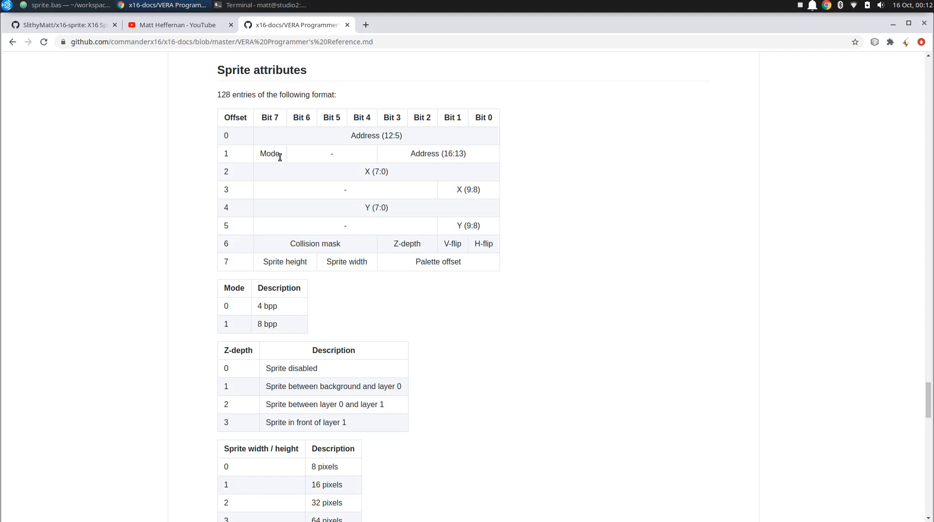
mouse_move(286, 289)
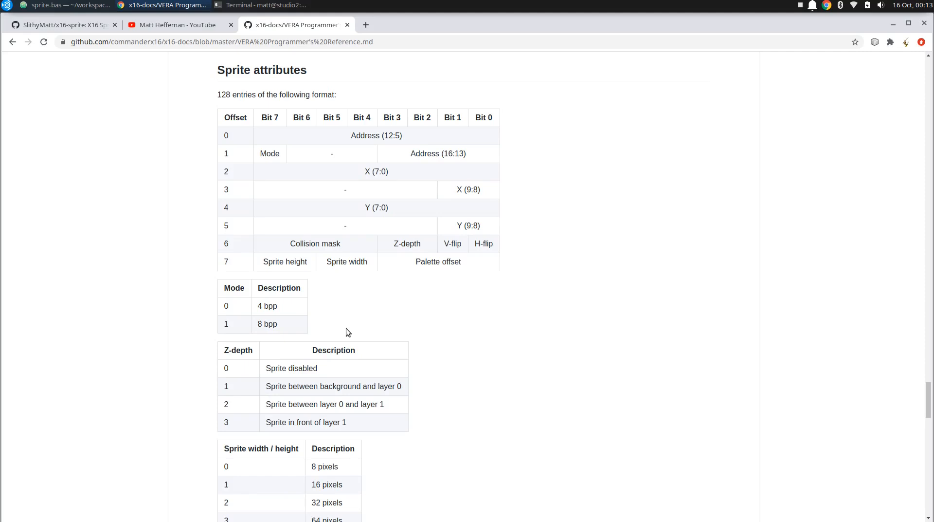
mouse_move(343, 310)
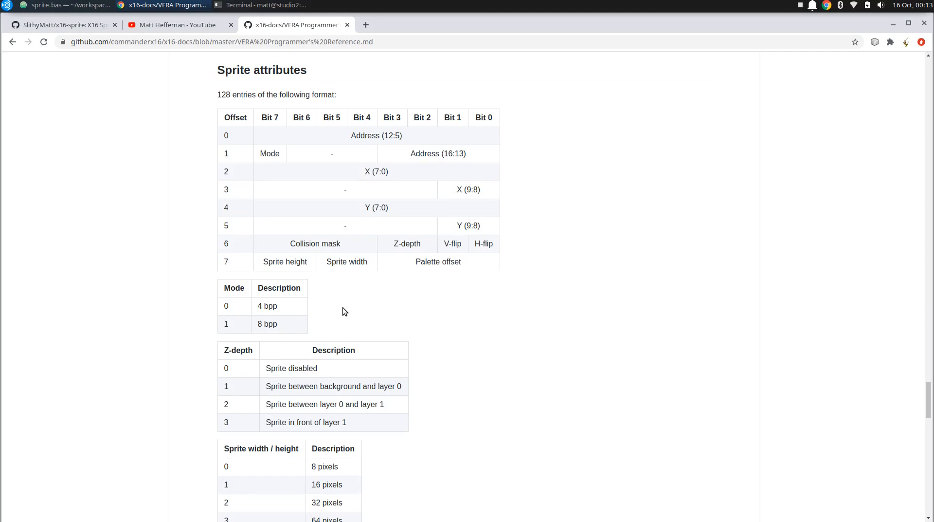
mouse_move(127, 18)
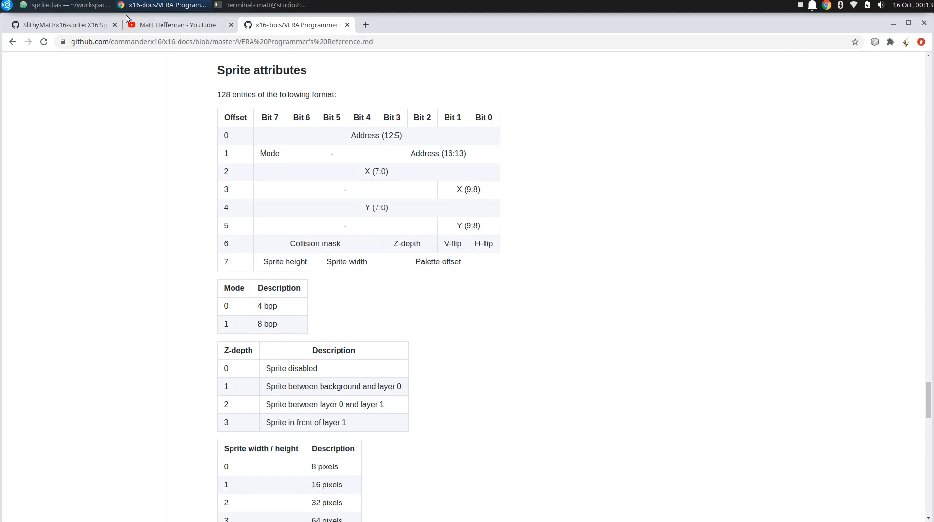
Switch from Chrome's VERA reference back to sprite.bas in Atom.
click(64, 5)
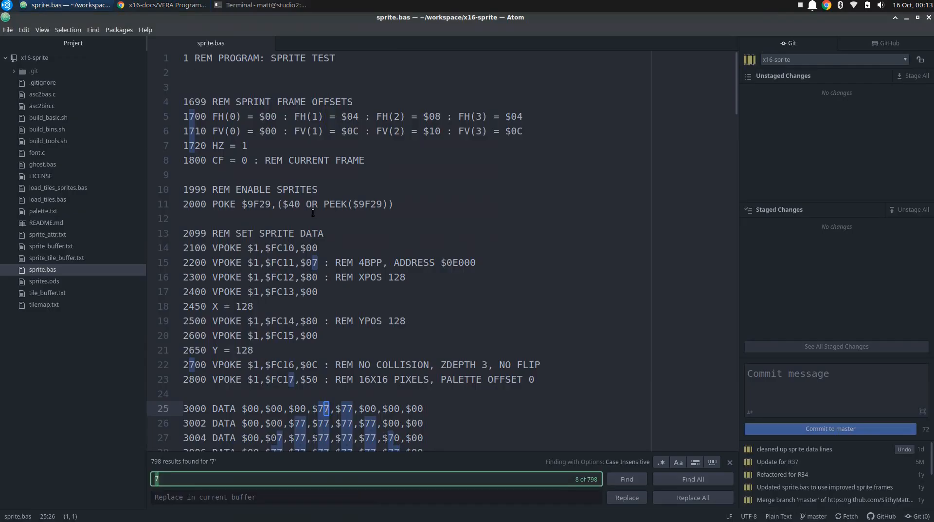
scroll(down, 3)
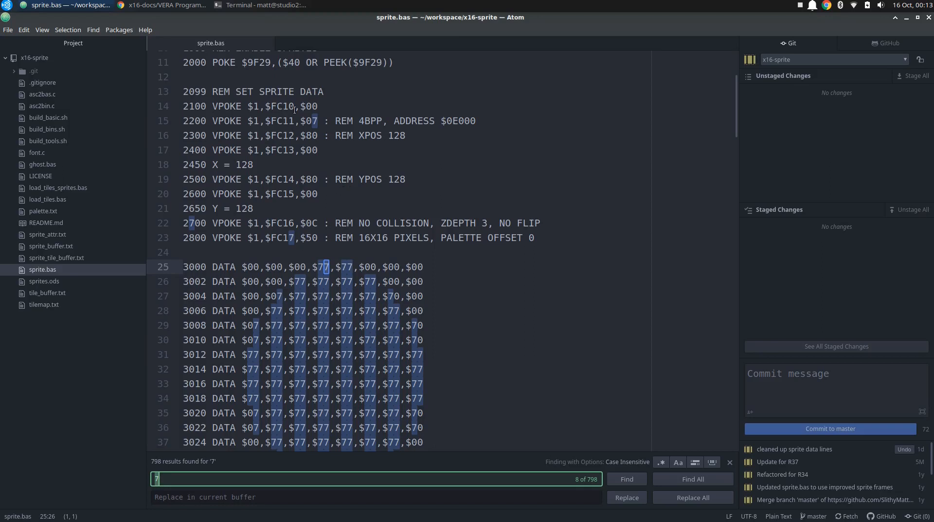
mouse_move(291, 122)
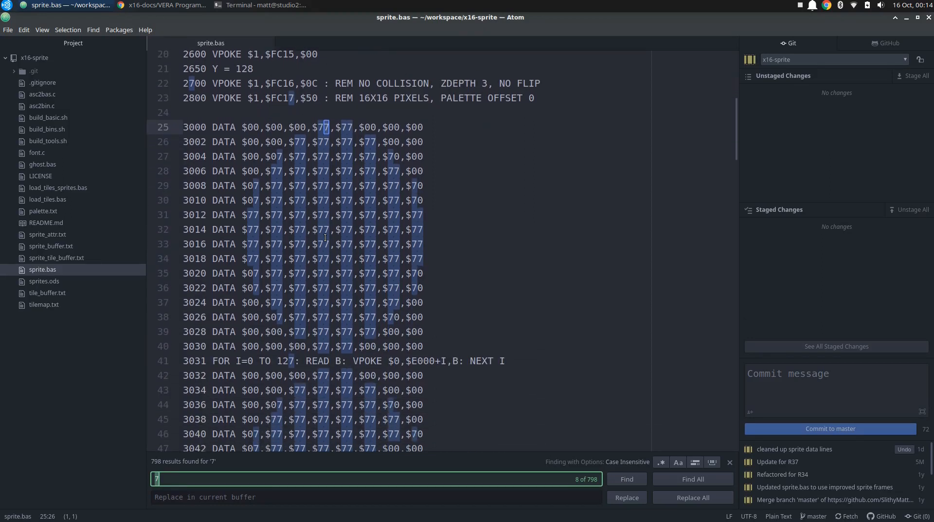
mouse_move(429, 366)
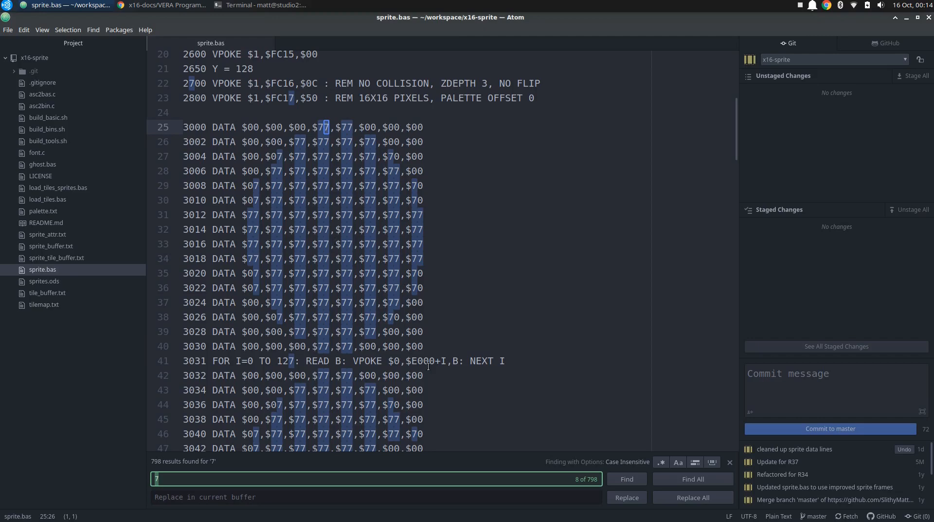
mouse_move(439, 331)
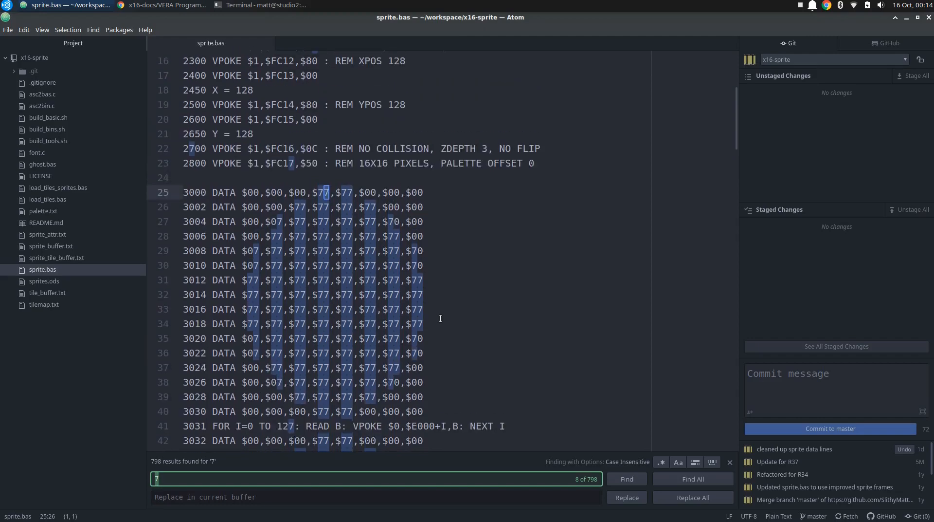
scroll(down, 3)
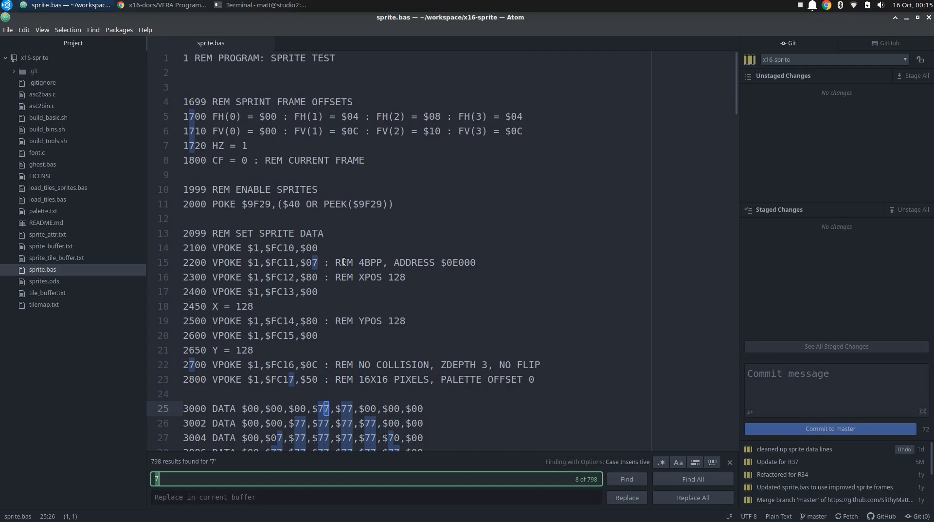
Scroll down through the highlighted sprite DATA rows toward the keyboard input loop.
scroll(down, 3)
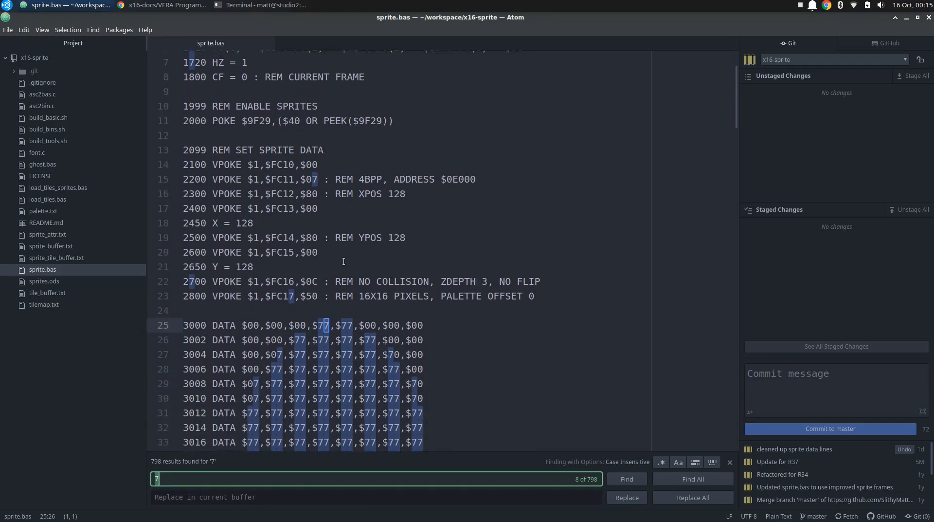
scroll(down, 3)
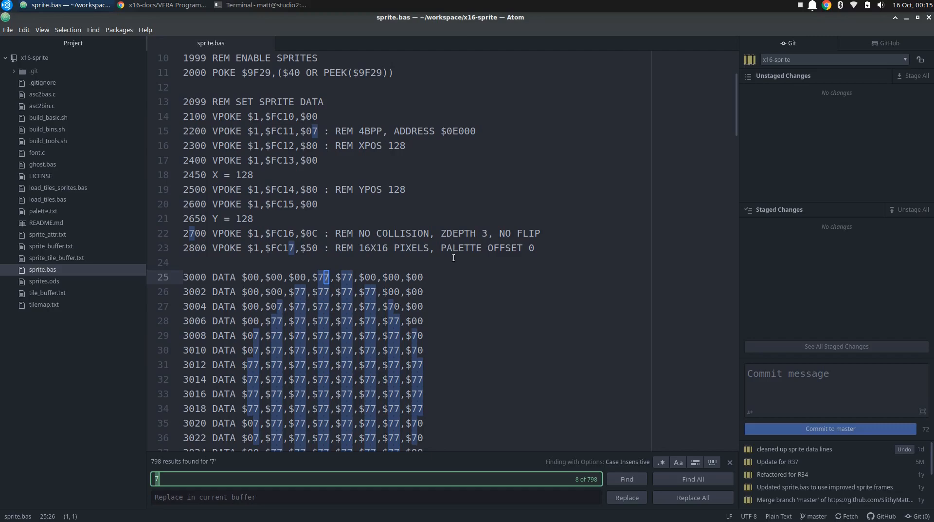
scroll(down, 3)
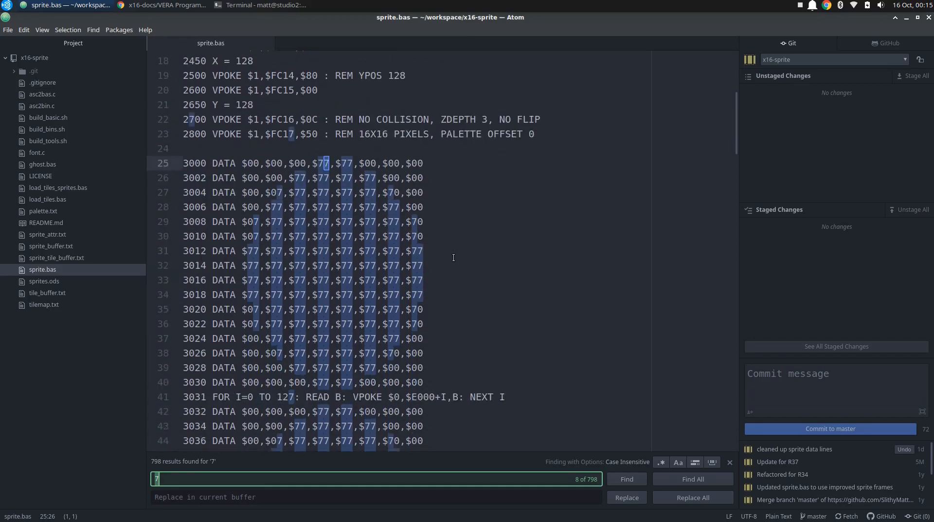
scroll(down, 3)
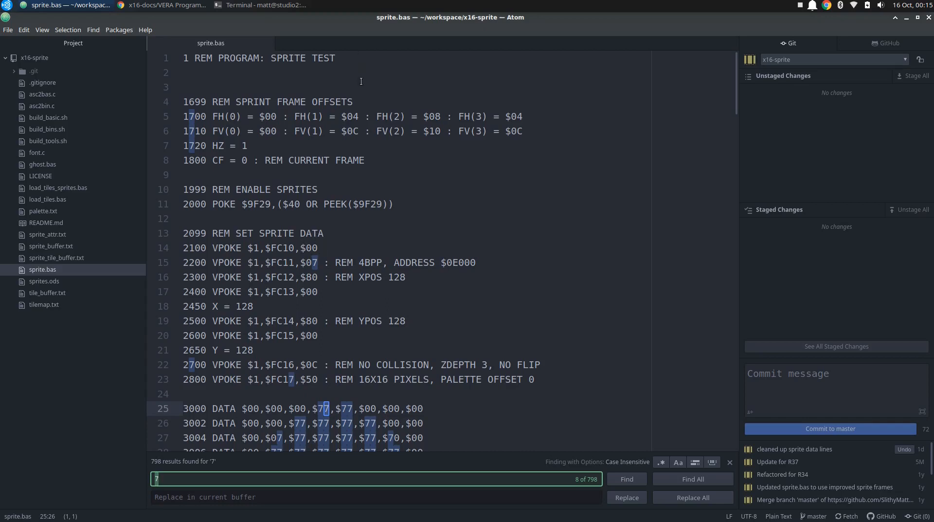
scroll(down, 3)
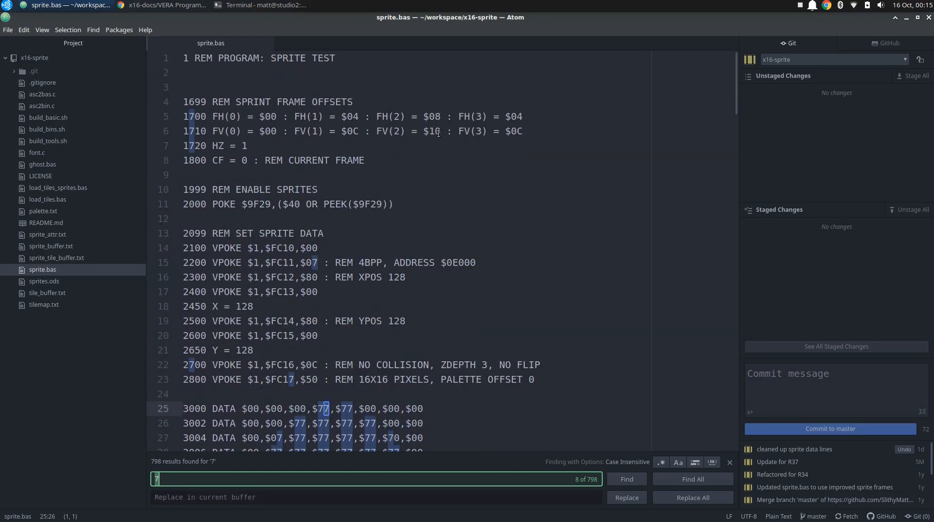
scroll(down, 3)
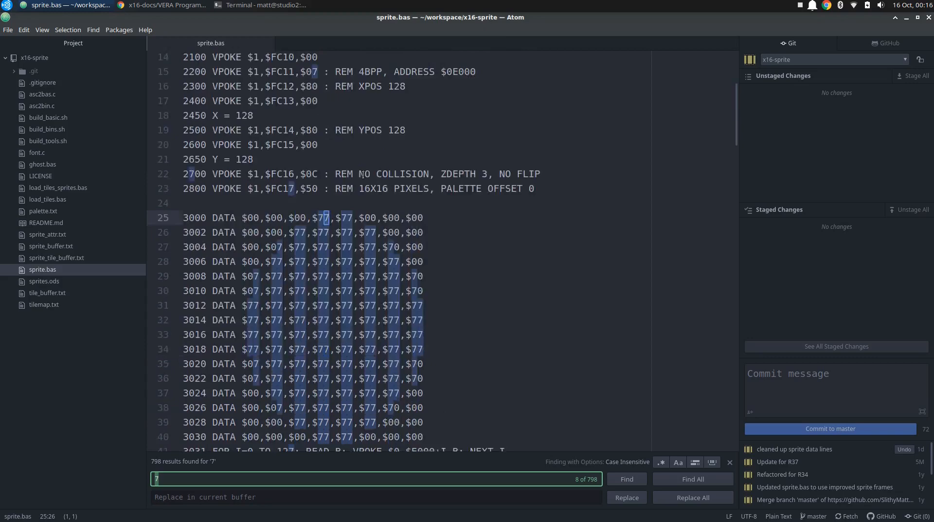
scroll(down, 3)
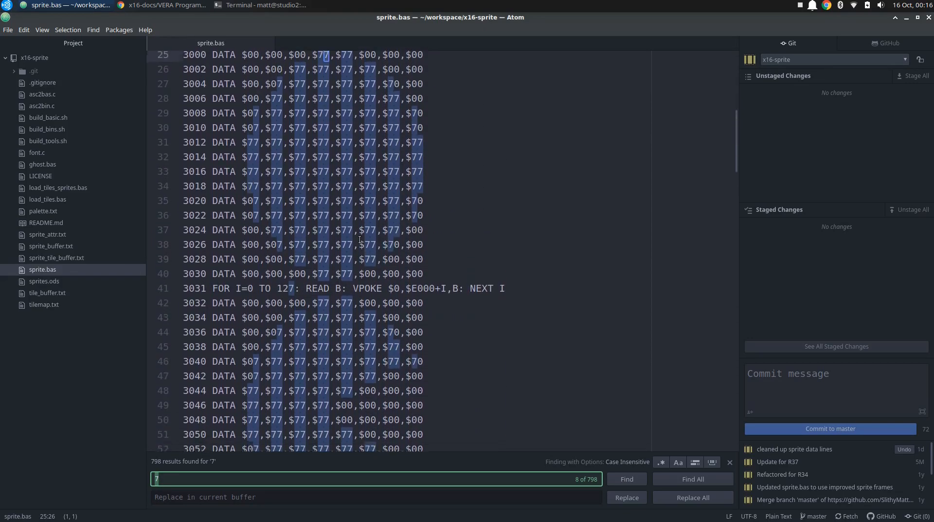
scroll(down, 3)
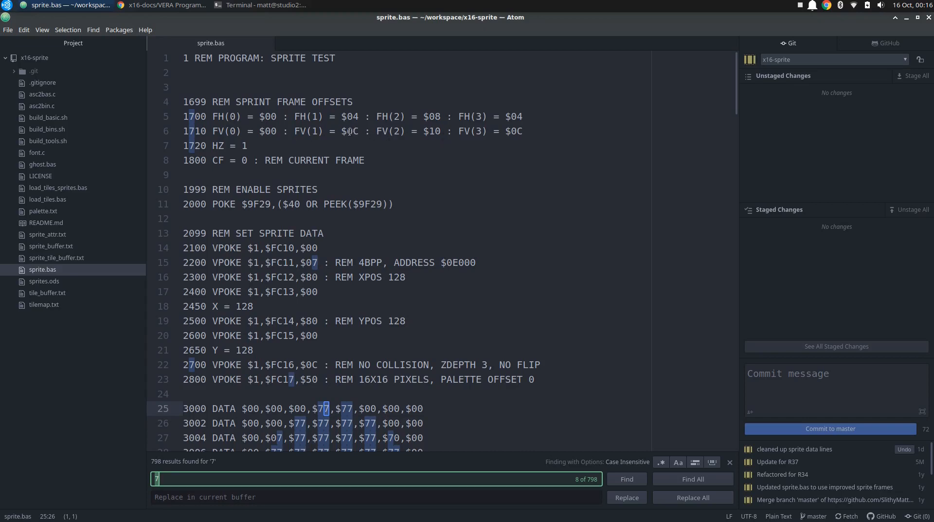
mouse_move(525, 140)
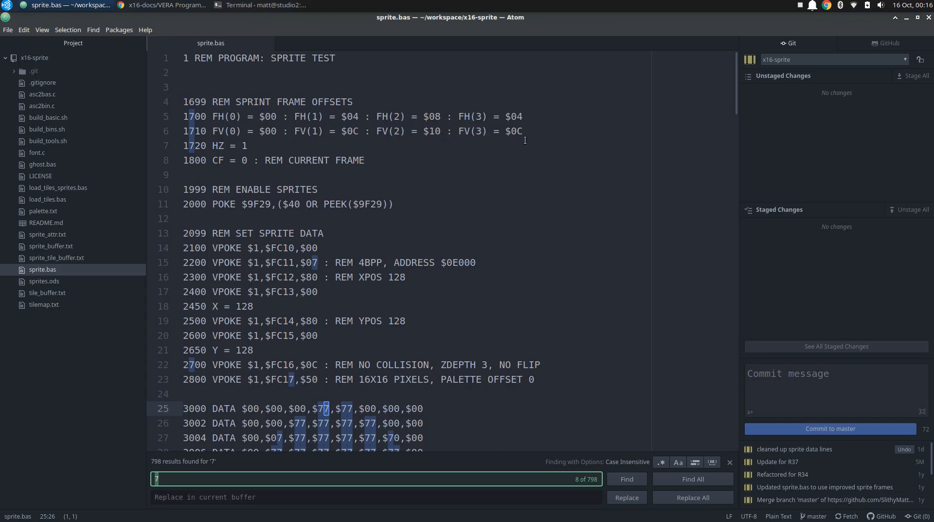
mouse_move(440, 130)
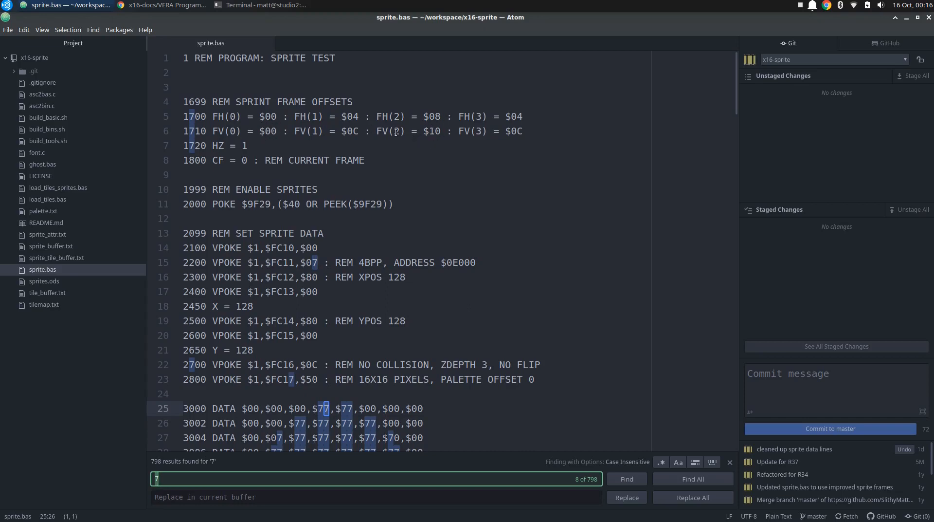
mouse_move(430, 188)
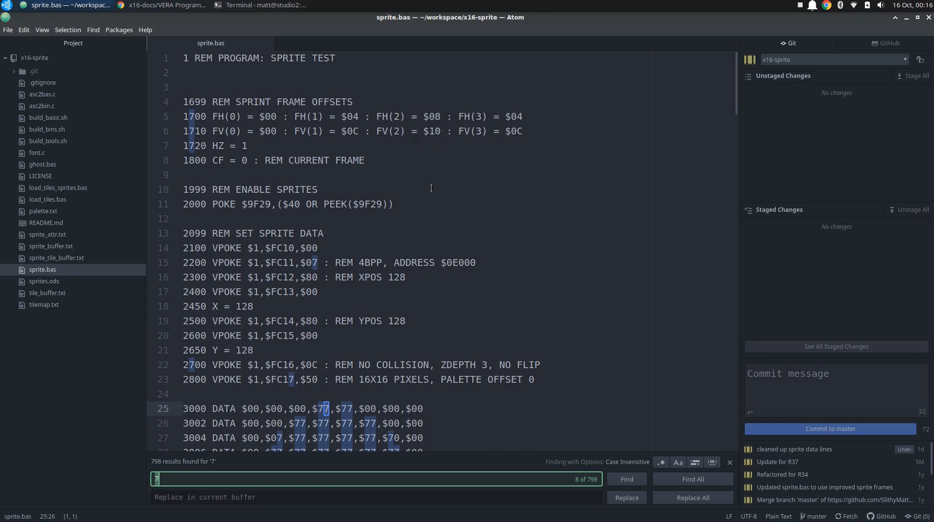
scroll(down, 3)
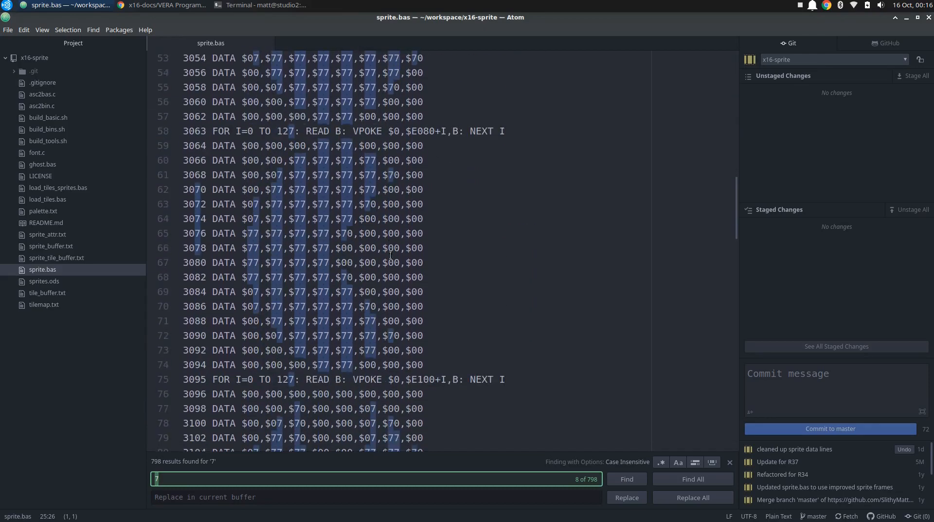
scroll(down, 3)
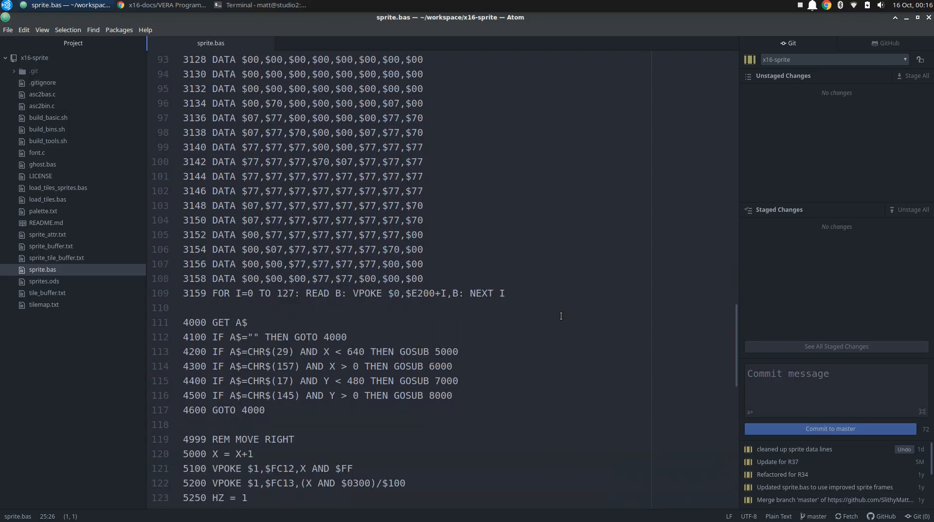
Scroll to the GET A$ input loop at line 4000 and place the cursor in the move-right routine.
scroll(down, 3)
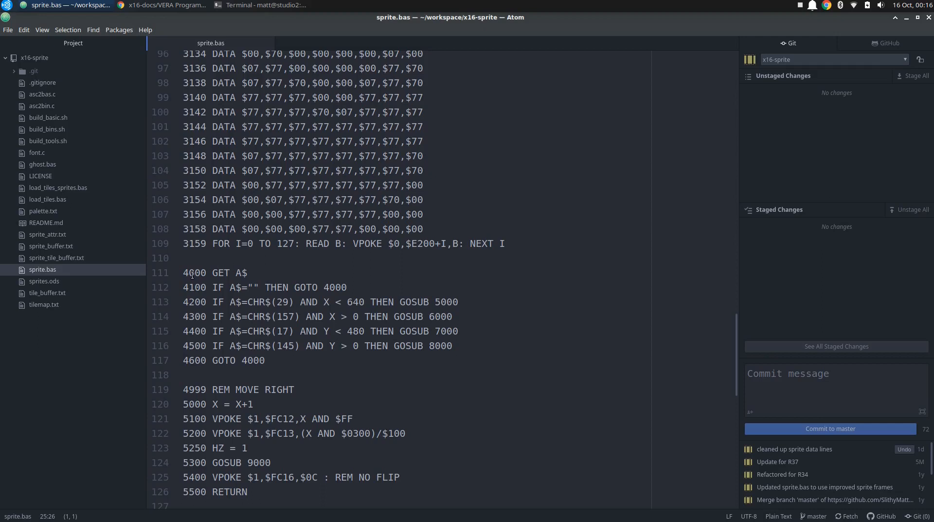
click(258, 288)
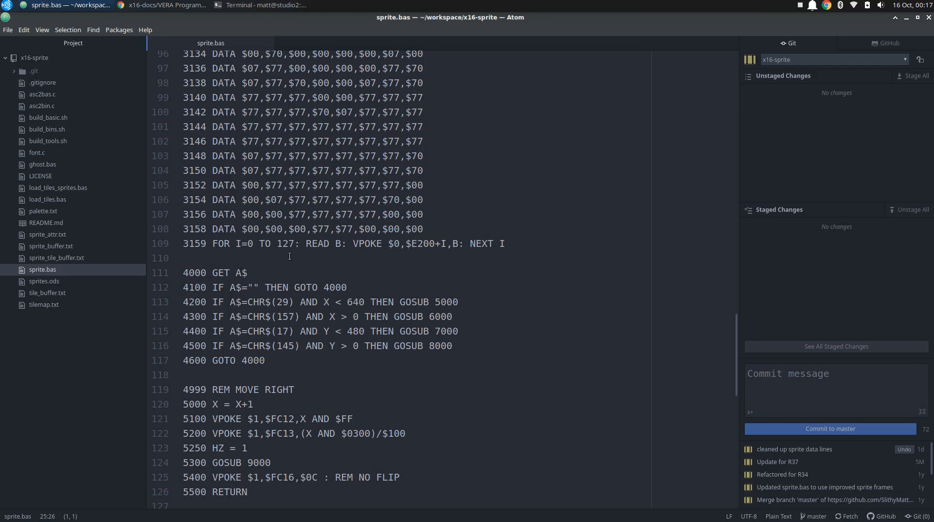
mouse_move(256, 282)
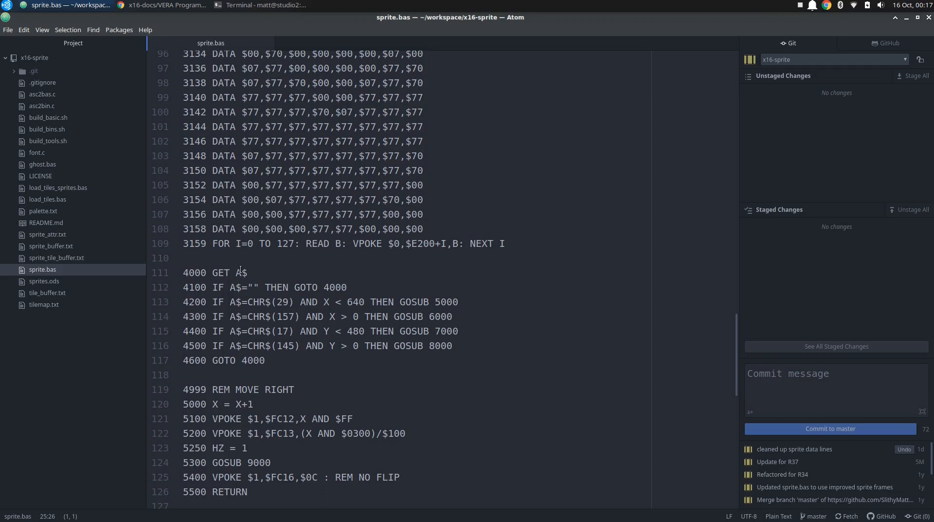
mouse_move(284, 306)
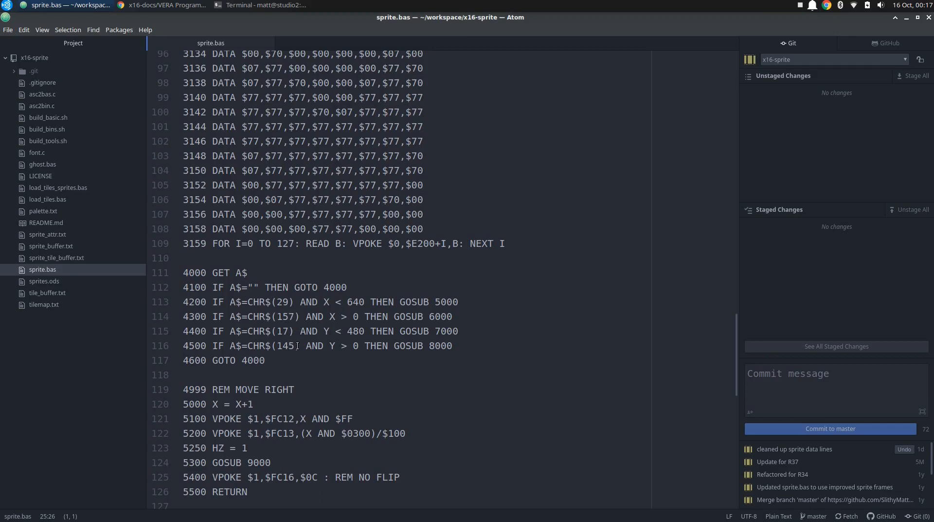
Scroll through the move-right, move-left, move-down and scroll-up subroutines to the next-frame routine.
scroll(down, 3)
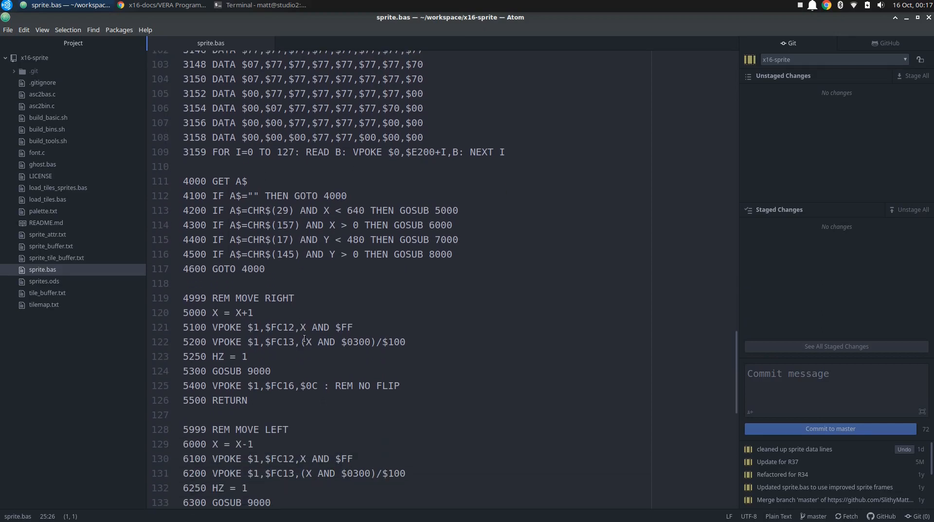
mouse_move(185, 318)
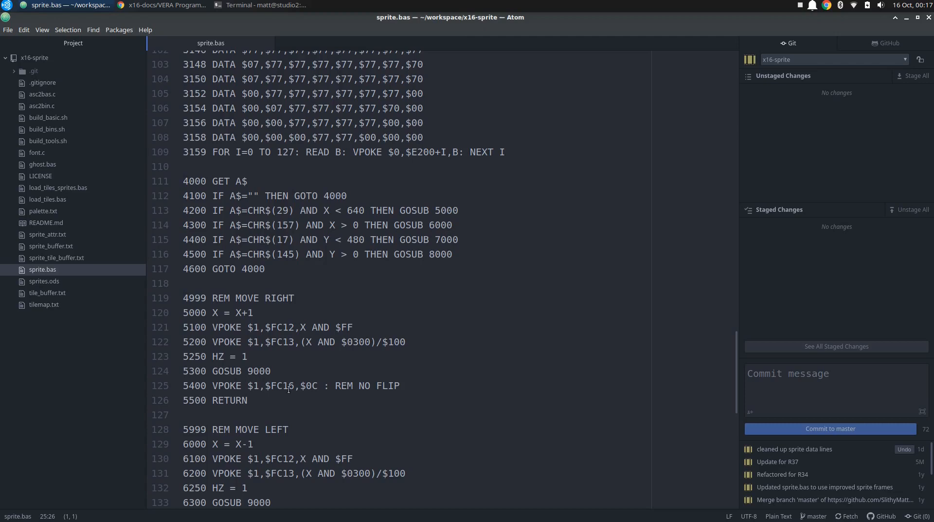
scroll(down, 3)
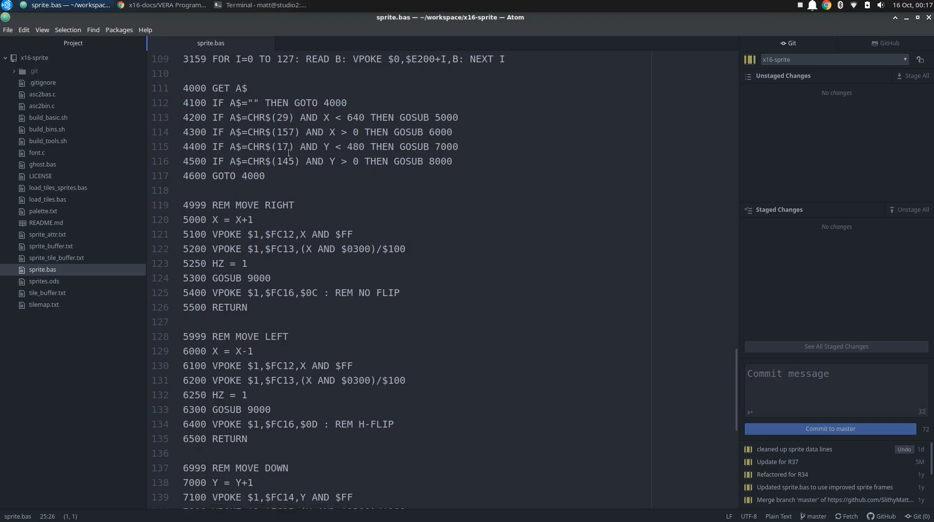
scroll(down, 3)
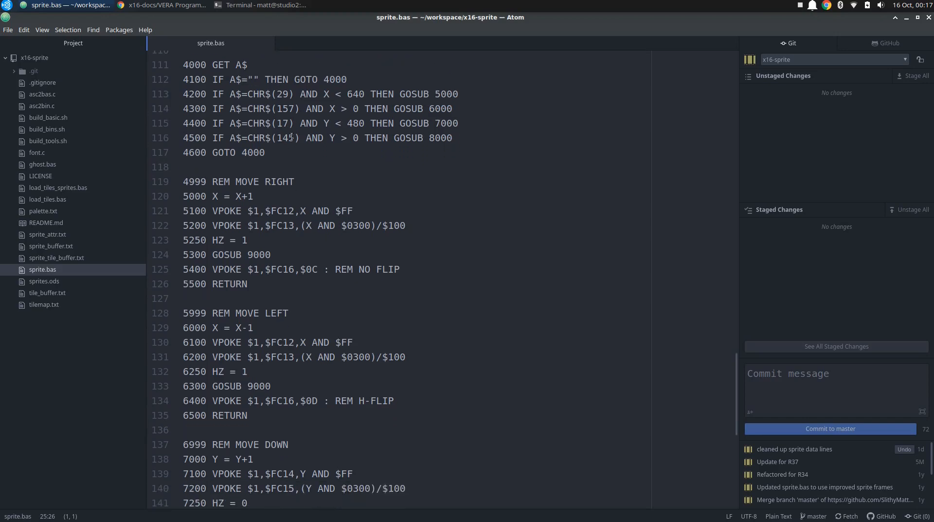
scroll(down, 3)
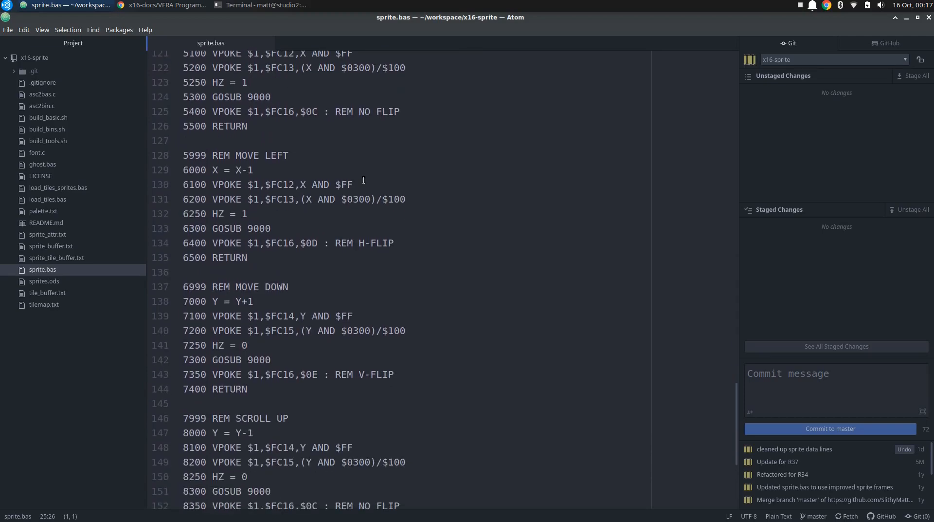
scroll(down, 3)
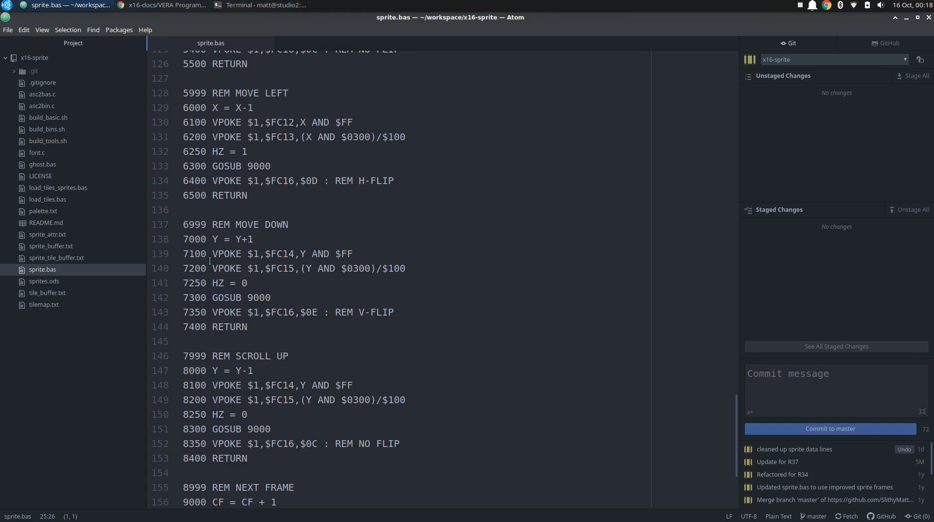
mouse_move(315, 230)
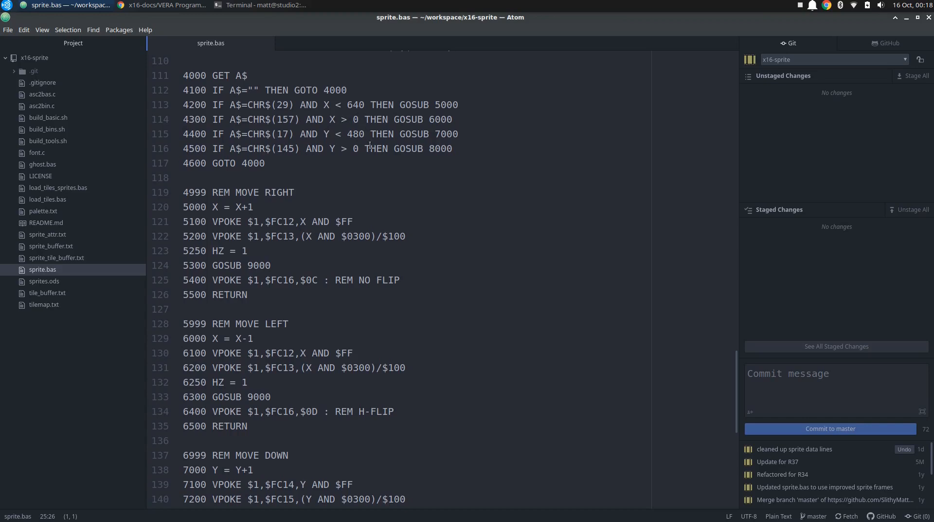
mouse_move(261, 284)
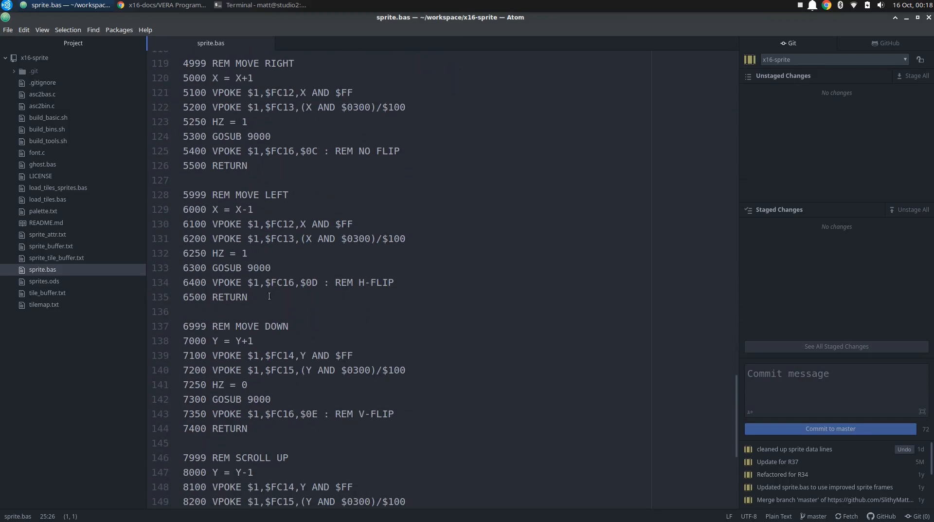
scroll(down, 3)
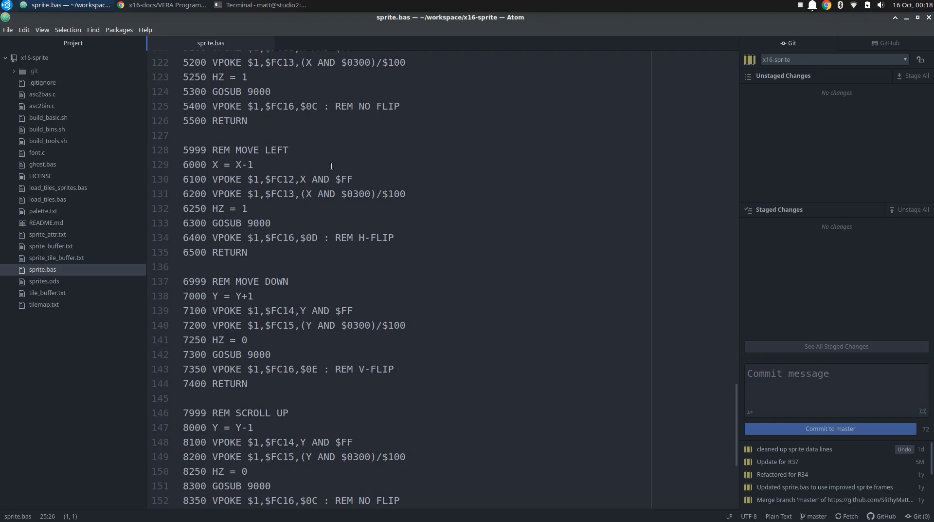
mouse_move(354, 189)
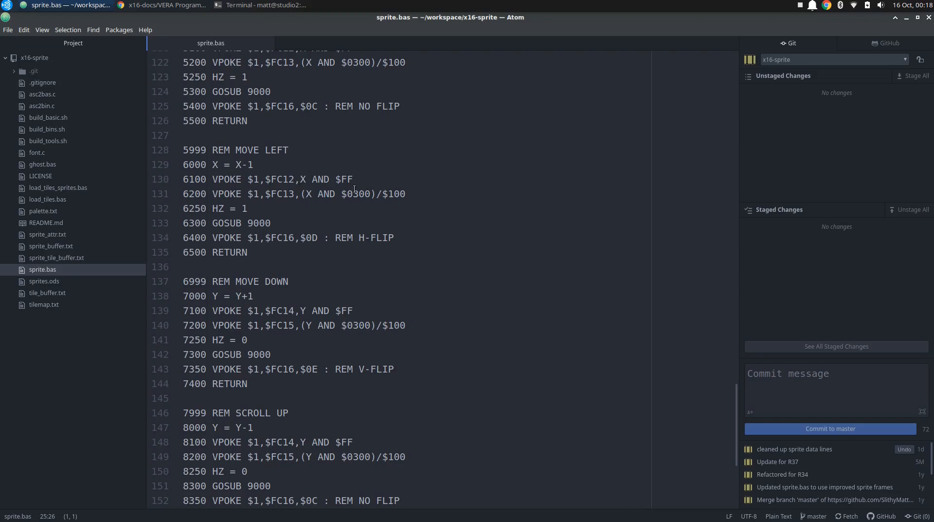
mouse_move(303, 313)
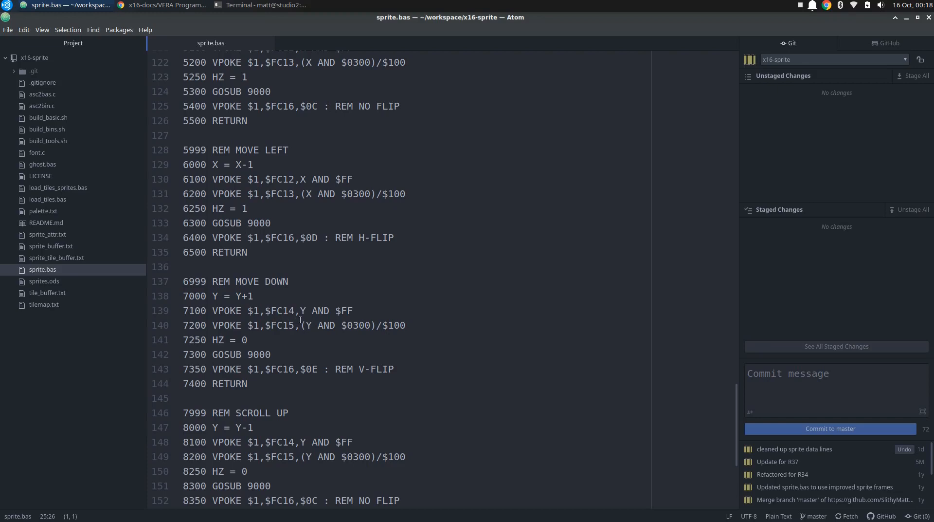
mouse_move(282, 310)
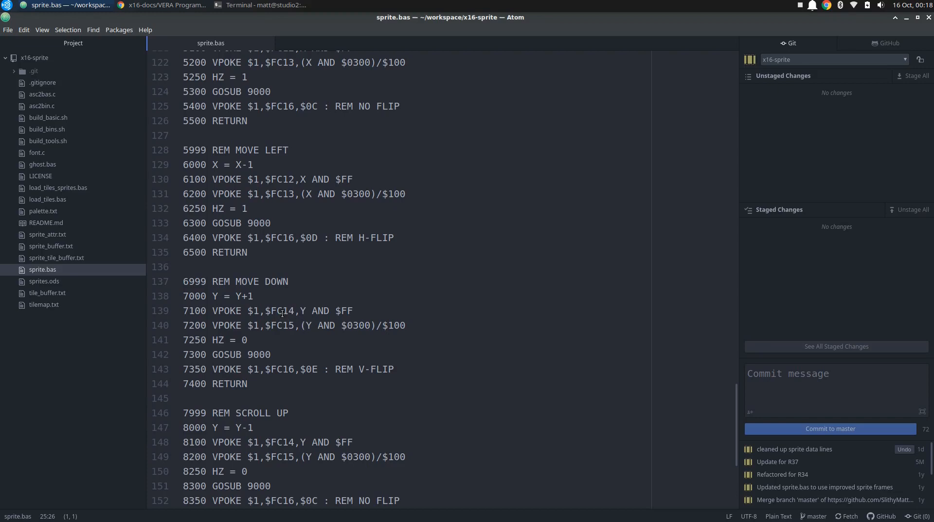
mouse_move(296, 324)
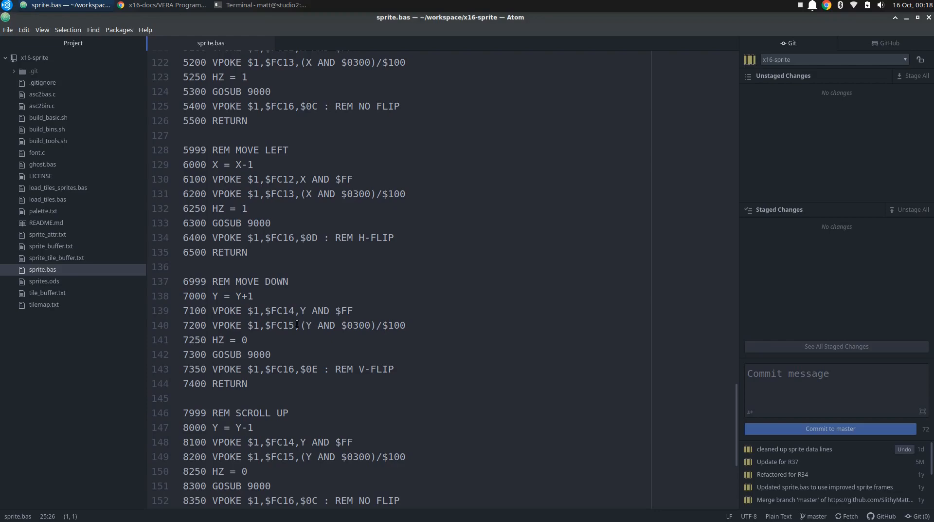
Glance at the VERA sprite attributes table in Chrome, then return to the sprite.bas movement routines in Atom.
click(165, 5)
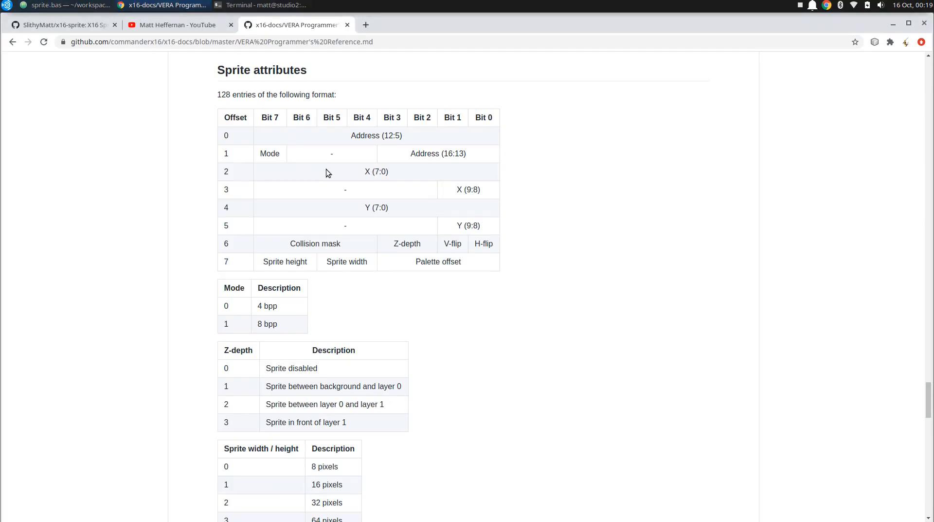
click(65, 5)
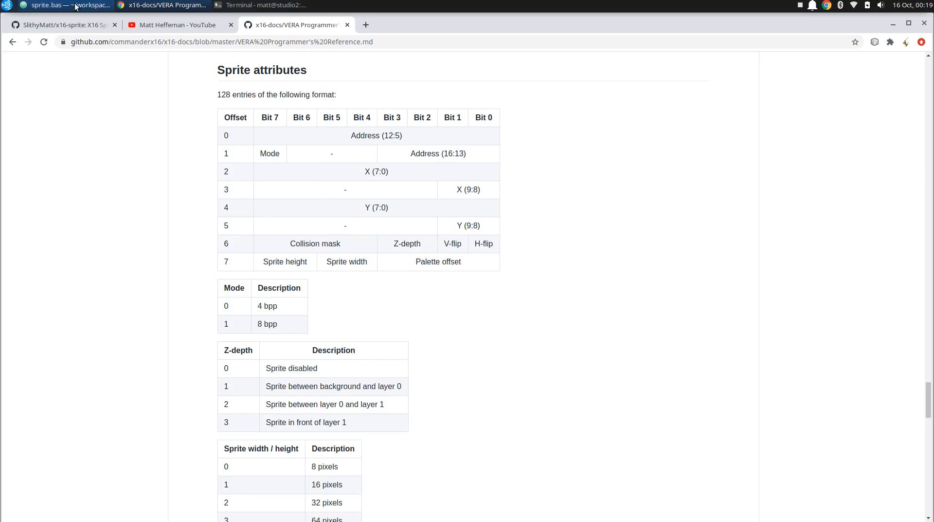
click(59, 5)
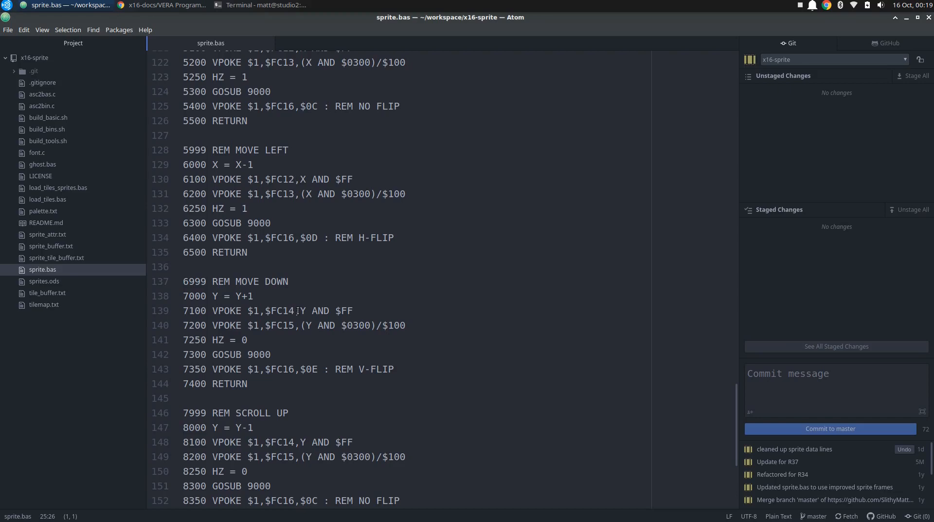
mouse_move(301, 264)
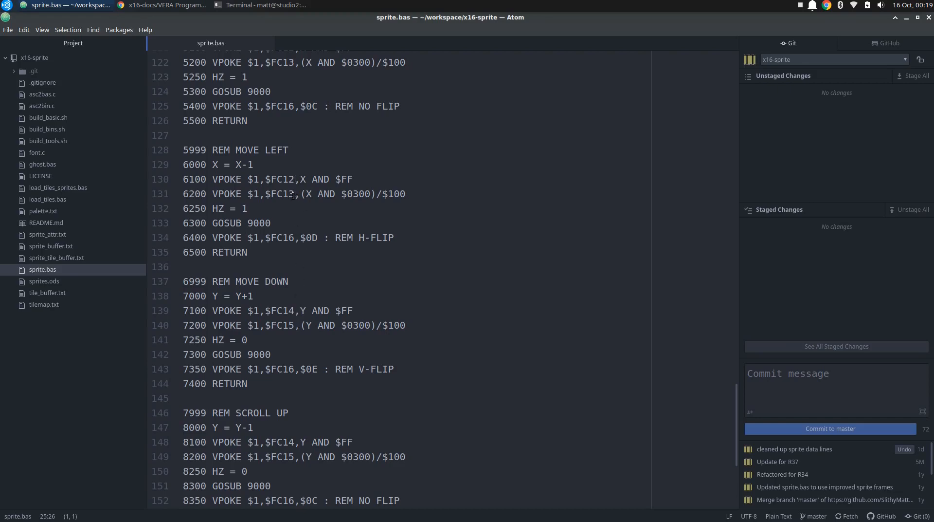
mouse_move(166, 5)
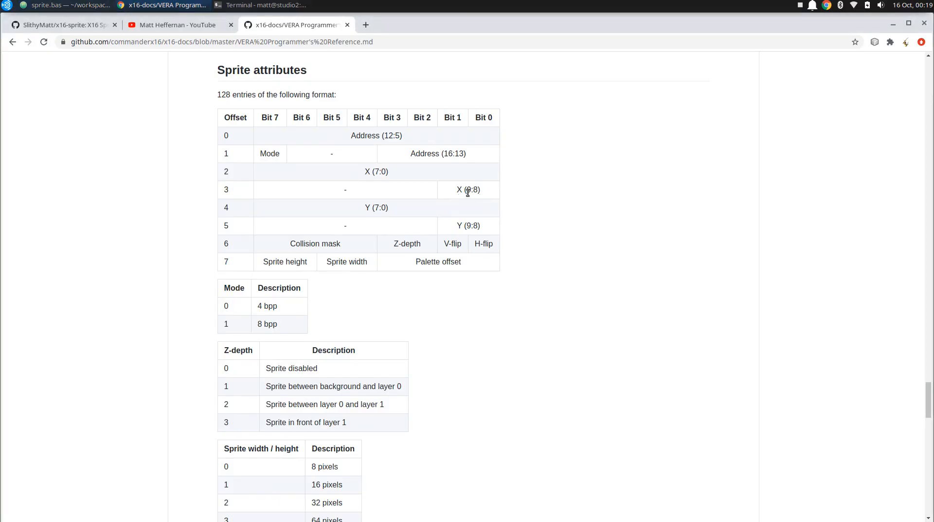
mouse_move(431, 196)
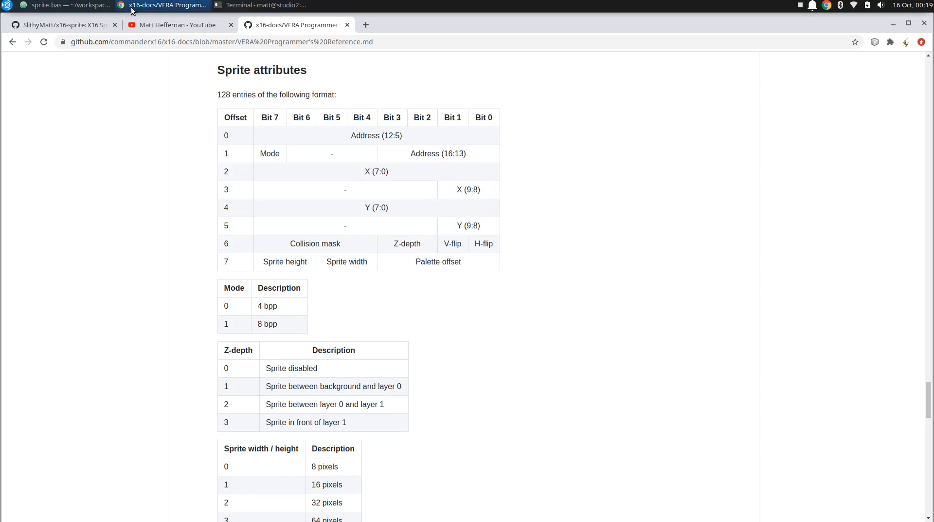
mouse_move(161, 5)
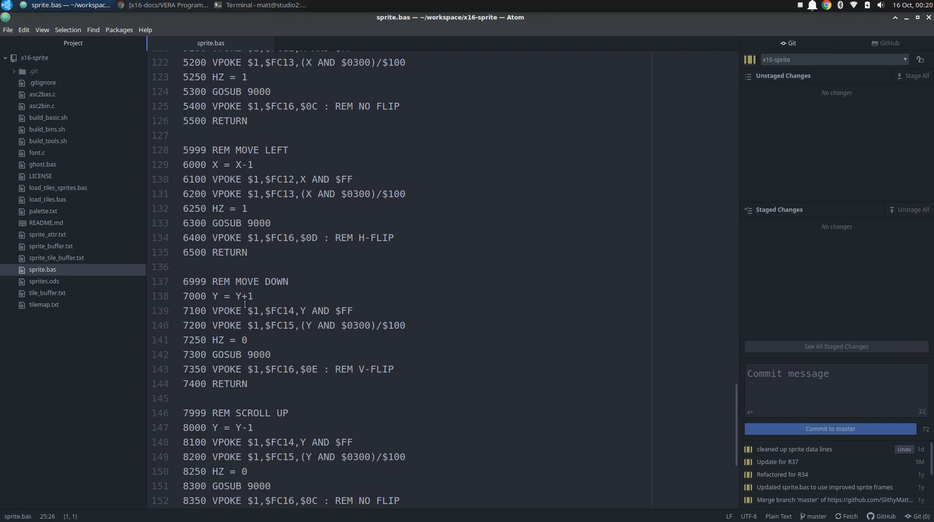
mouse_move(264, 330)
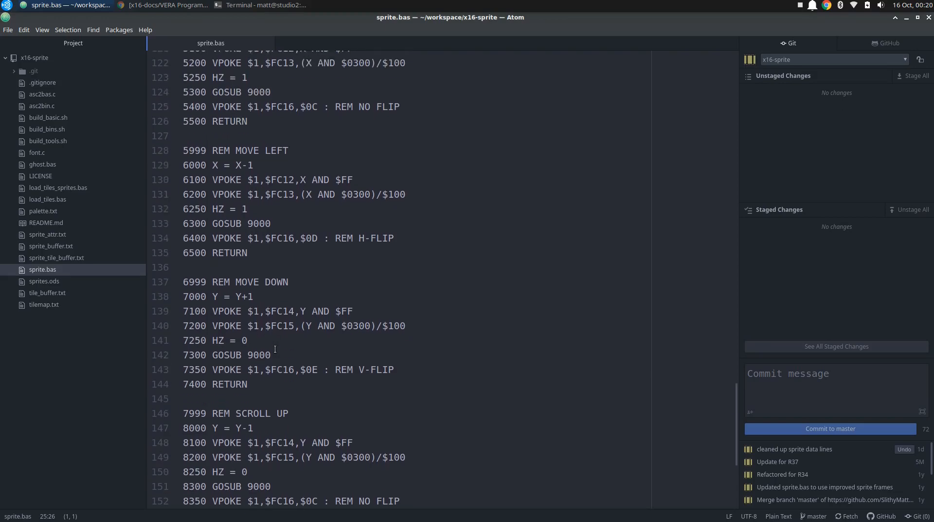
scroll(down, 3)
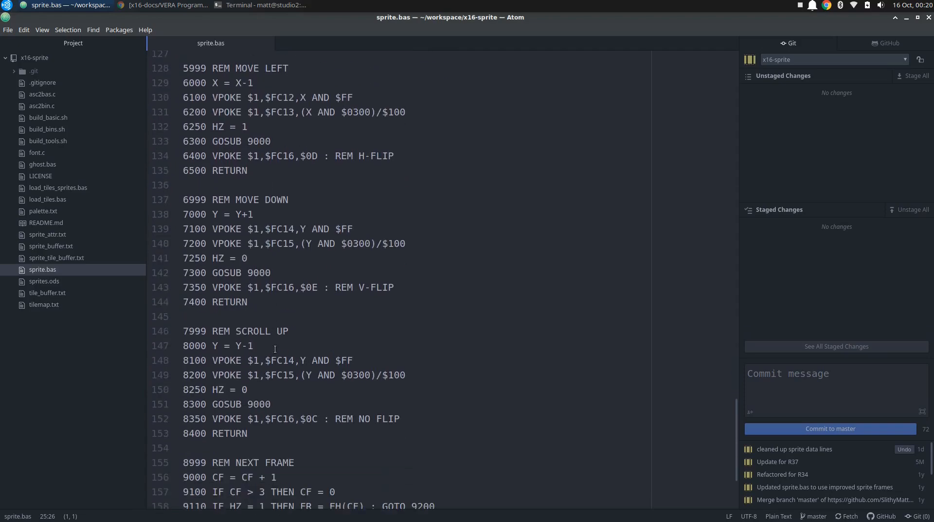
scroll(down, 3)
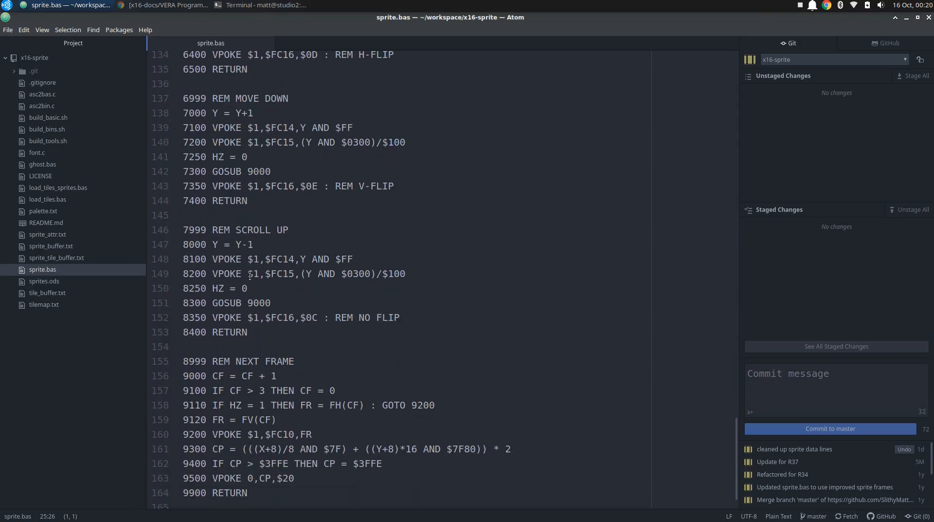
mouse_move(249, 277)
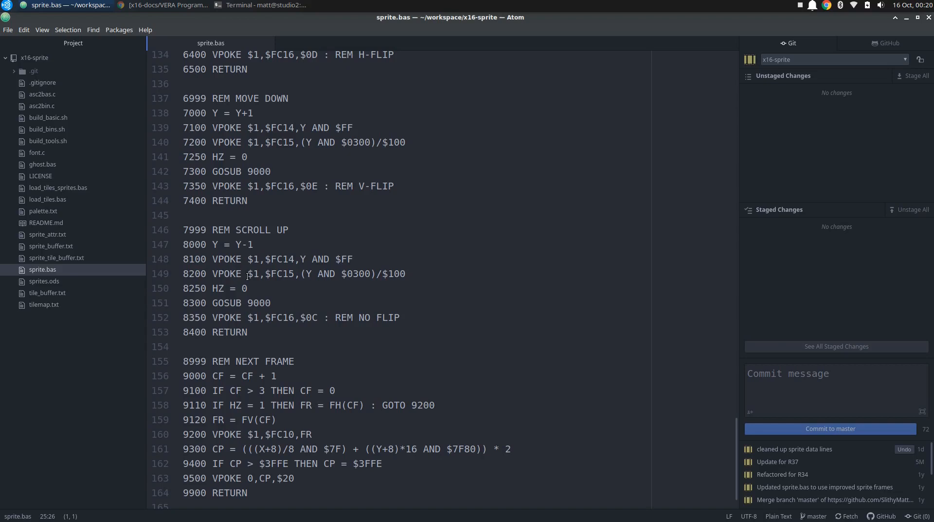
mouse_move(278, 287)
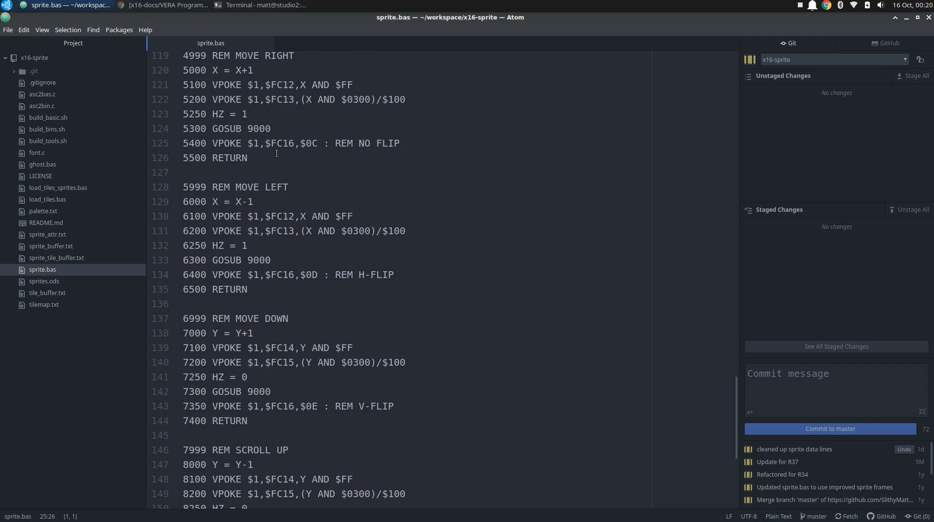
scroll(down, 3)
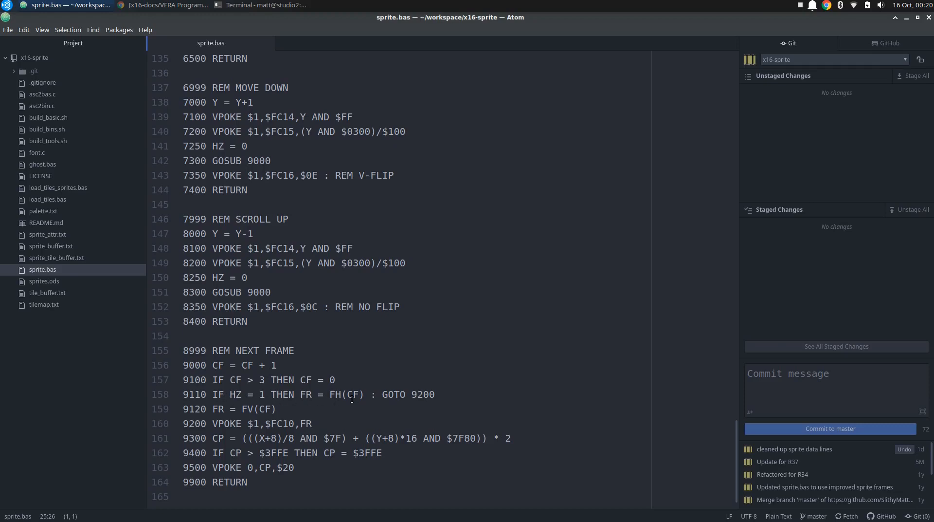
mouse_move(343, 404)
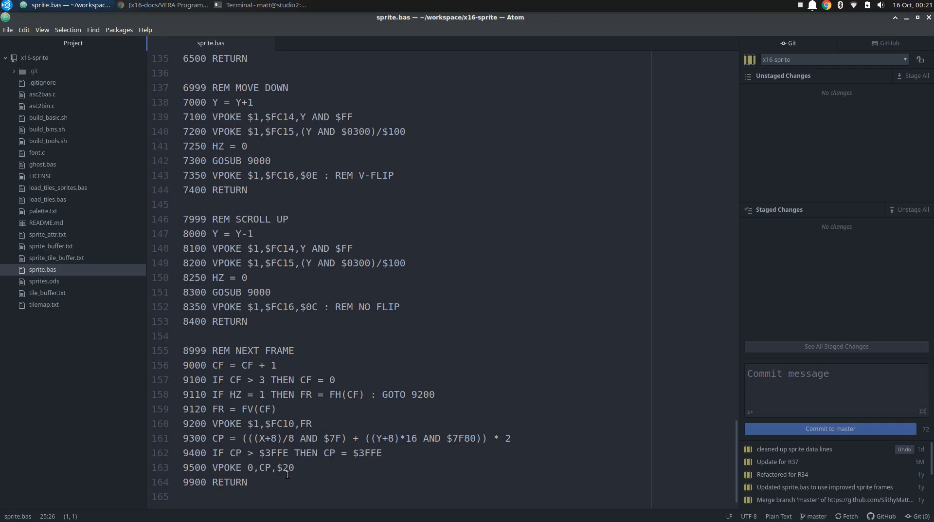
mouse_move(283, 452)
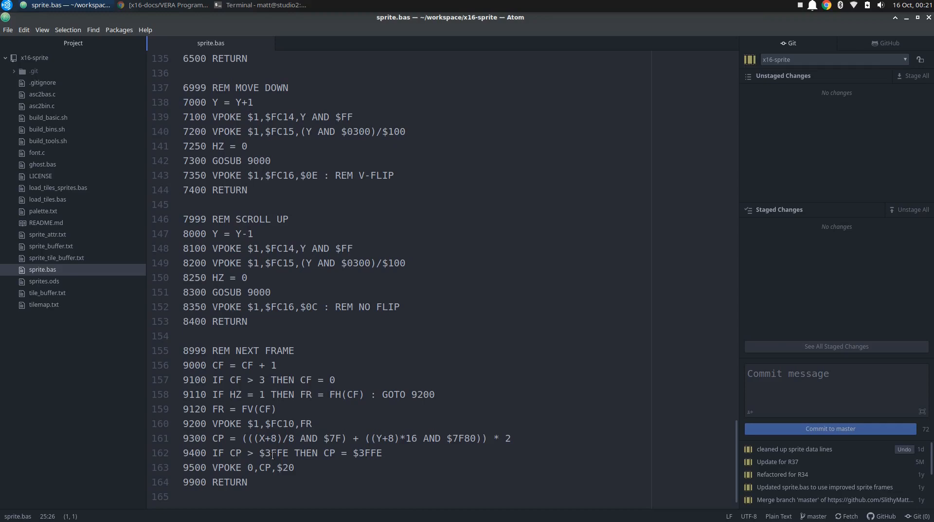
mouse_move(272, 457)
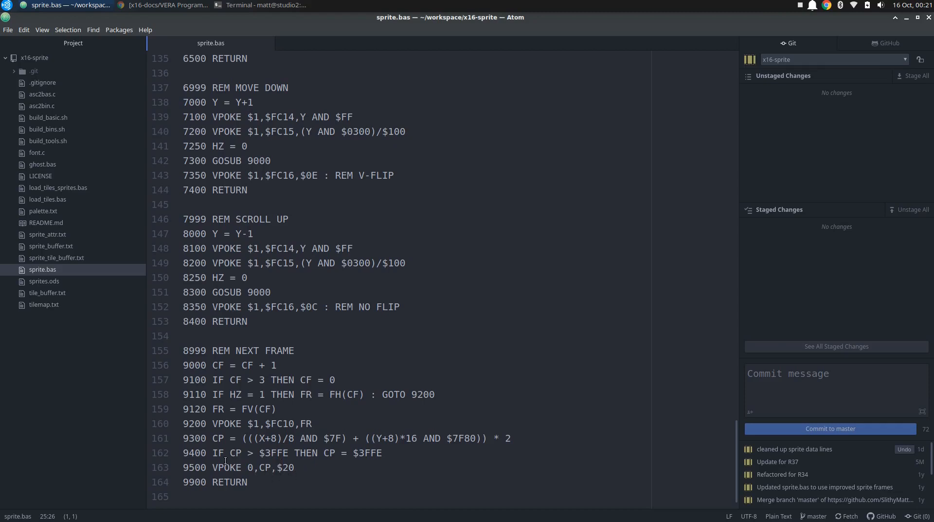
click(238, 438)
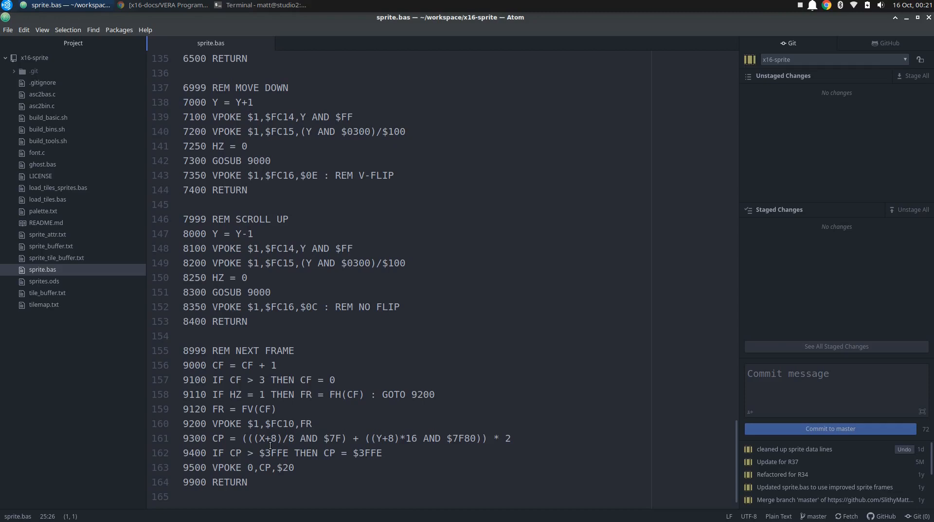
mouse_move(237, 161)
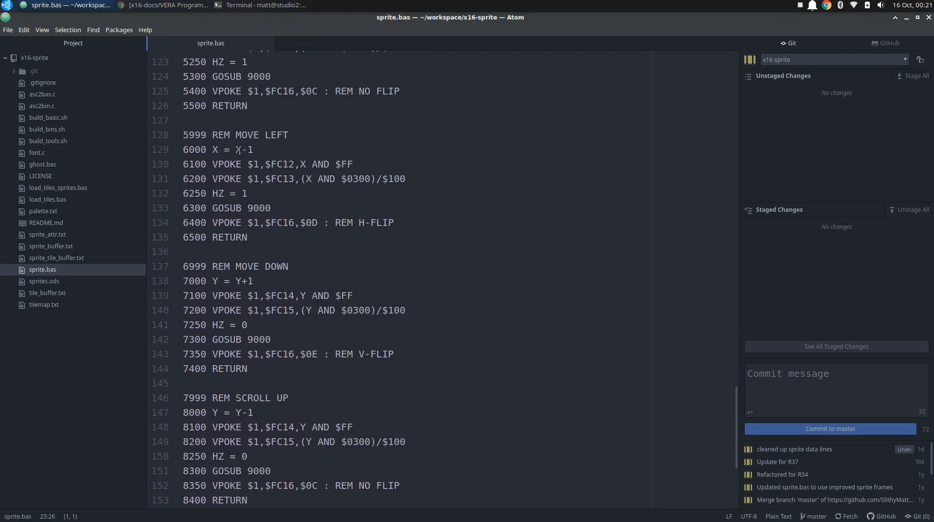
mouse_move(294, 282)
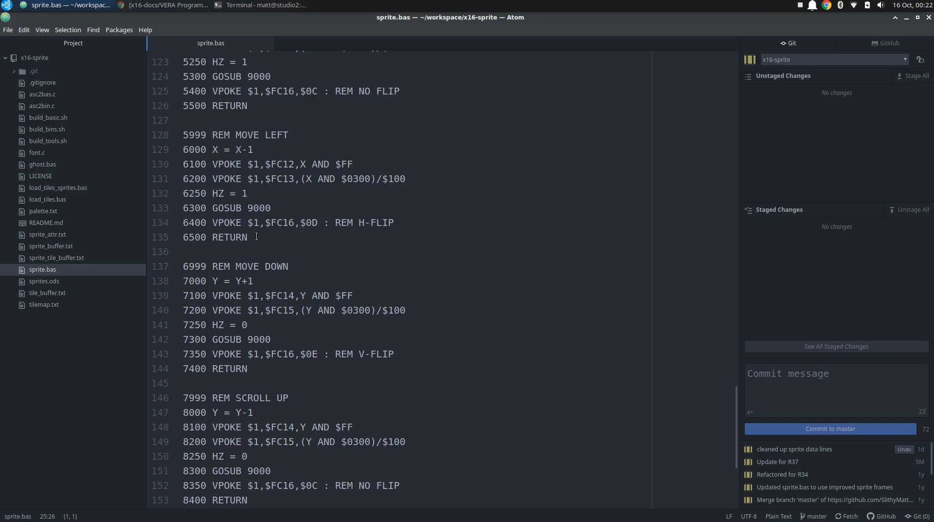
mouse_move(276, 197)
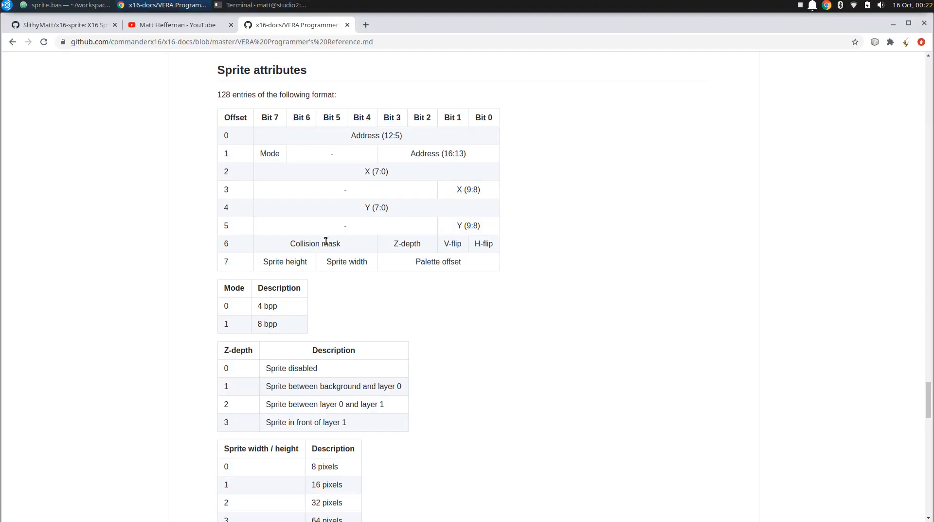
mouse_move(177, 79)
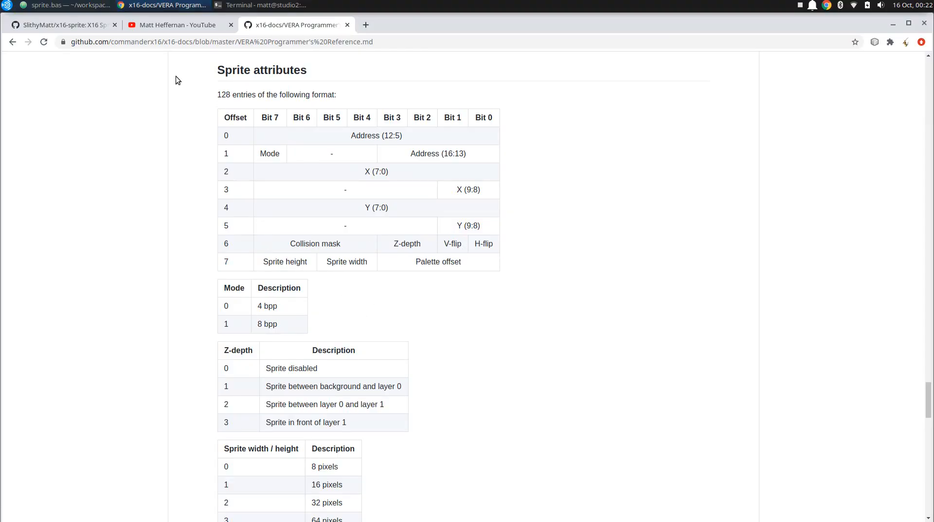
Scroll further through the sprite.bas movement routines, then bring up the VERA sprite attributes table in Chrome.
click(67, 5)
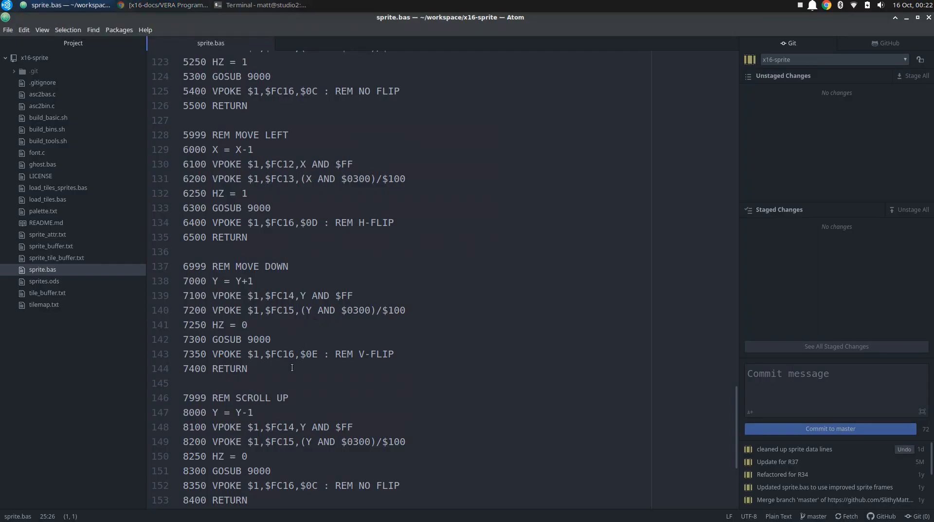
mouse_move(373, 238)
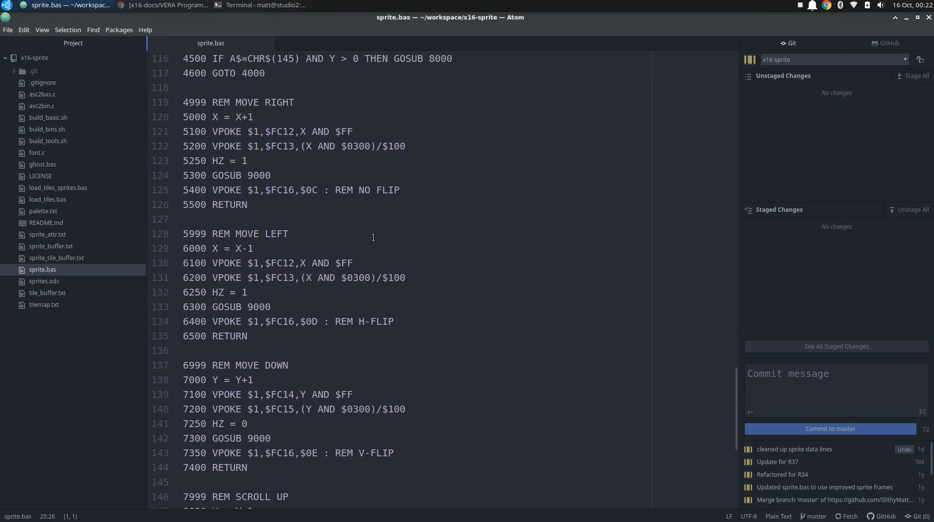
scroll(down, 3)
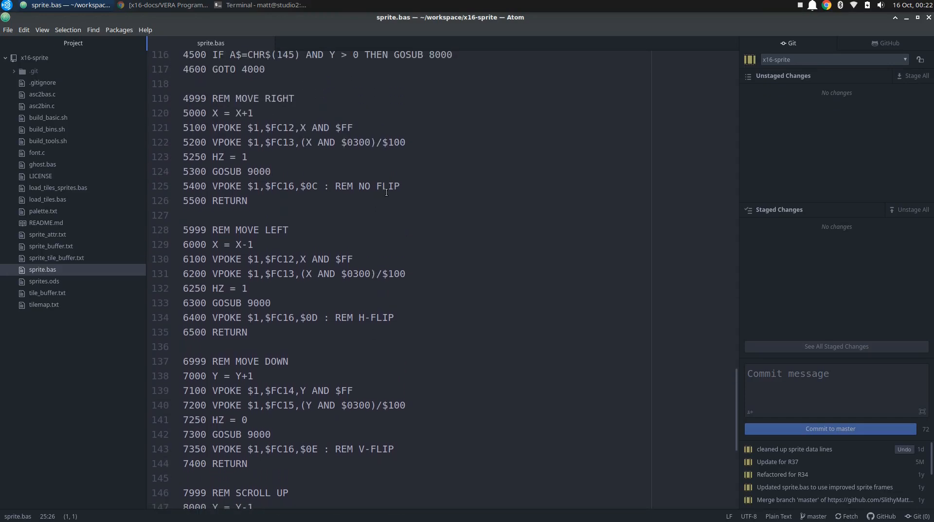
scroll(down, 3)
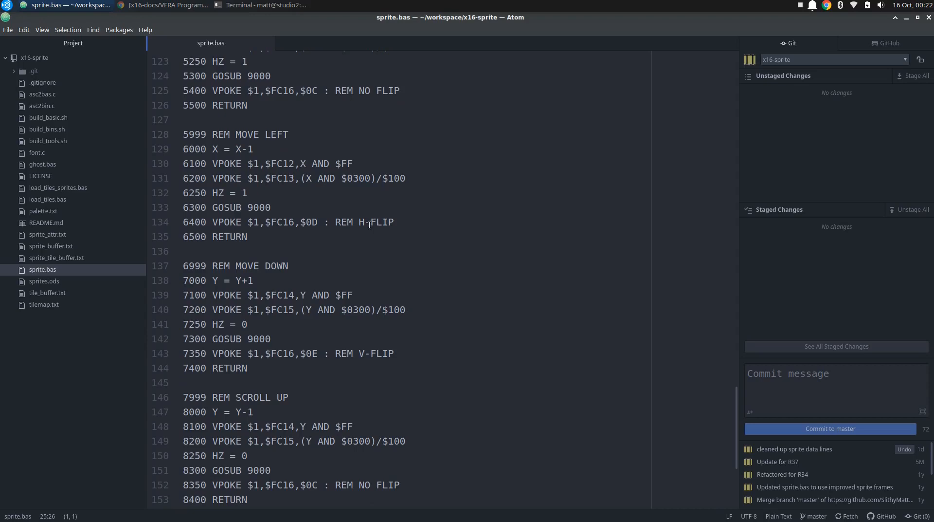
mouse_move(313, 236)
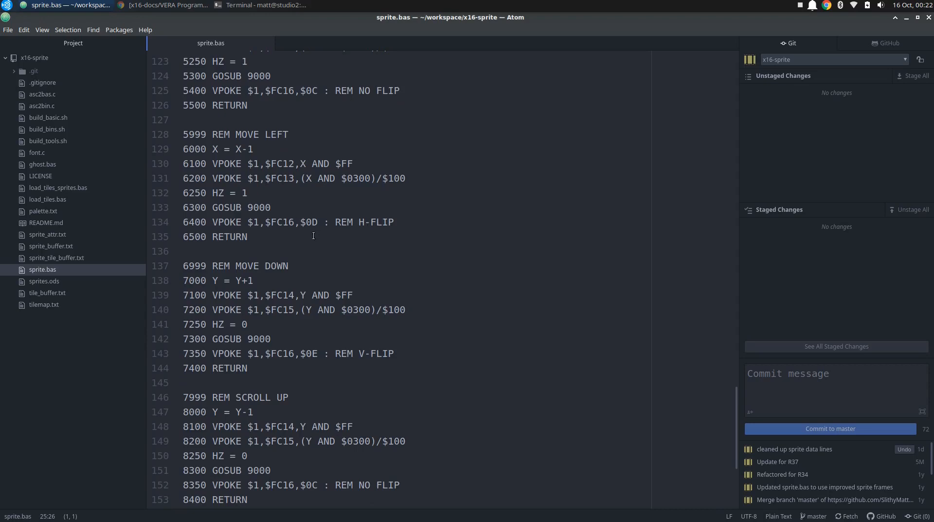
mouse_move(362, 346)
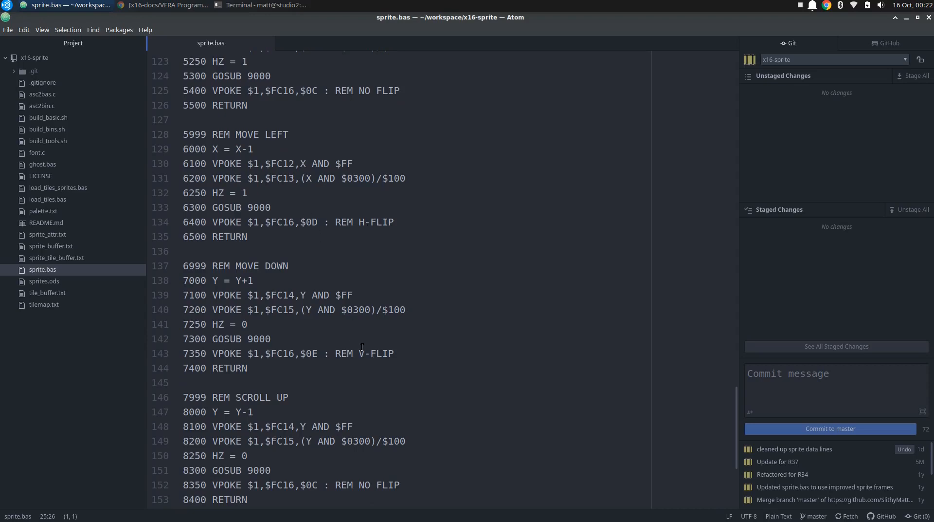
scroll(down, 3)
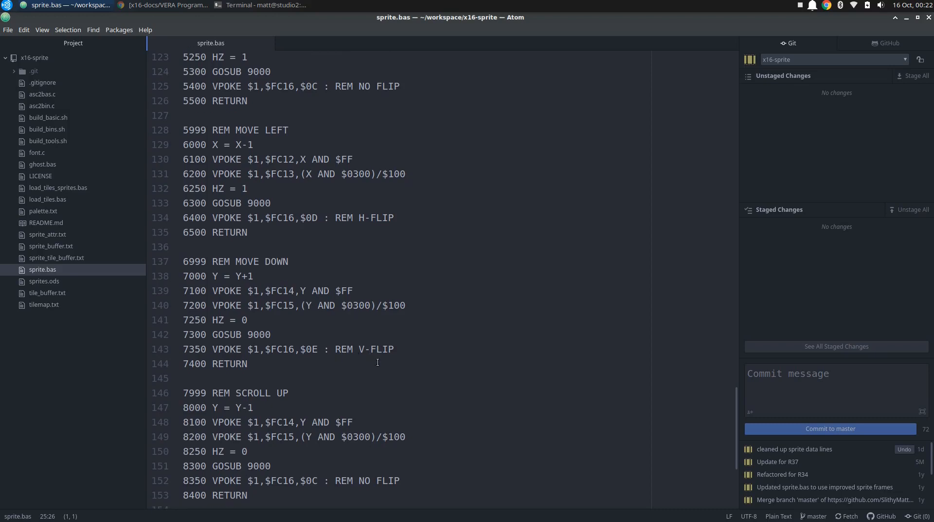
scroll(down, 3)
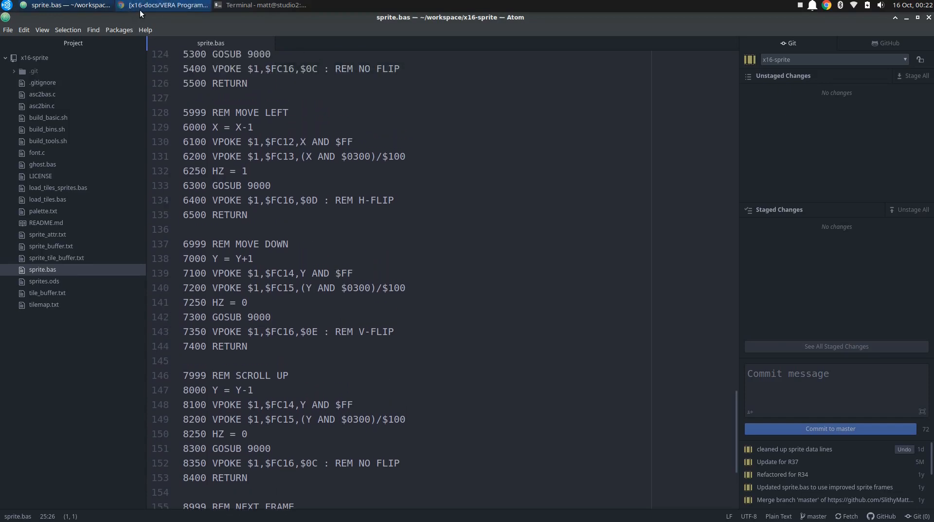
click(163, 5)
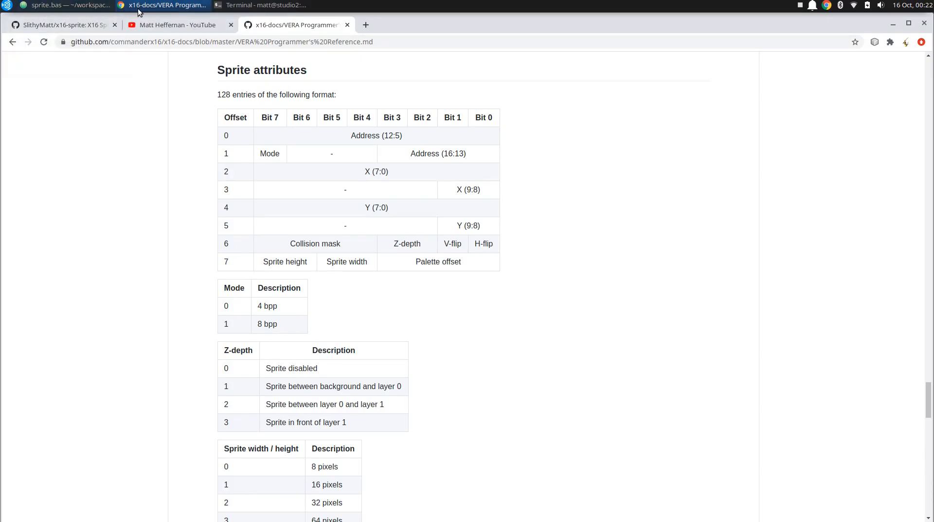
Switch from Chrome's sprite attributes table back to sprite.bas in Atom.
click(64, 5)
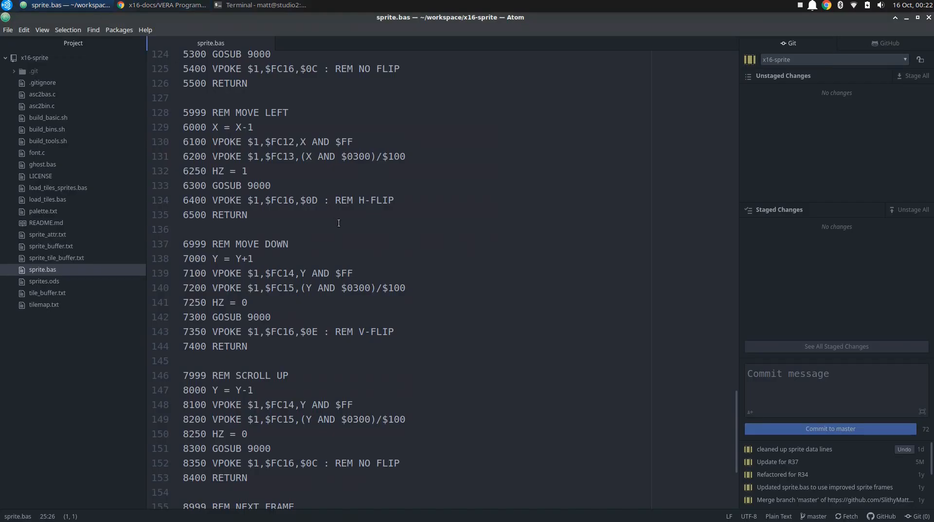
mouse_move(200, 33)
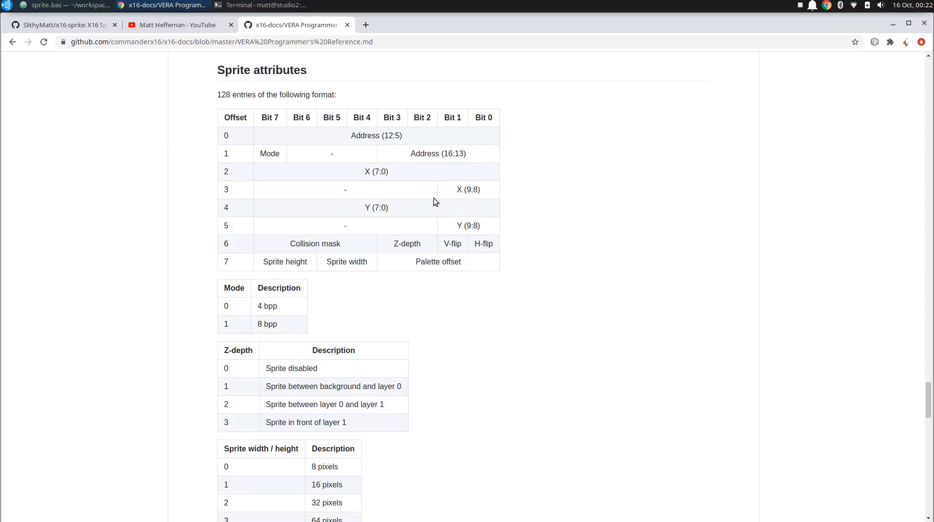
mouse_move(436, 250)
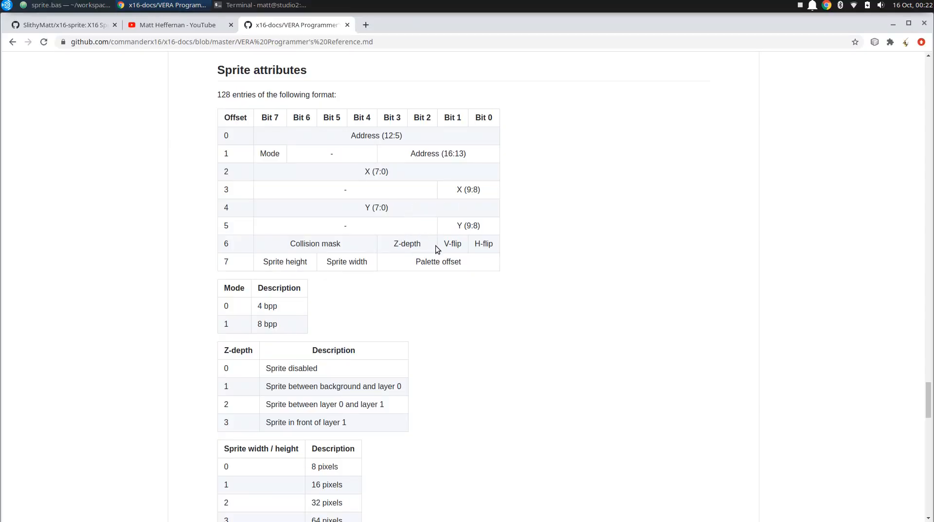
mouse_move(473, 244)
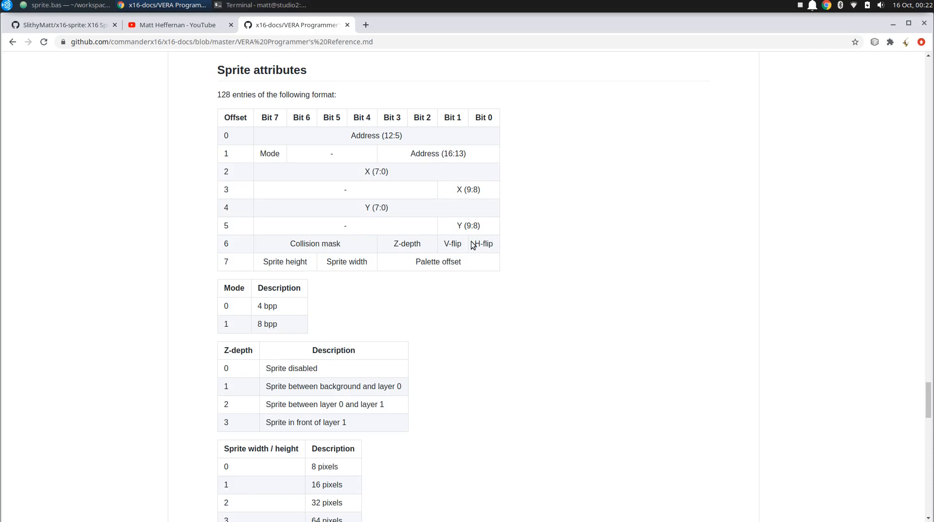
mouse_move(471, 246)
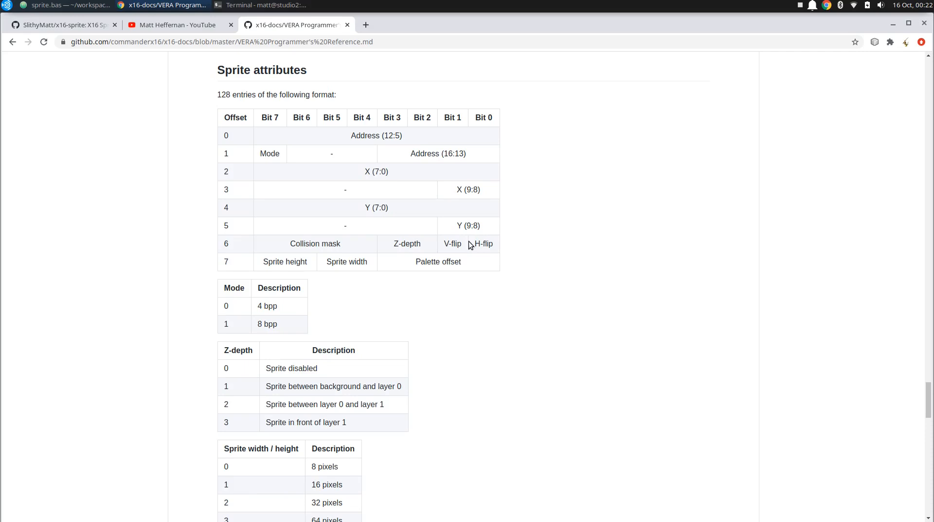
mouse_move(391, 244)
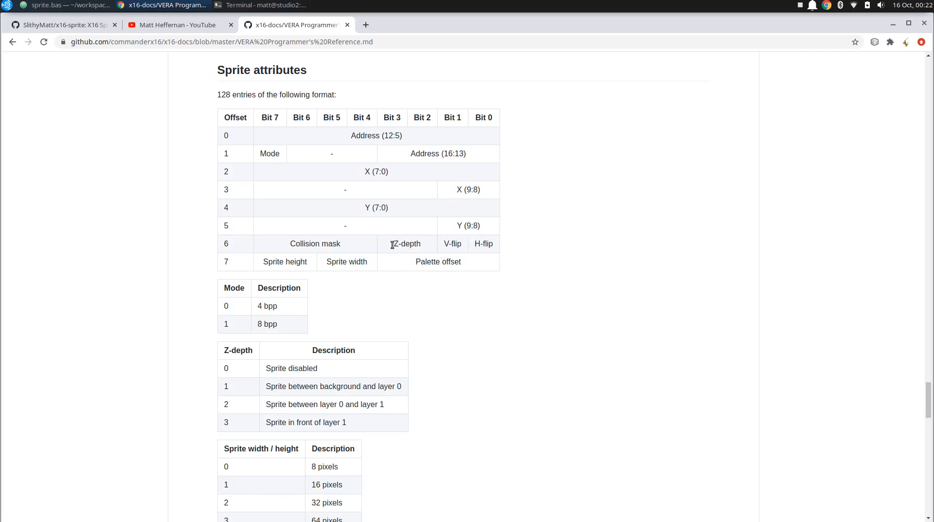
mouse_move(440, 253)
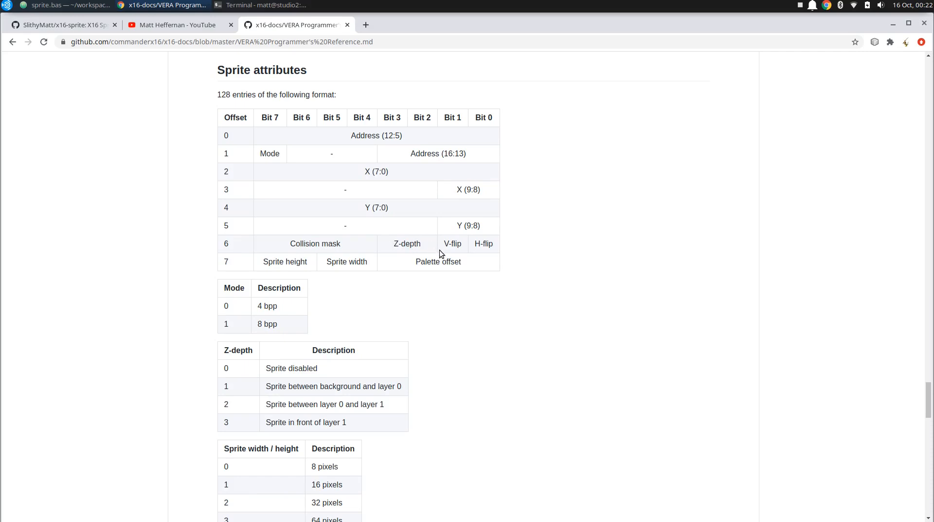
mouse_move(472, 240)
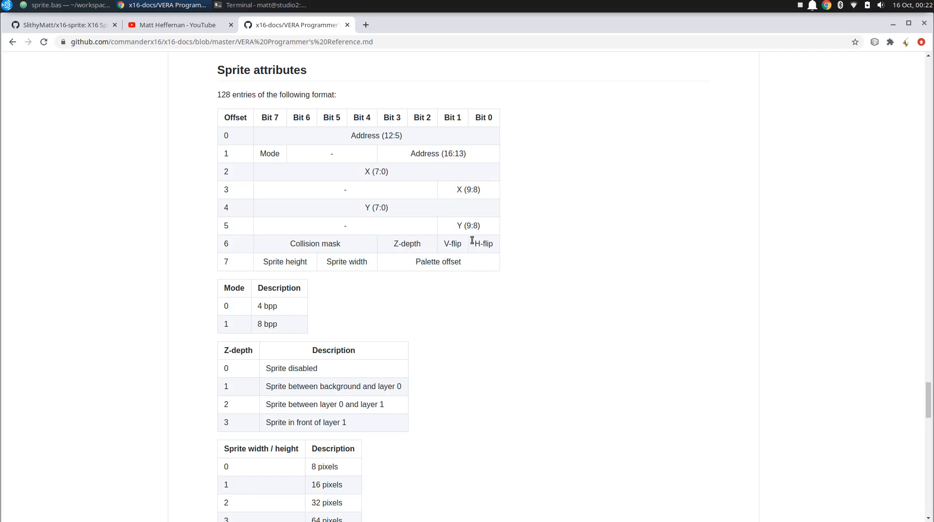
click(66, 5)
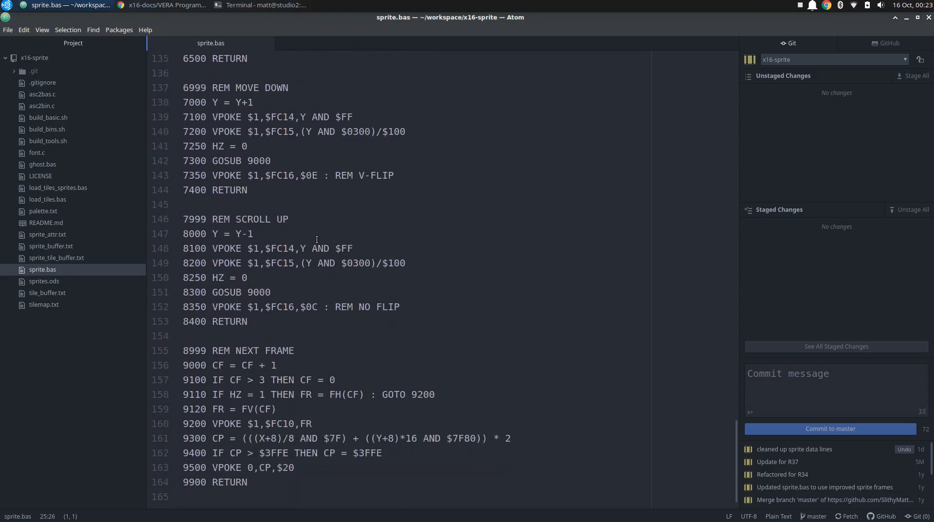
Scroll sprite.bas up to the GET A$ input loop and bring up the project terminal.
scroll(up, 3)
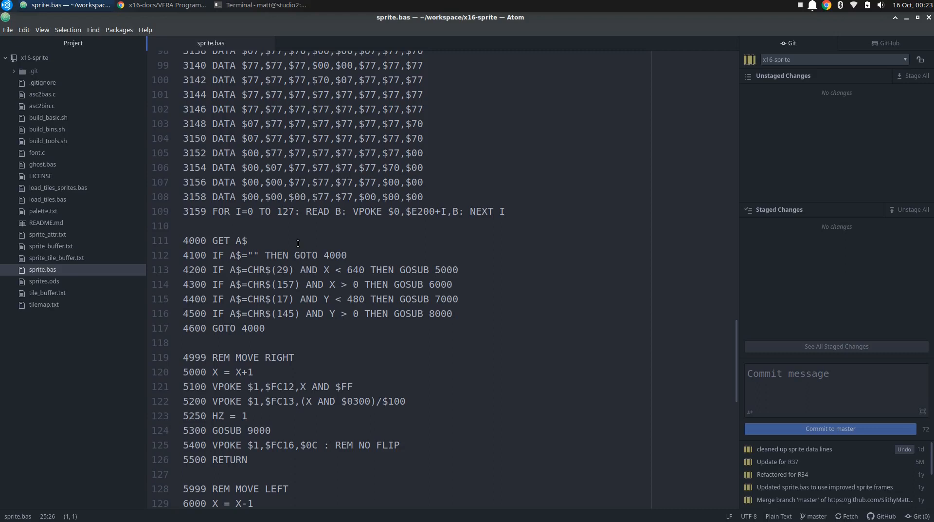
click(262, 5)
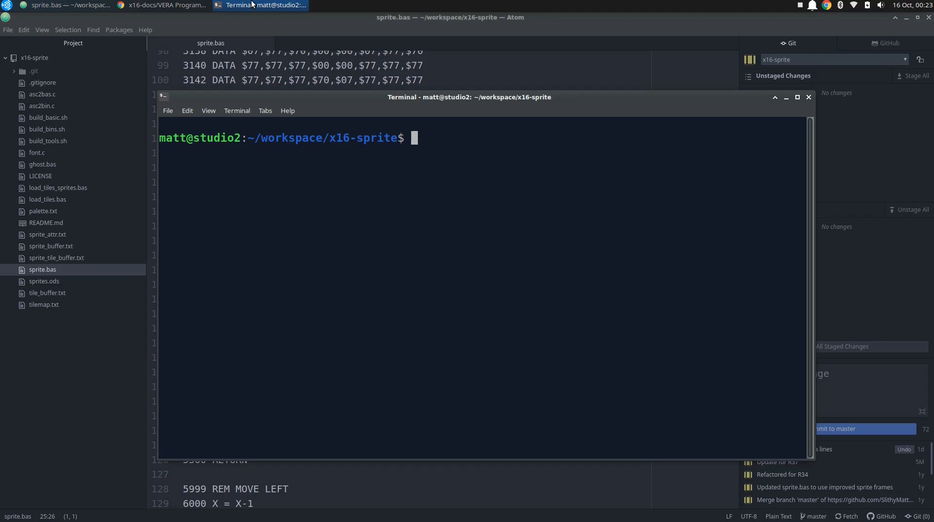
Launch the emulator with the command x16emu -bas sprite.bas.
text(x)
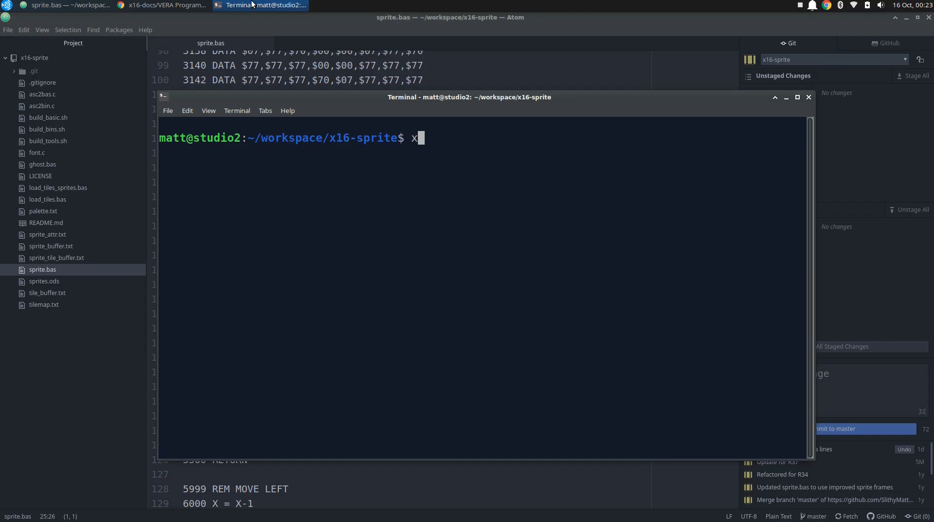
text(16)
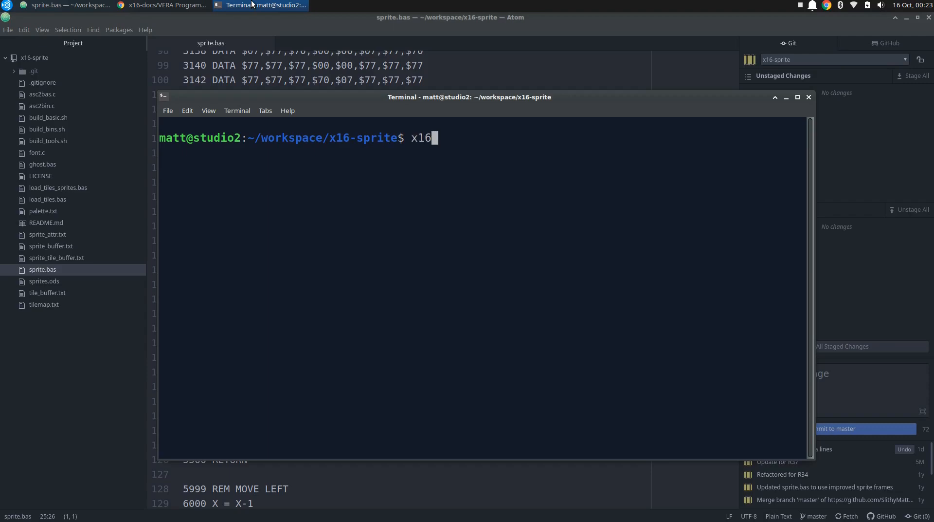
text(emu -)
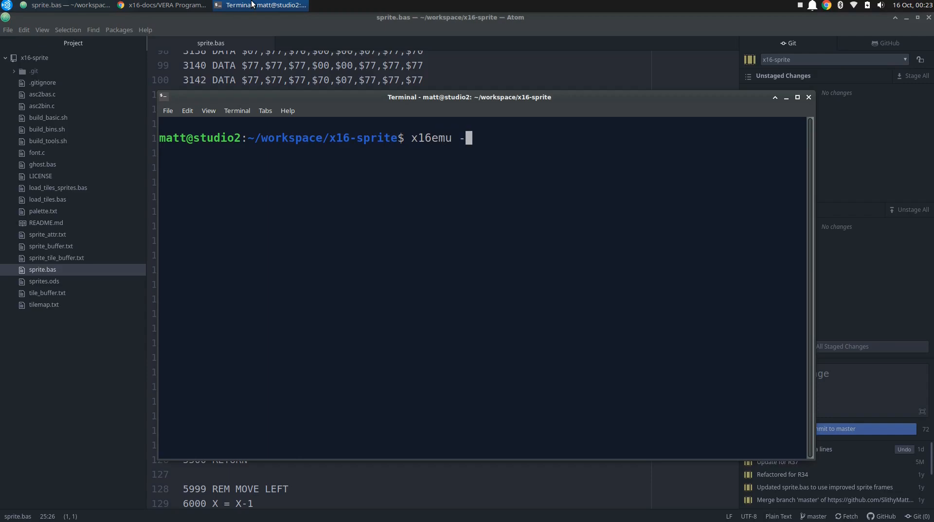
text(bas)
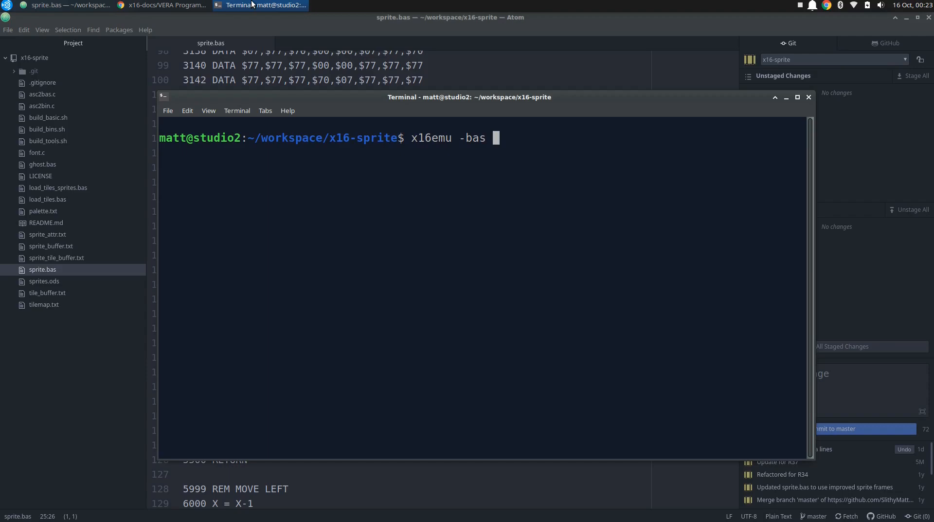
text(sprite.ba)
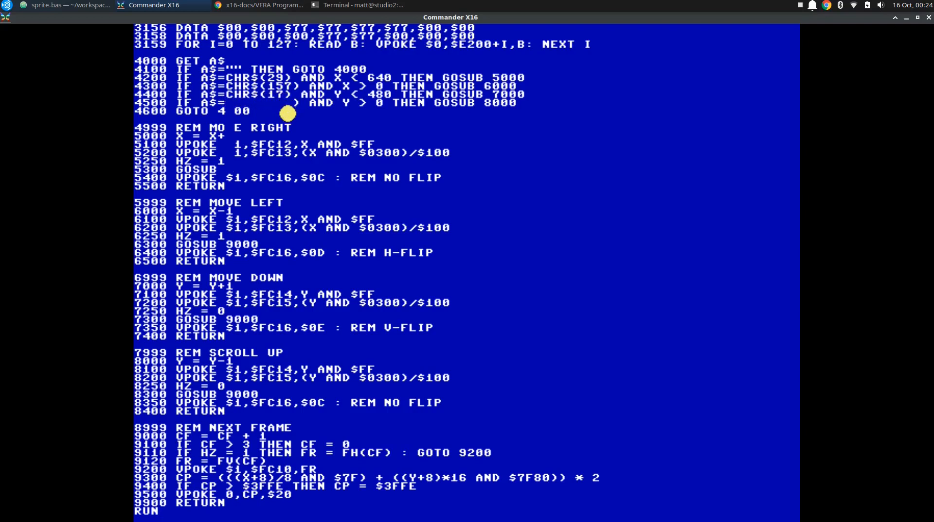
mouse_move(288, 154)
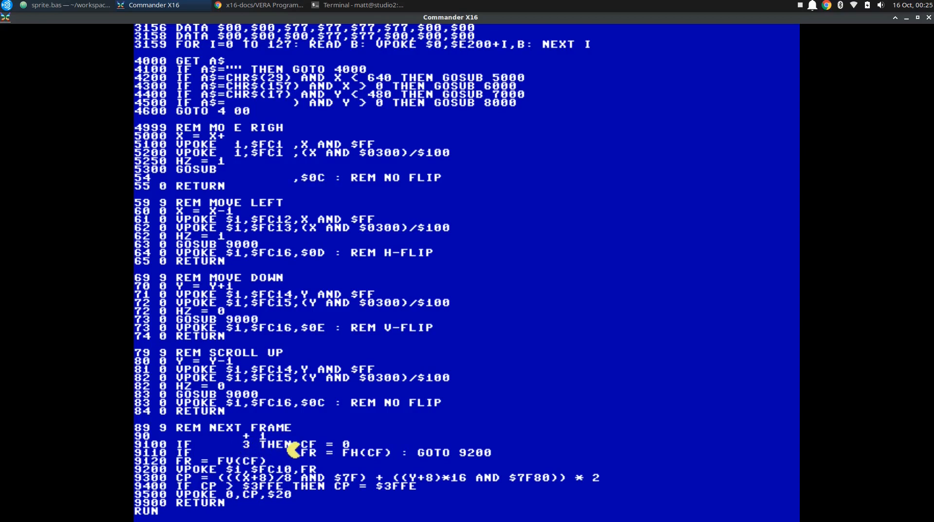
mouse_move(318, 449)
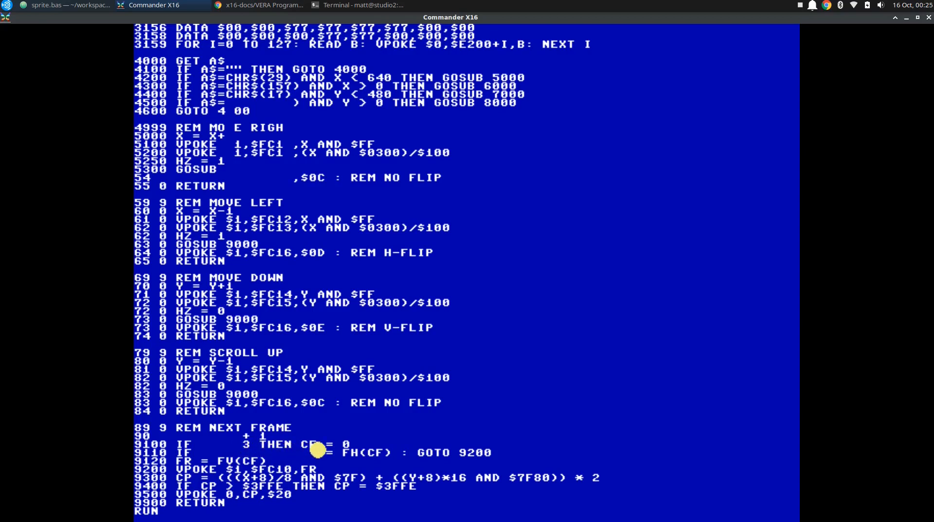
Leave the emulator for Chrome showing the x16-sprite GitHub repository page.
click(261, 5)
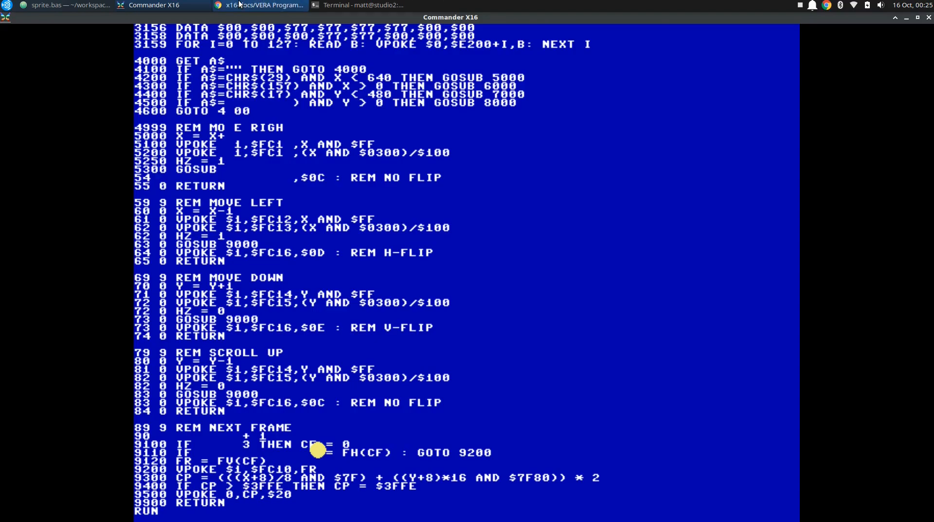
click(265, 4)
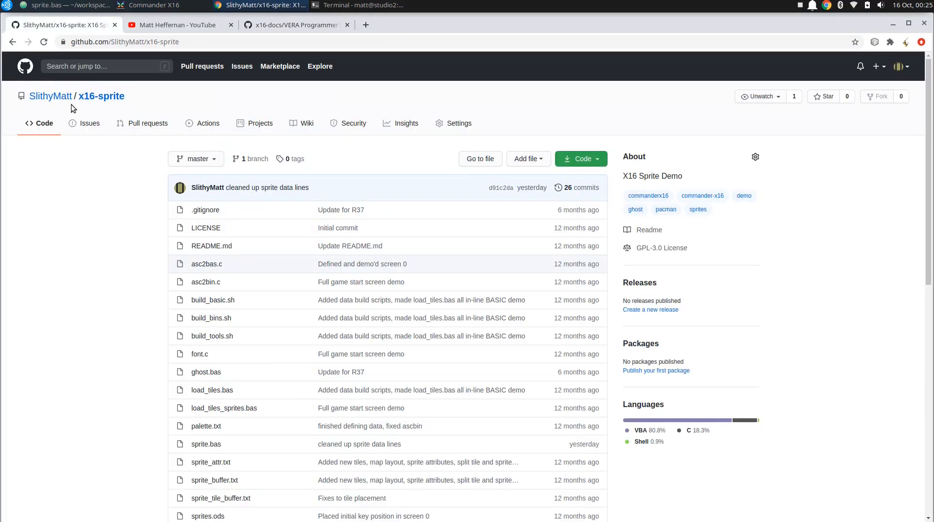
mouse_move(110, 210)
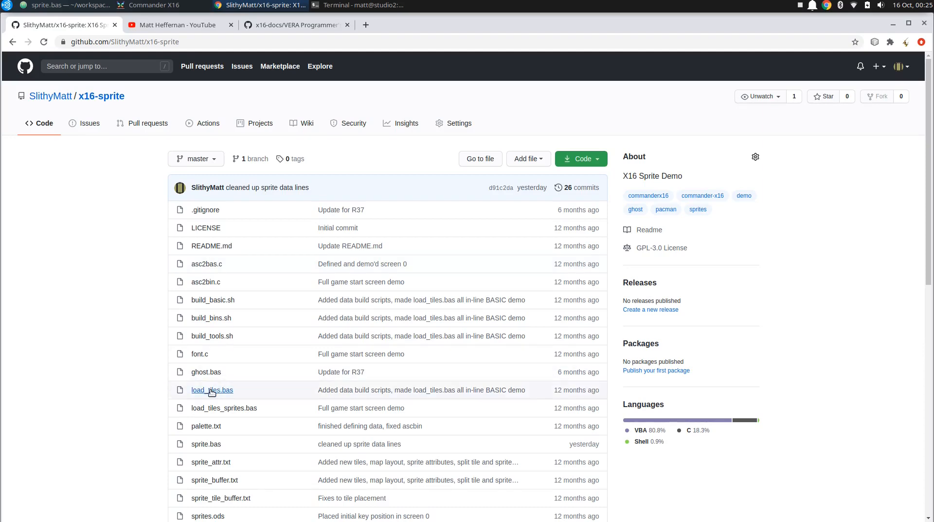
mouse_move(137, 362)
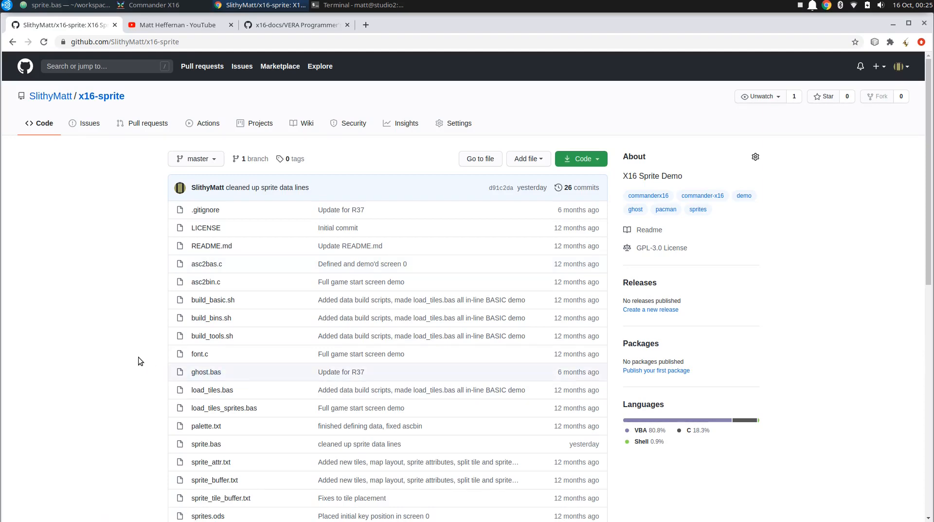
Scroll the repository file list down to the README, then go to the YouTube channel page.
scroll(down, 3)
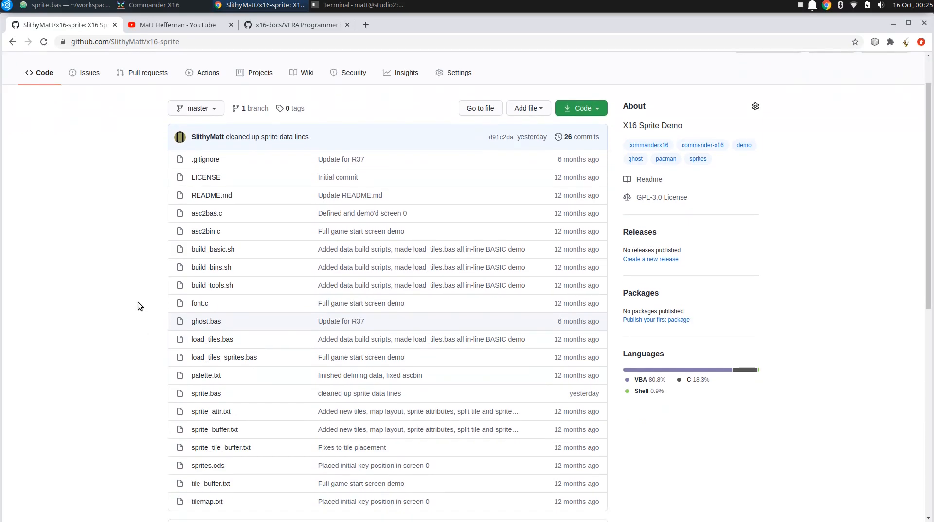
scroll(down, 3)
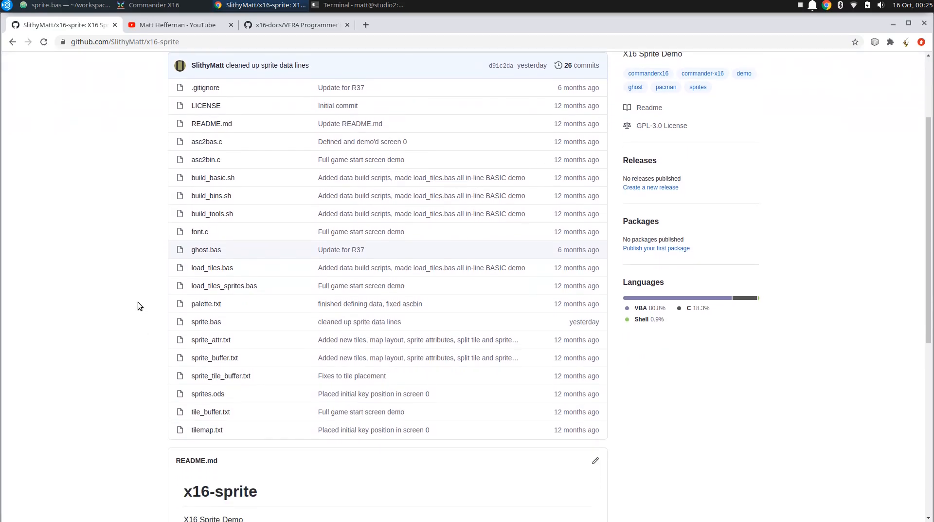
mouse_move(143, 282)
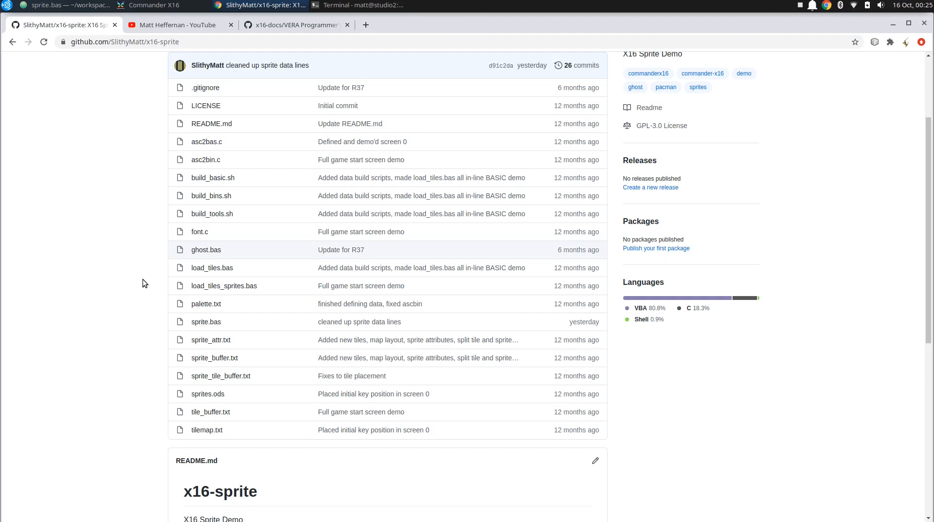
mouse_move(181, 24)
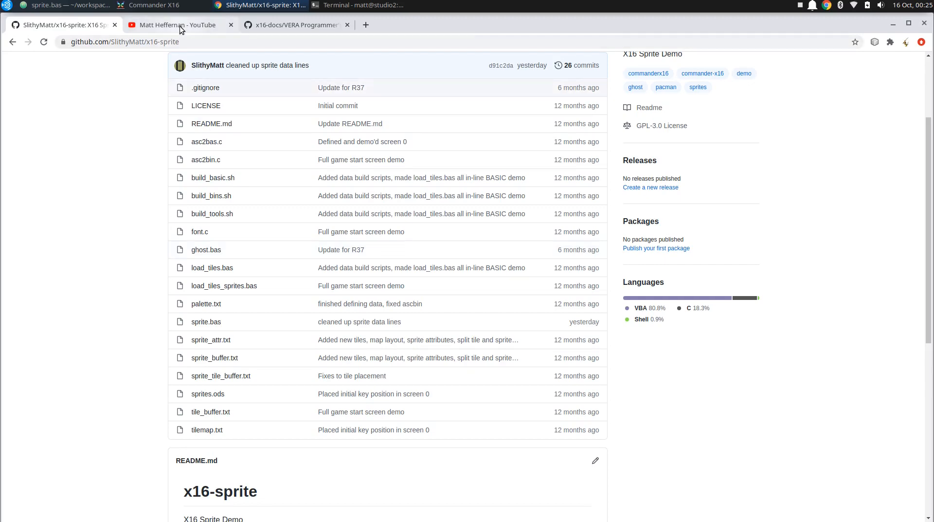
click(173, 25)
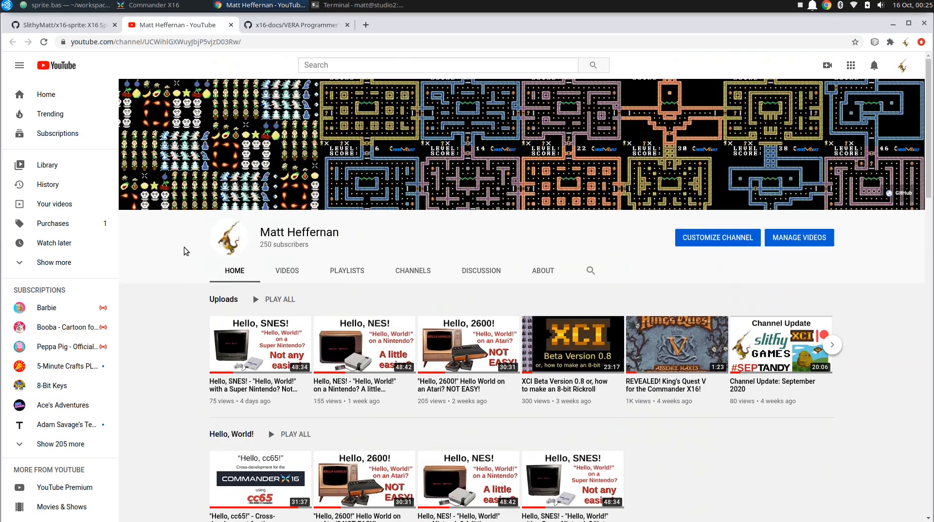
mouse_move(322, 251)
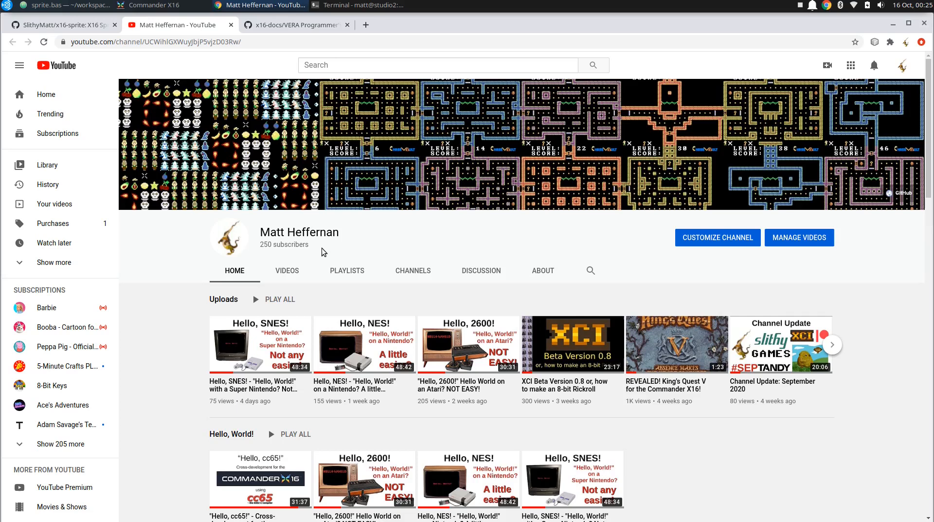
mouse_move(169, 329)
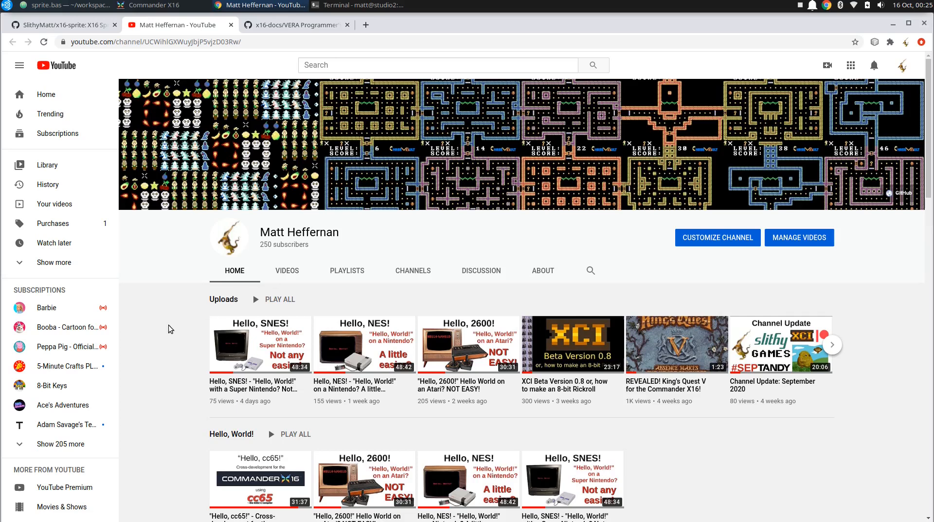
mouse_move(302, 417)
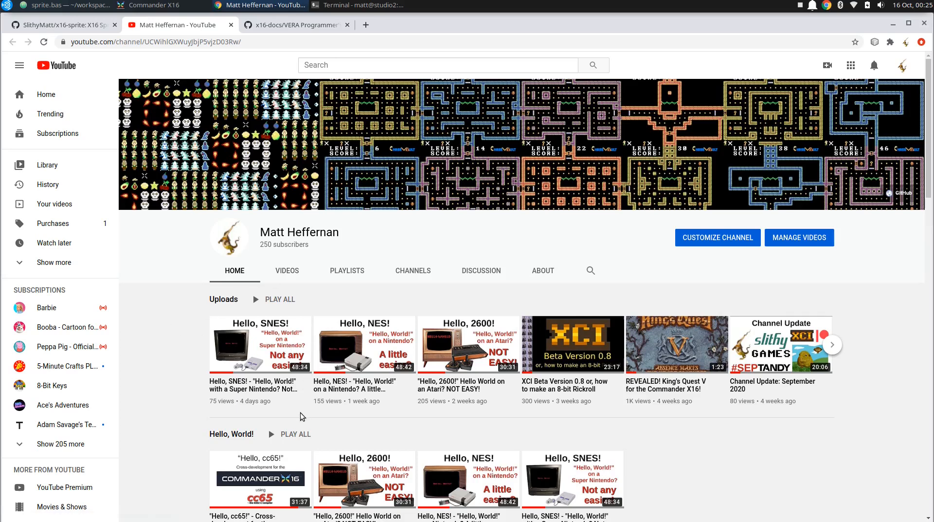
mouse_move(343, 422)
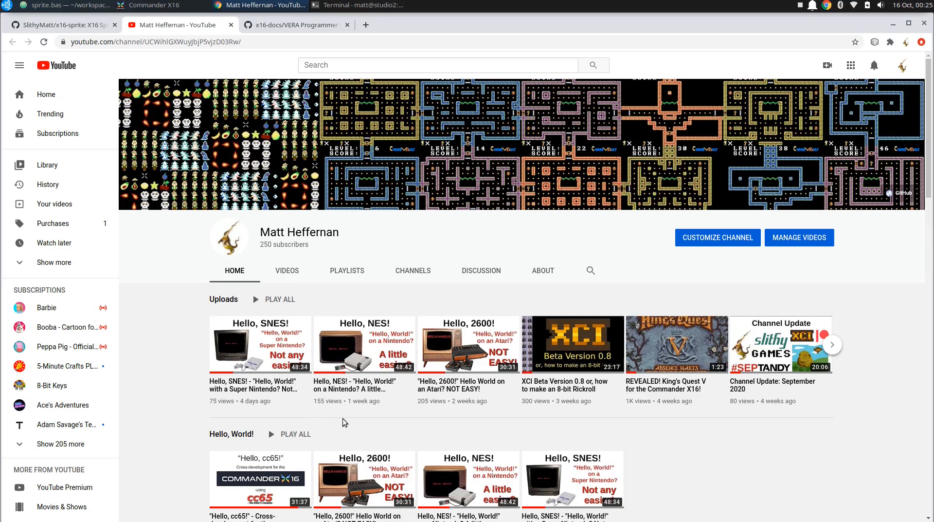
mouse_move(358, 424)
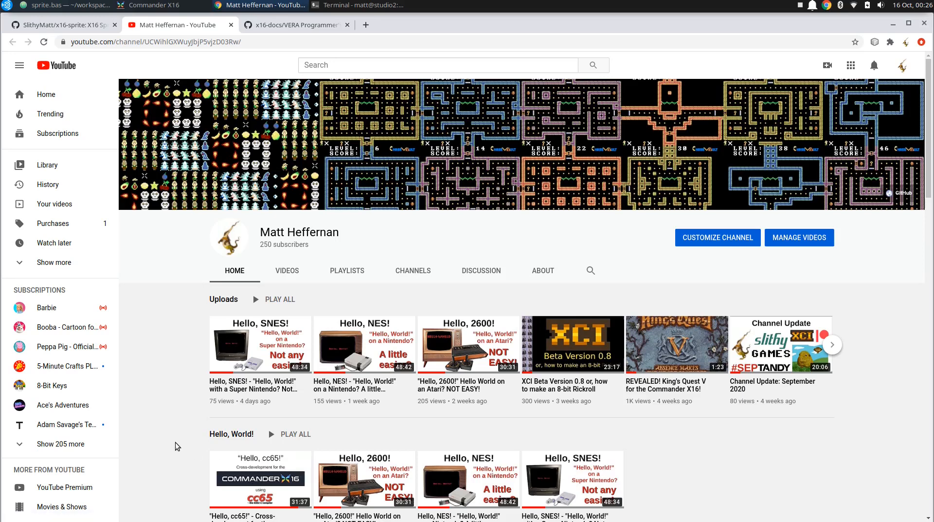
mouse_move(174, 442)
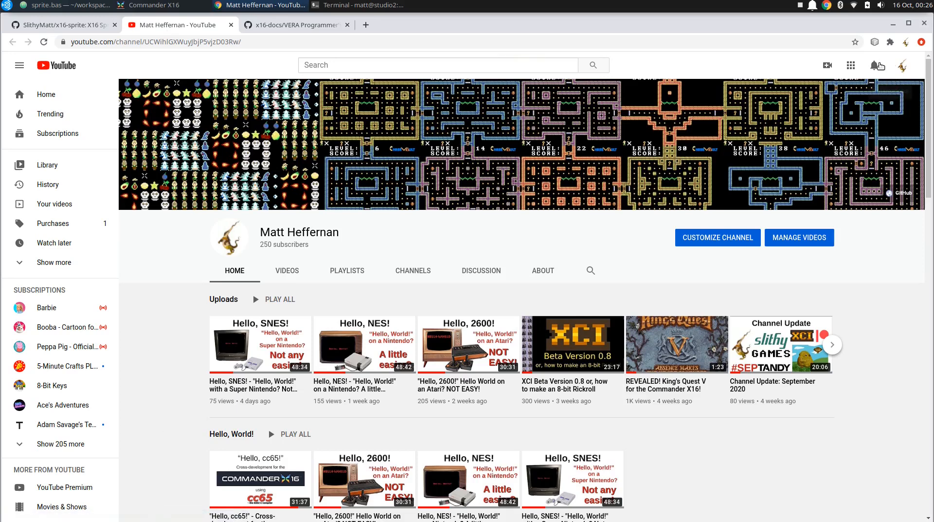
mouse_move(877, 65)
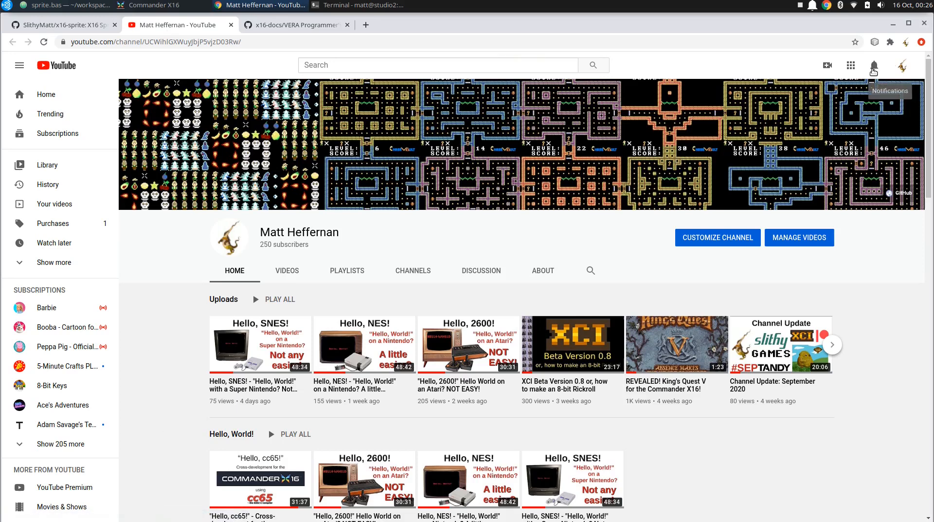